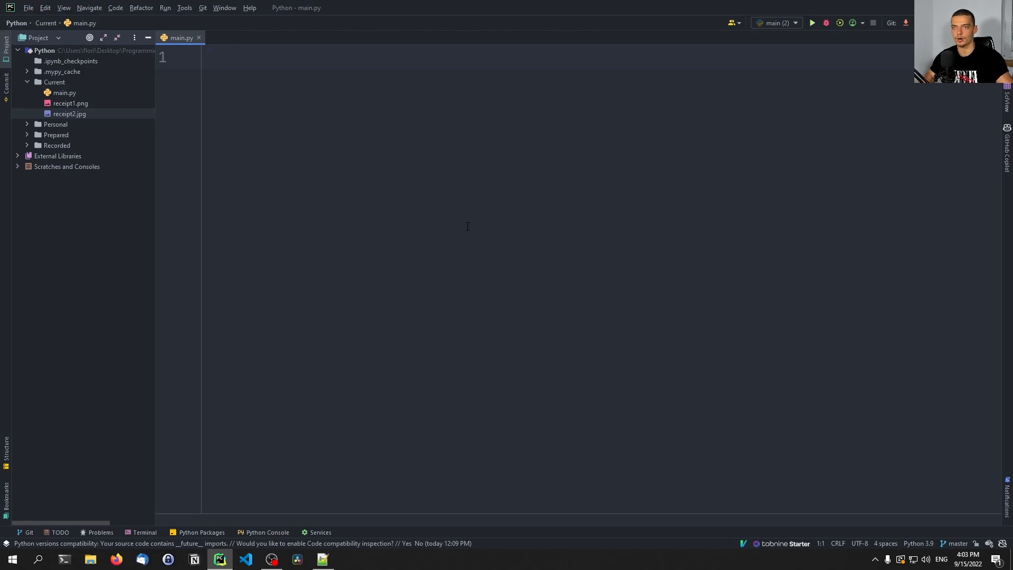
# Step: Review the receipt1.png Costco and receipt2.jpg Walmart images, then return to the empty main.py
pyautogui.doubleClick(70, 104)
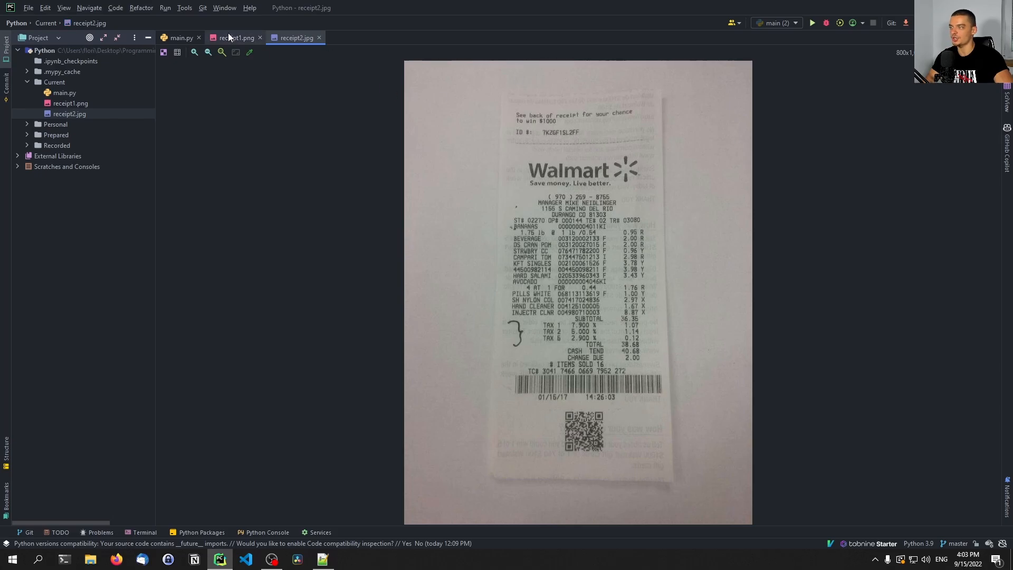
pyautogui.moveTo(236, 38)
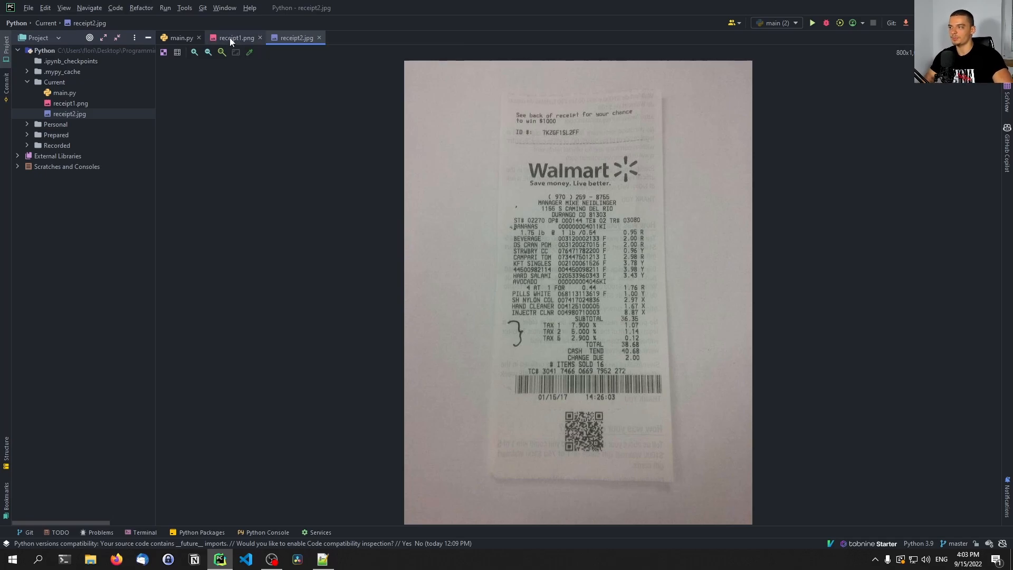
pyautogui.moveTo(231, 38)
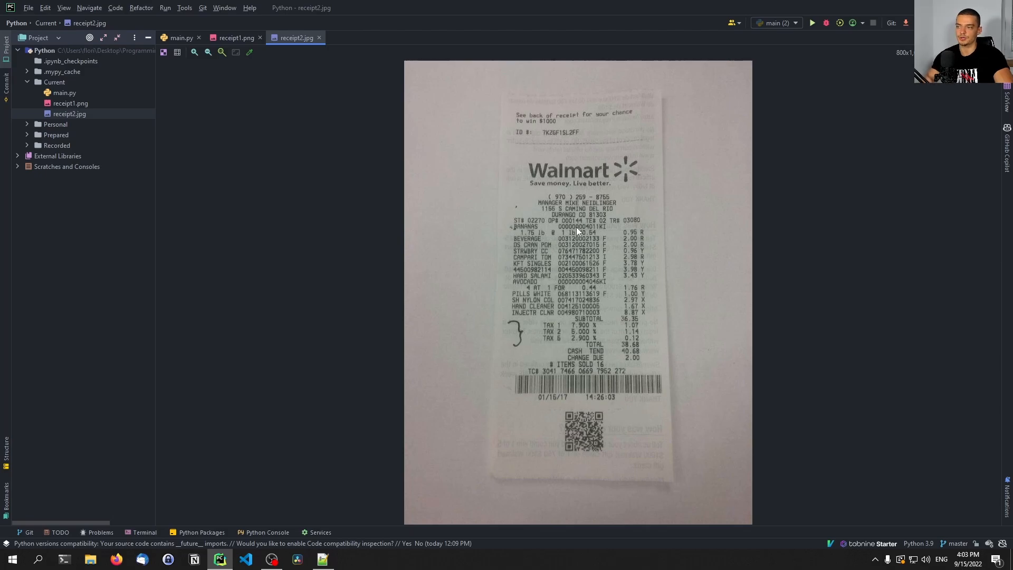
pyautogui.moveTo(590, 252)
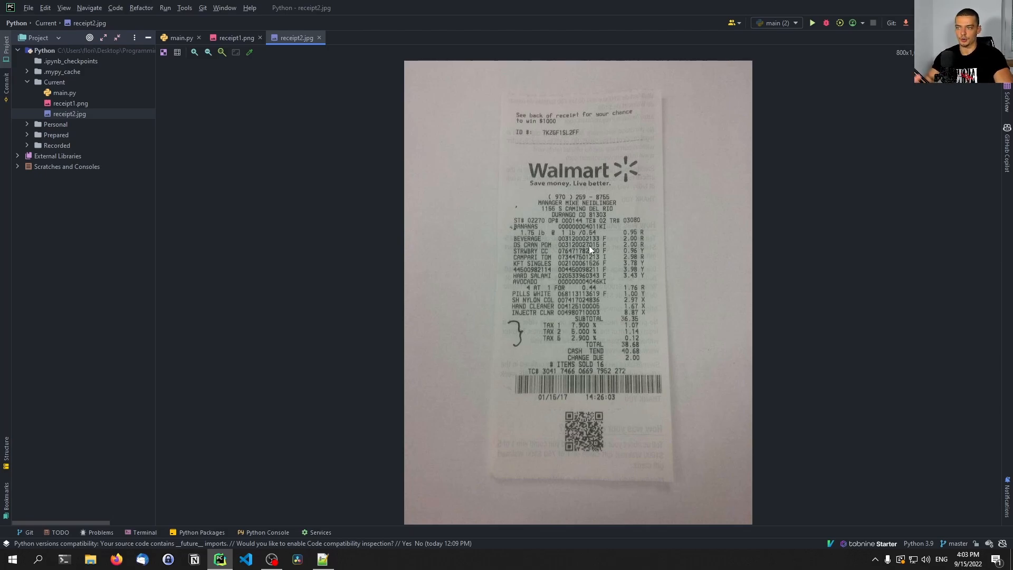
pyautogui.moveTo(580, 253)
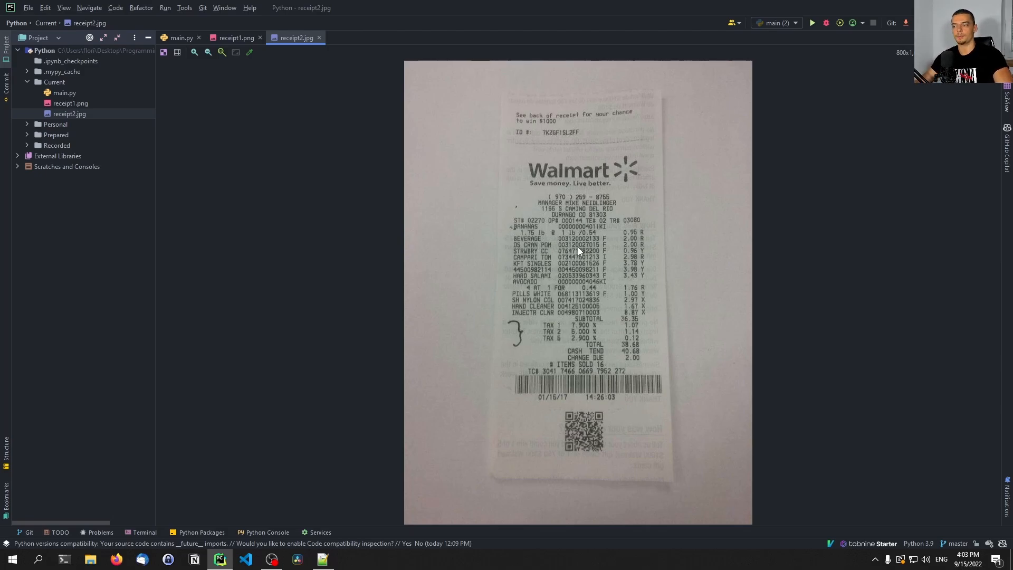
pyautogui.moveTo(578, 261)
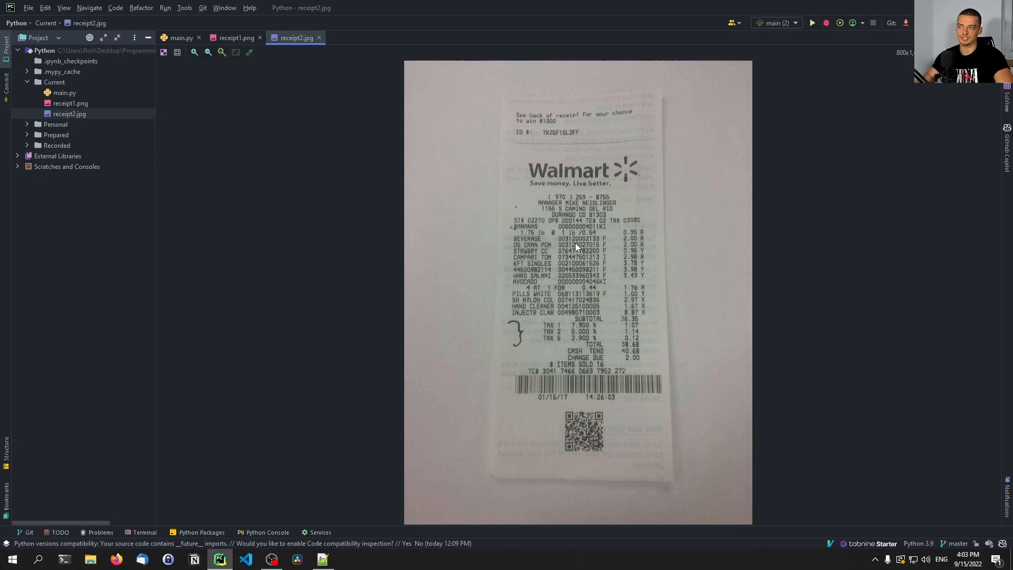
pyautogui.moveTo(582, 257)
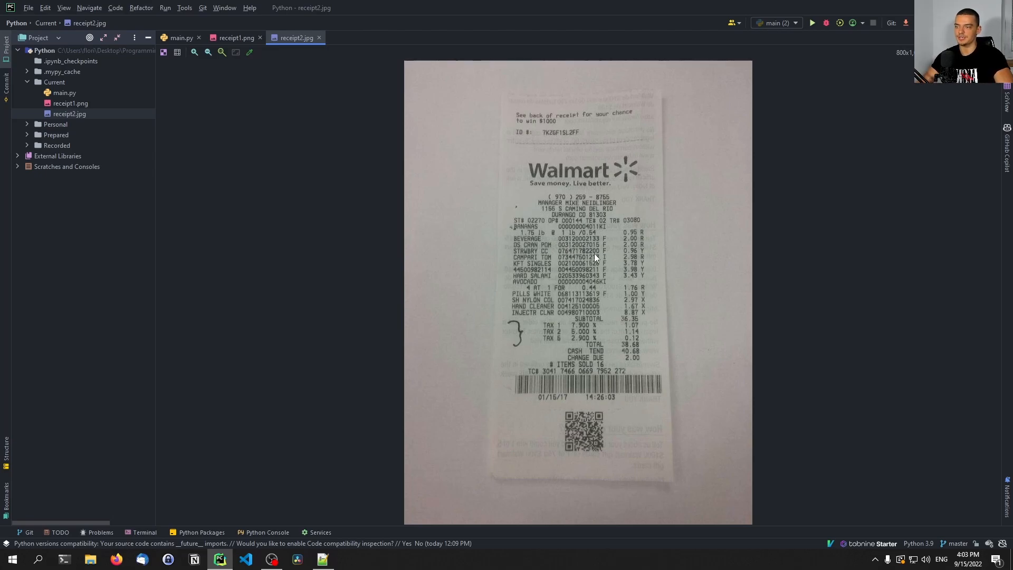
pyautogui.click(241, 38)
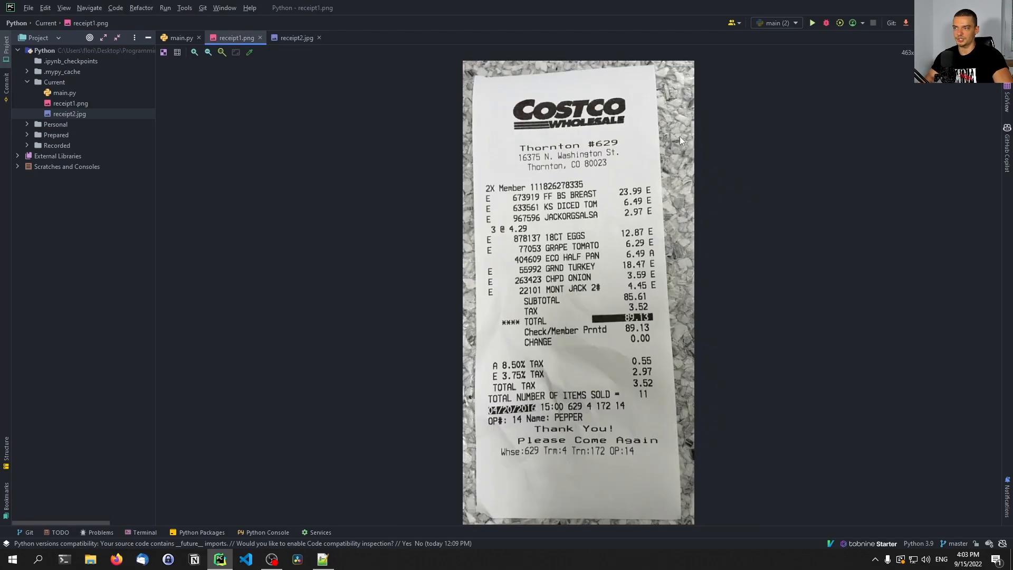
pyautogui.moveTo(298, 38)
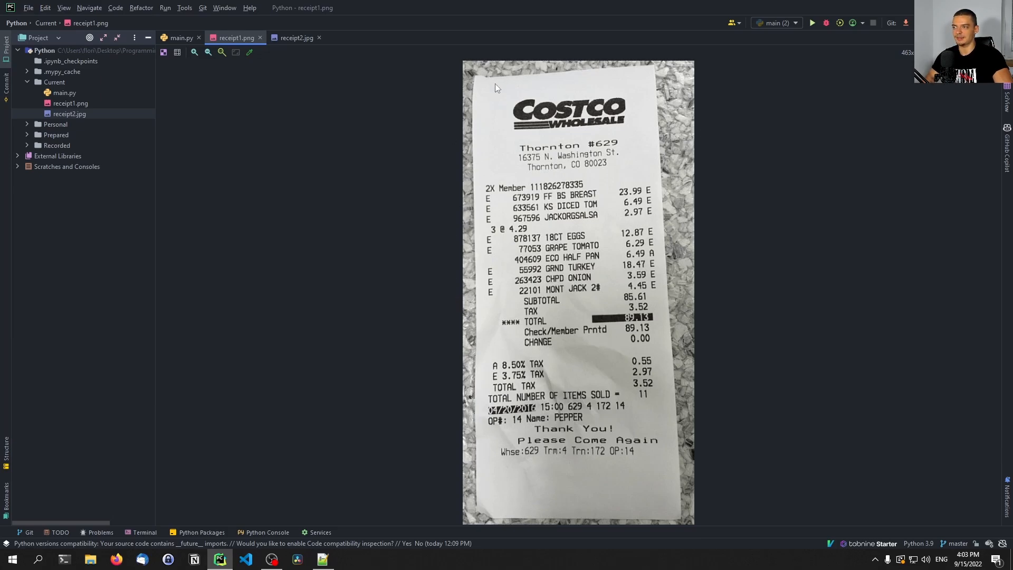
pyautogui.moveTo(659, 226)
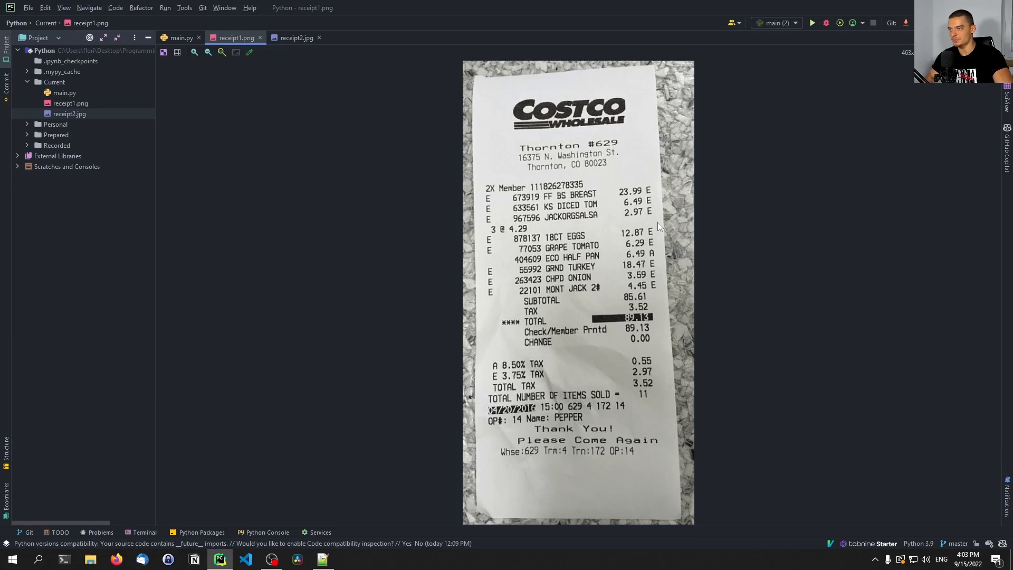
pyautogui.moveTo(612, 207)
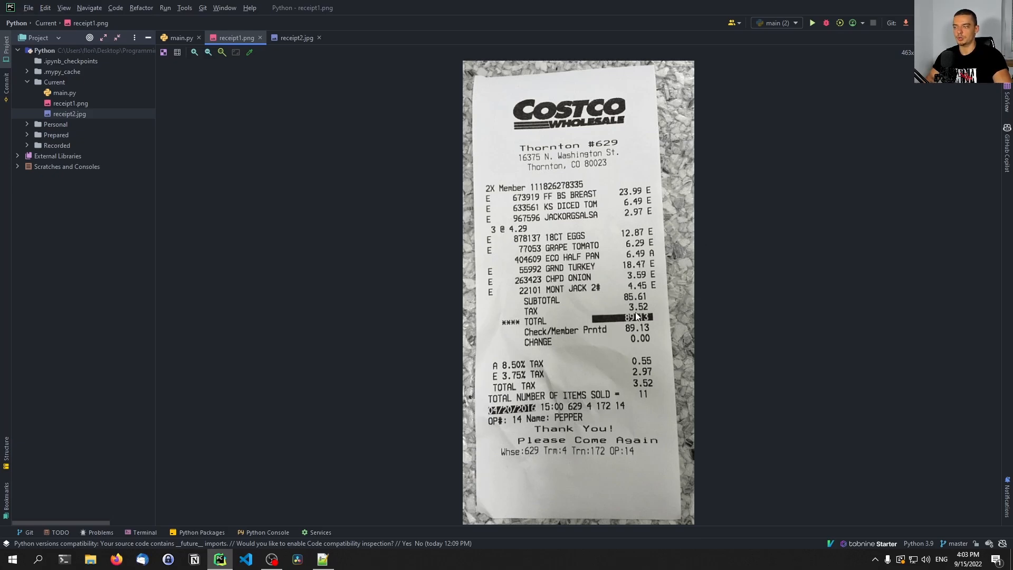
pyautogui.moveTo(701, 392)
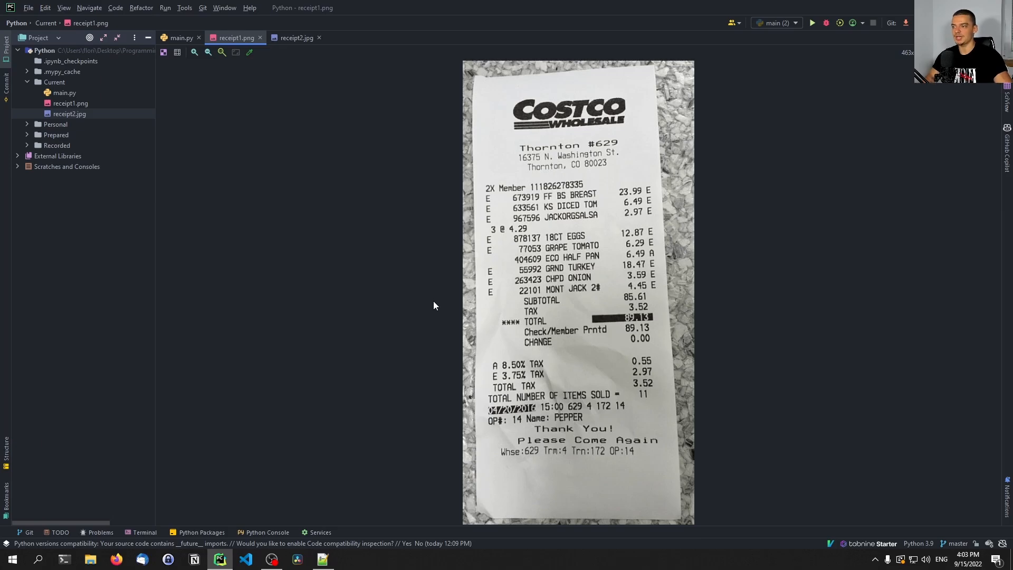
pyautogui.moveTo(607, 221)
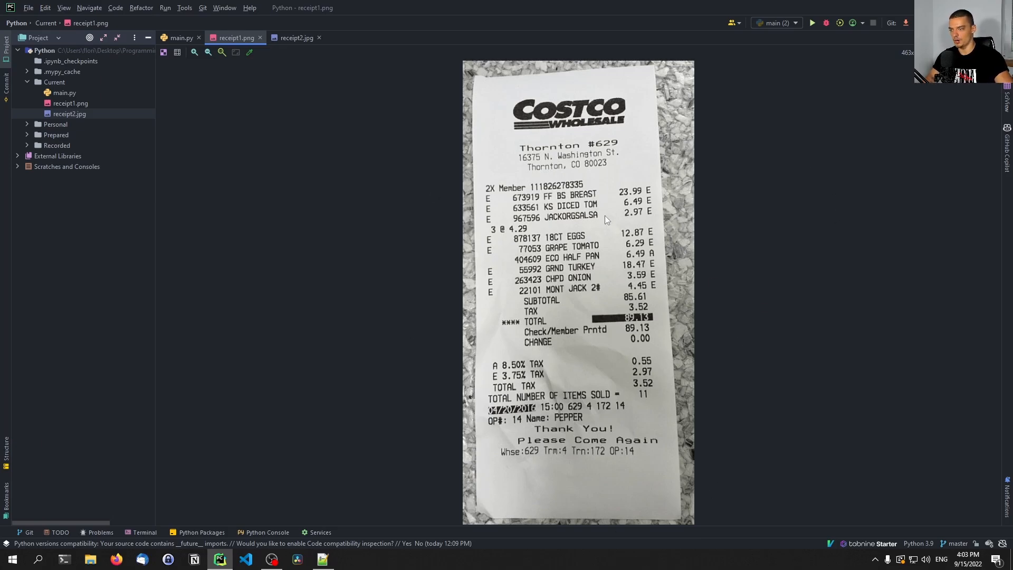
pyautogui.moveTo(643, 231)
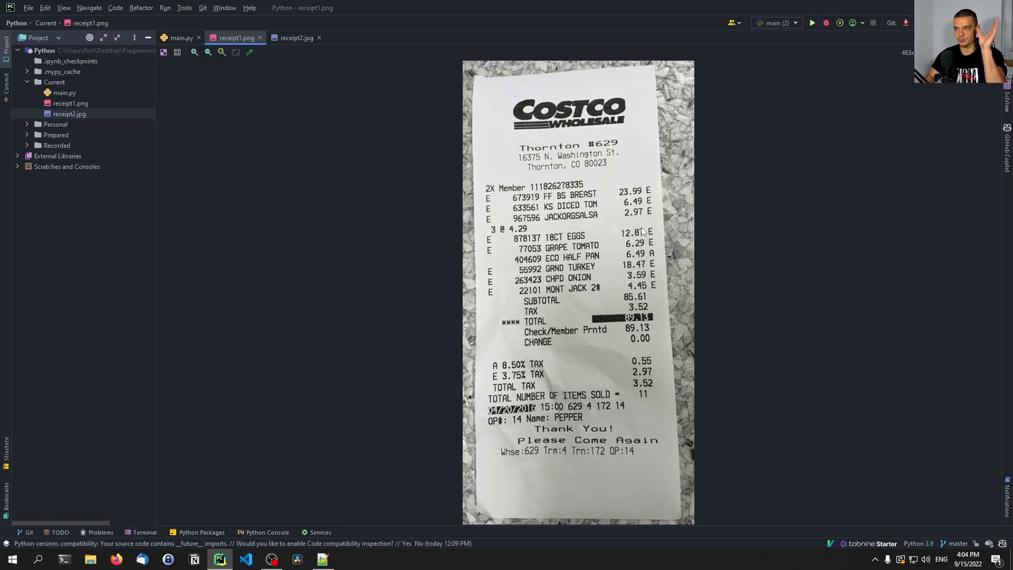
pyautogui.moveTo(401, 55)
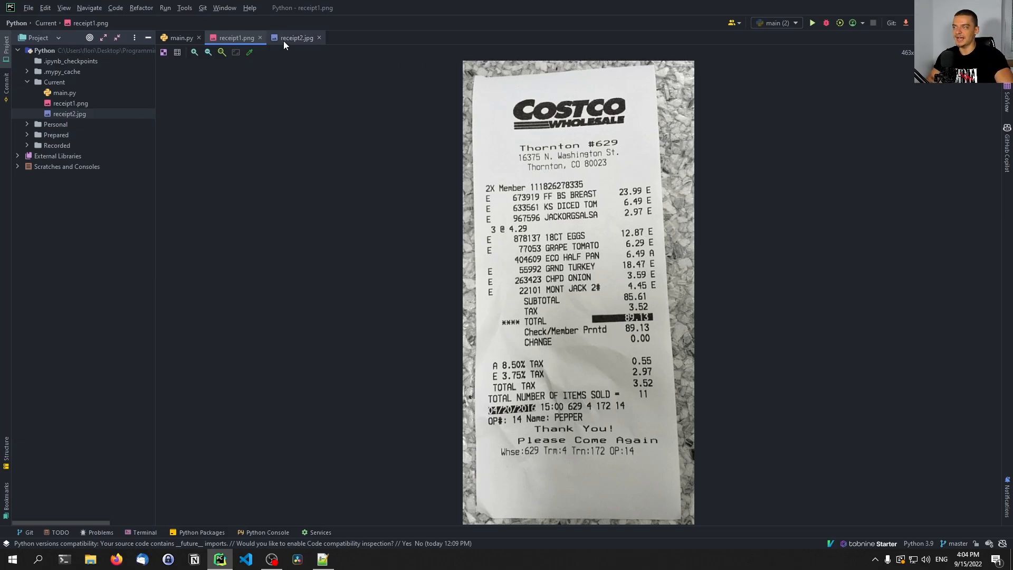
pyautogui.moveTo(286, 45)
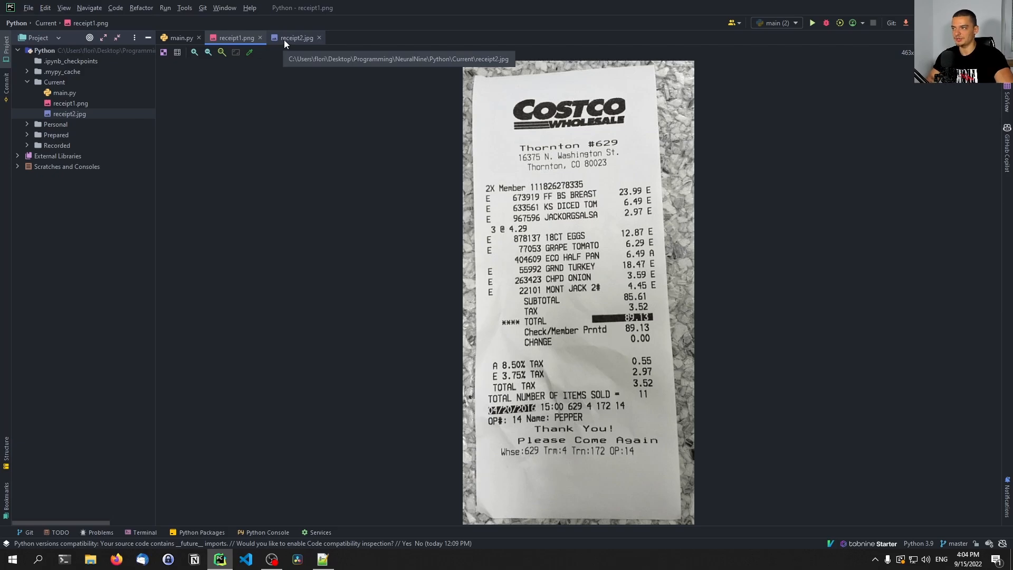
pyautogui.click(295, 38)
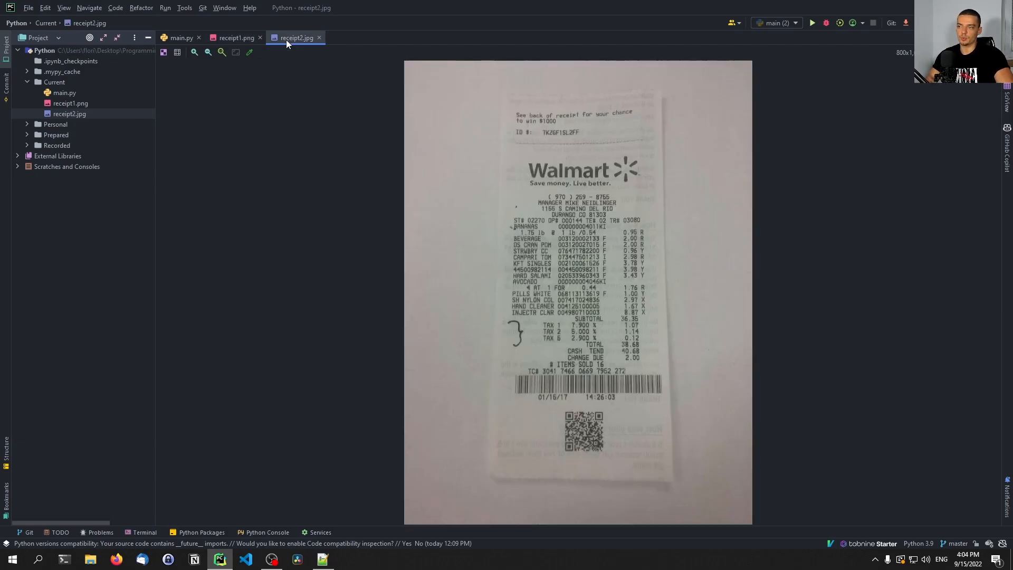
pyautogui.moveTo(288, 41)
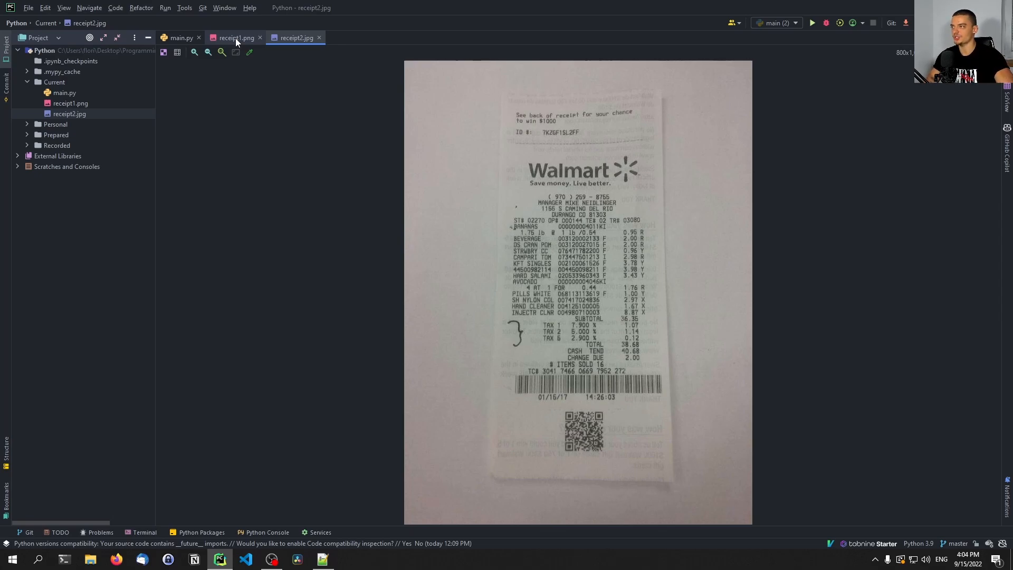
pyautogui.click(237, 38)
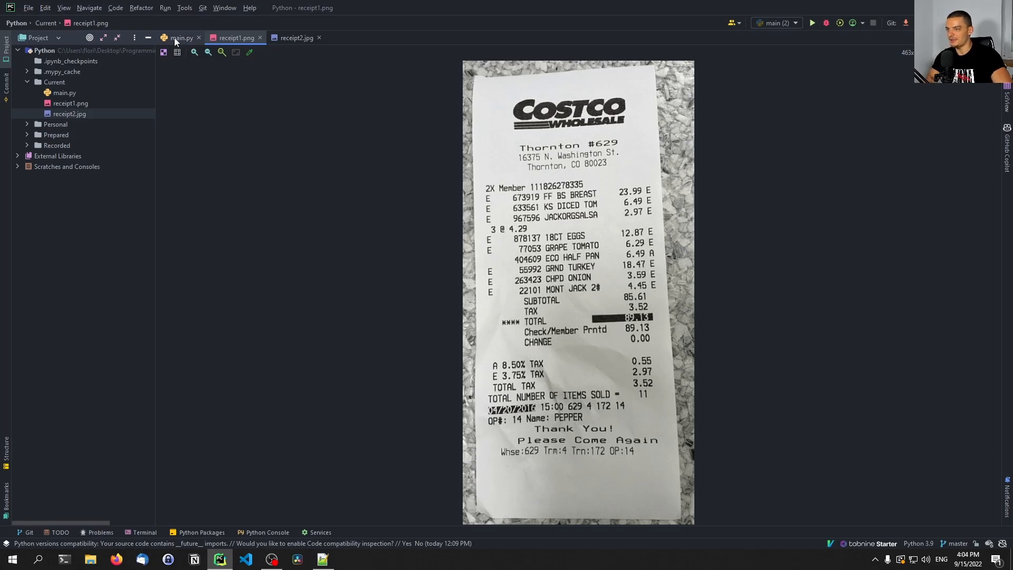
pyautogui.click(182, 38)
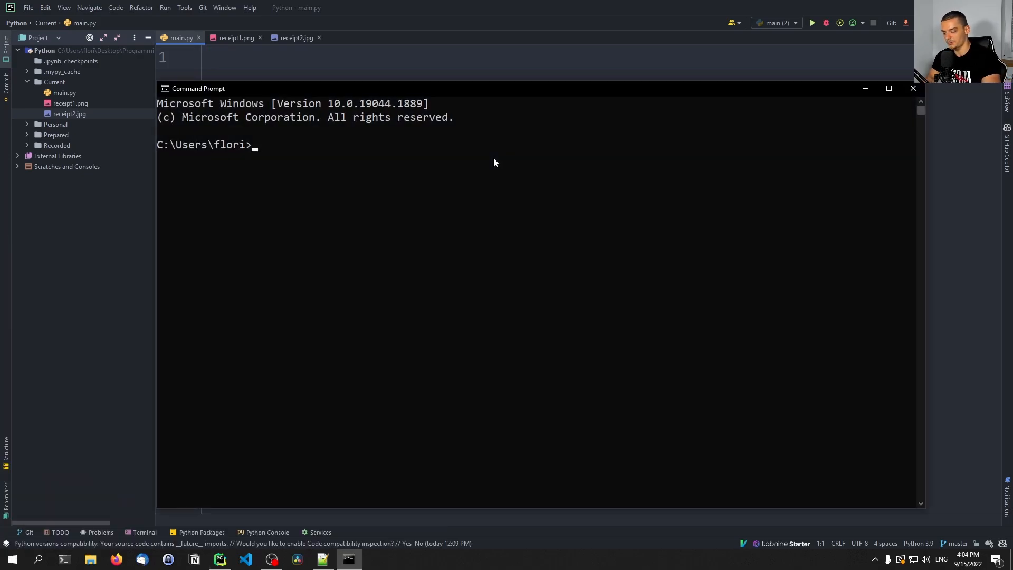
# Step: Run pip install requests to confirm the package is installed, then close the command window
pyautogui.write('pip install requests')
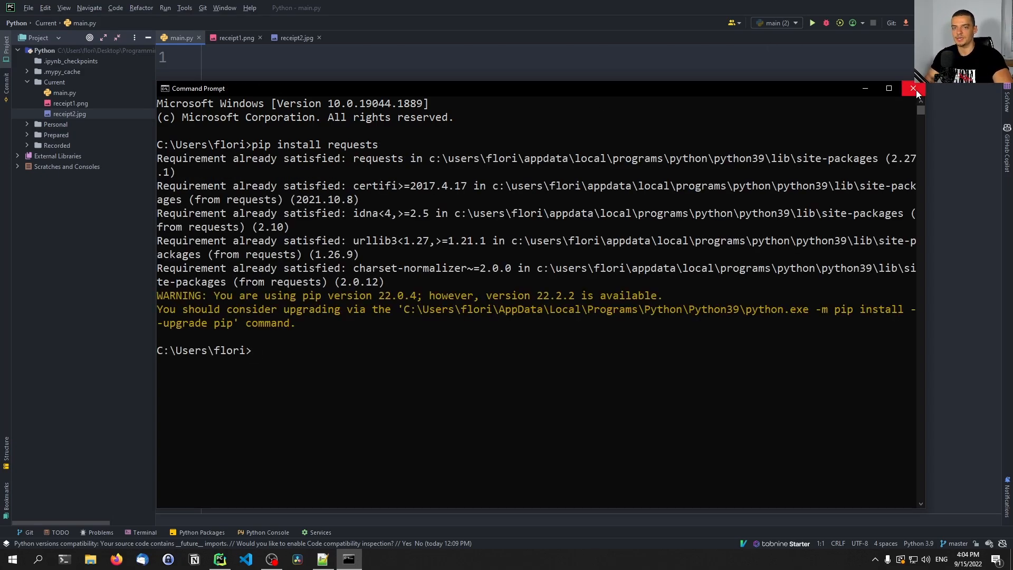
pyautogui.moveTo(912, 89)
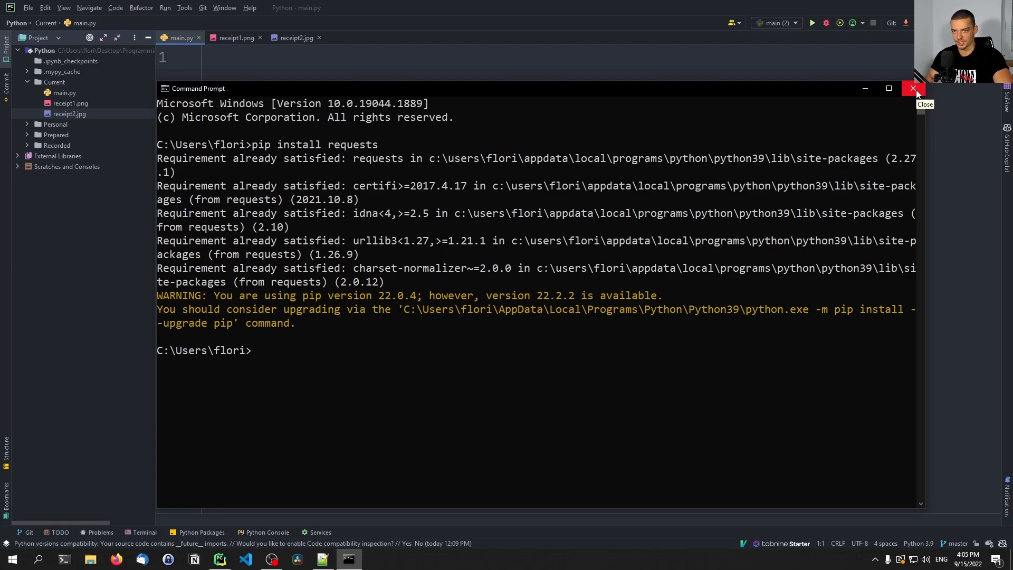
pyautogui.click(912, 88)
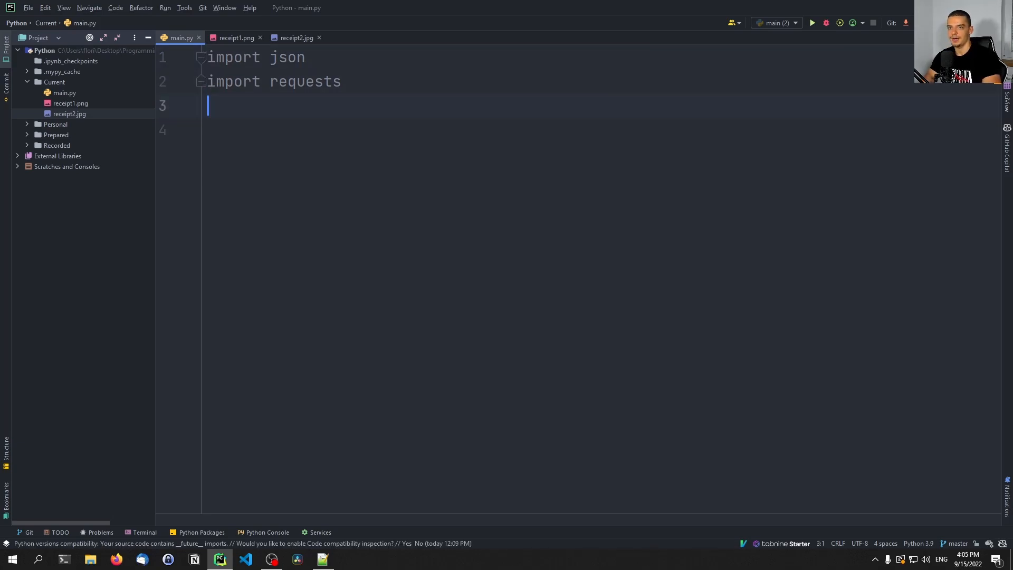
pyautogui.press('Enter')
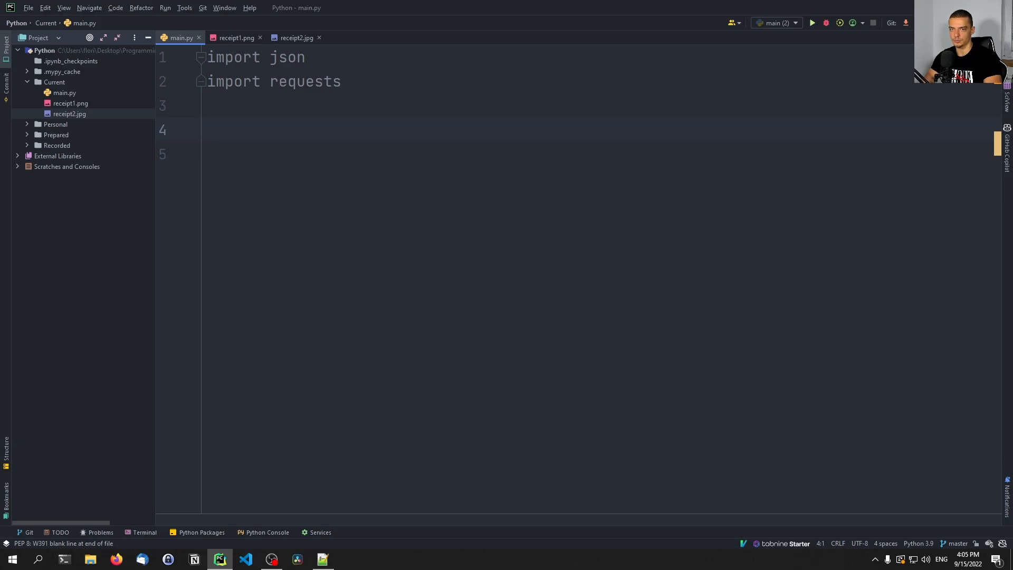
pyautogui.write('url = "')
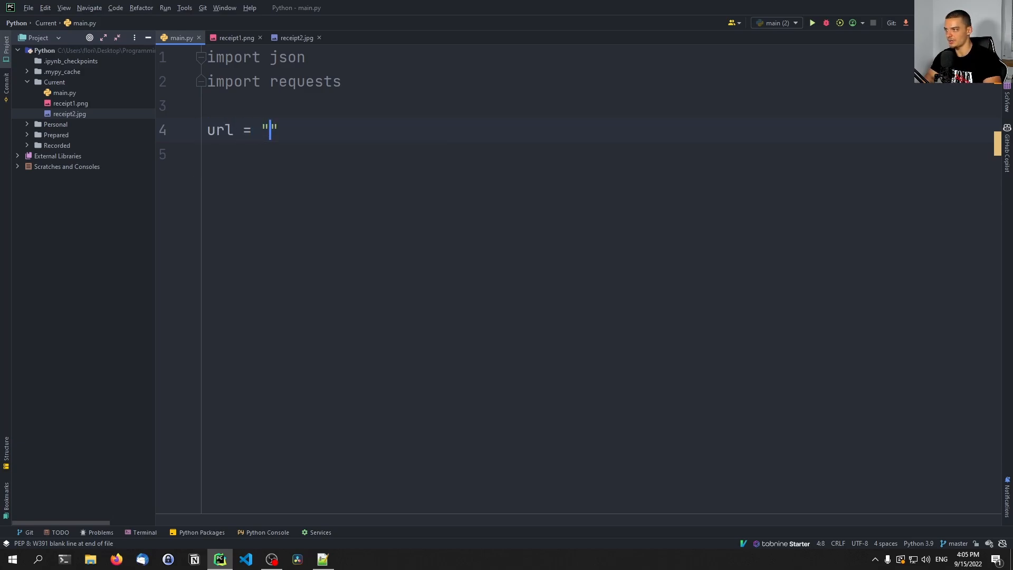
pyautogui.write('https:')
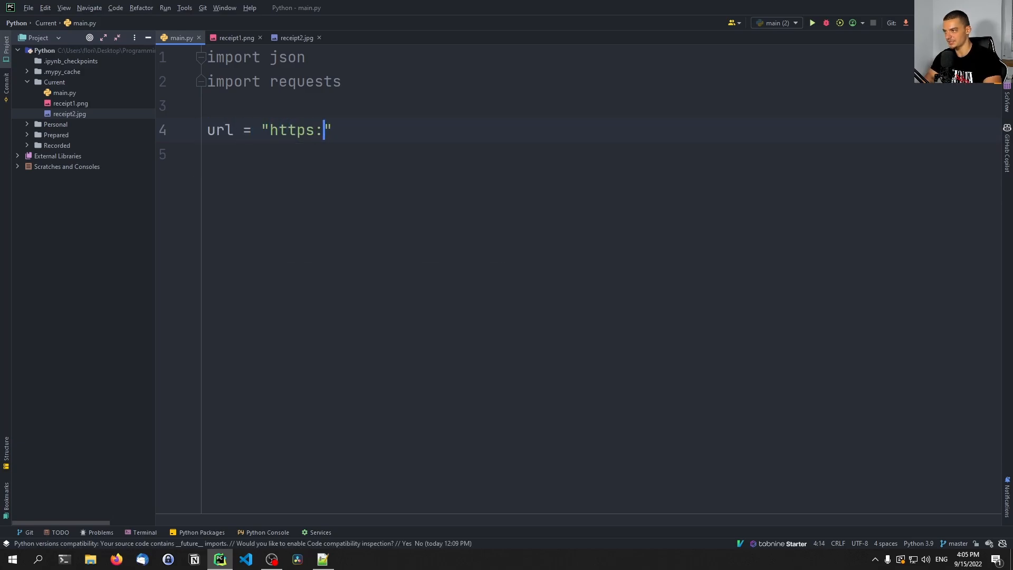
pyautogui.write('//o')
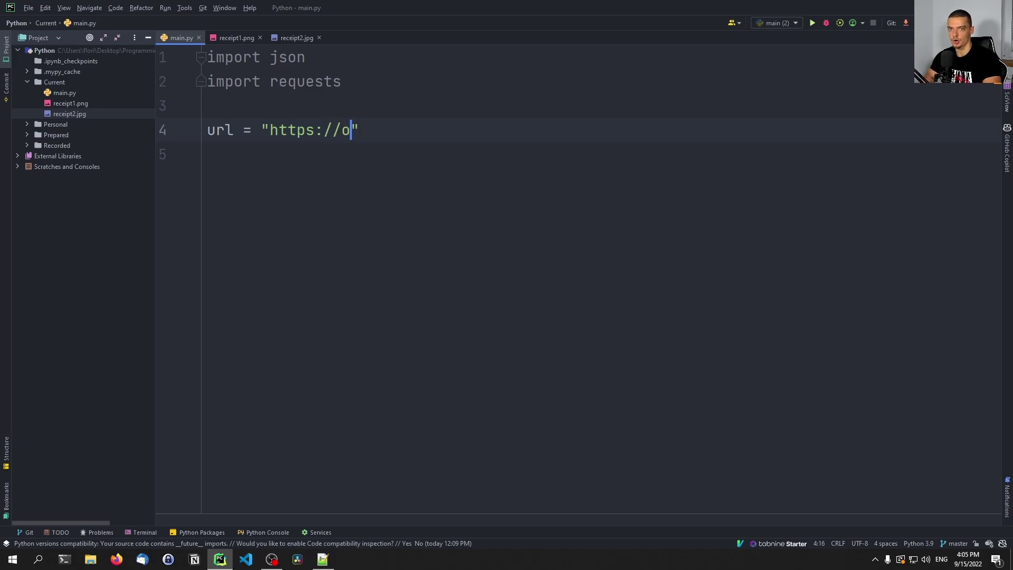
pyautogui.write('cr.a')
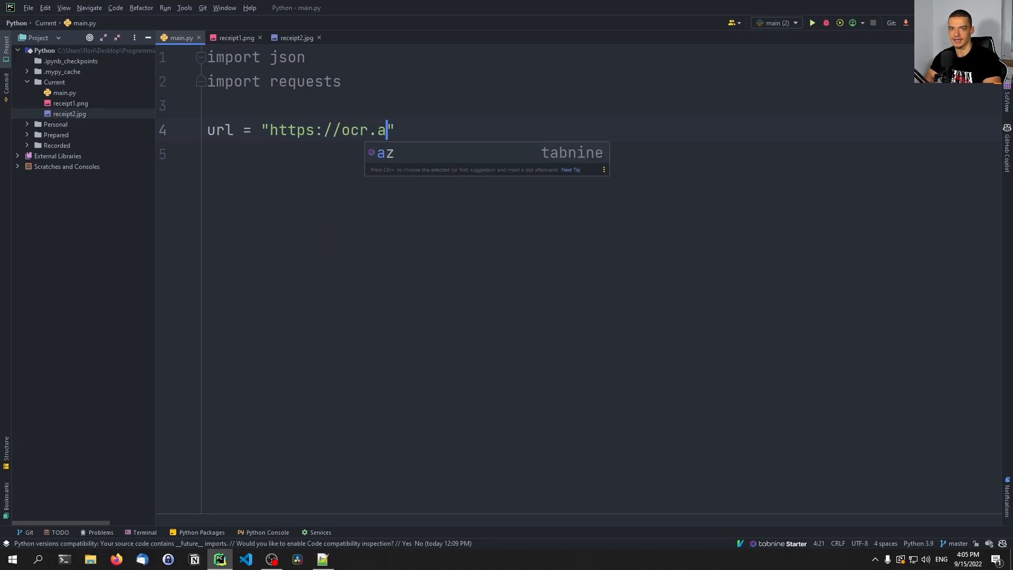
pyautogui.write('sprise')
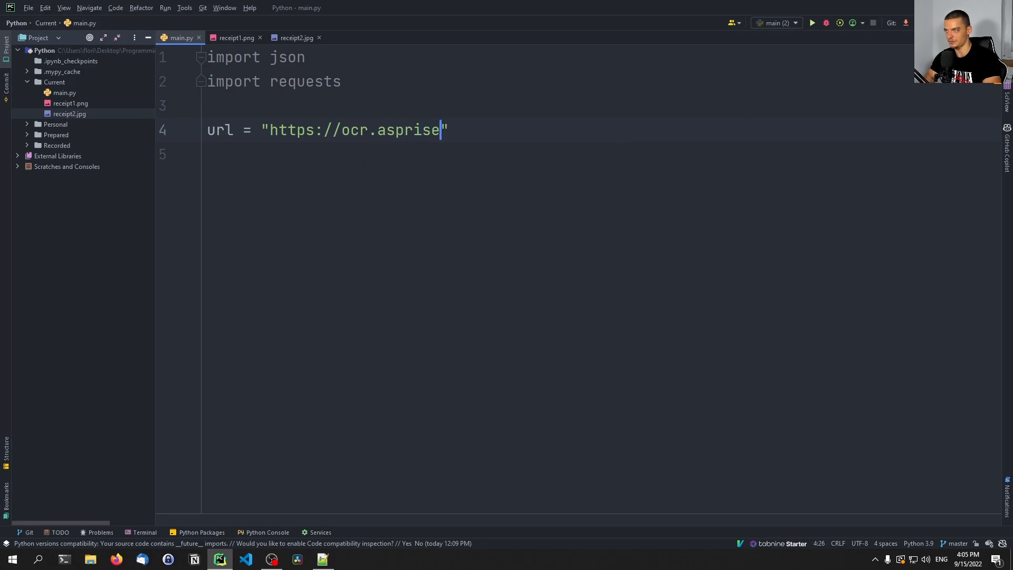
pyautogui.write('"')
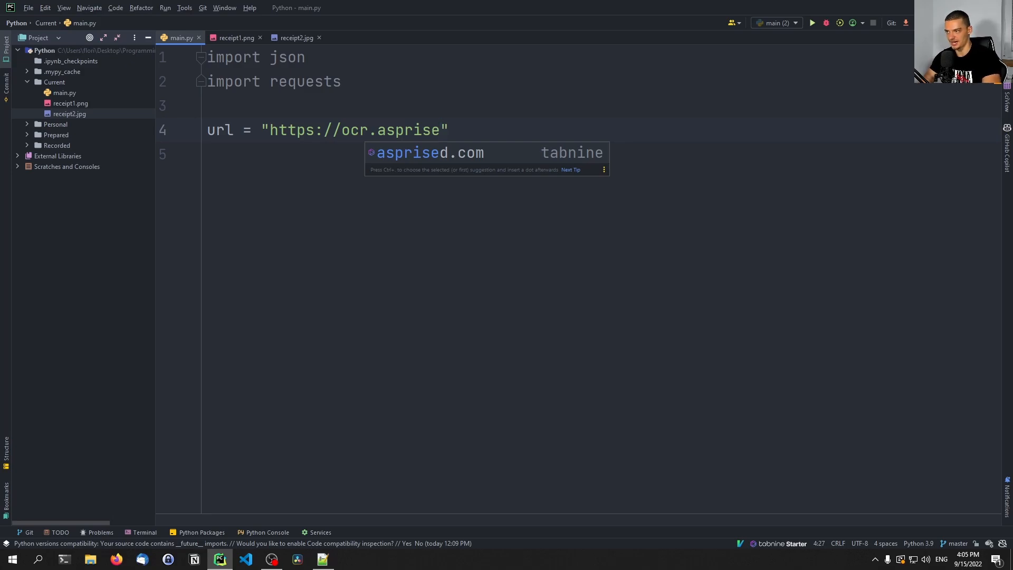
pyautogui.write('.com')
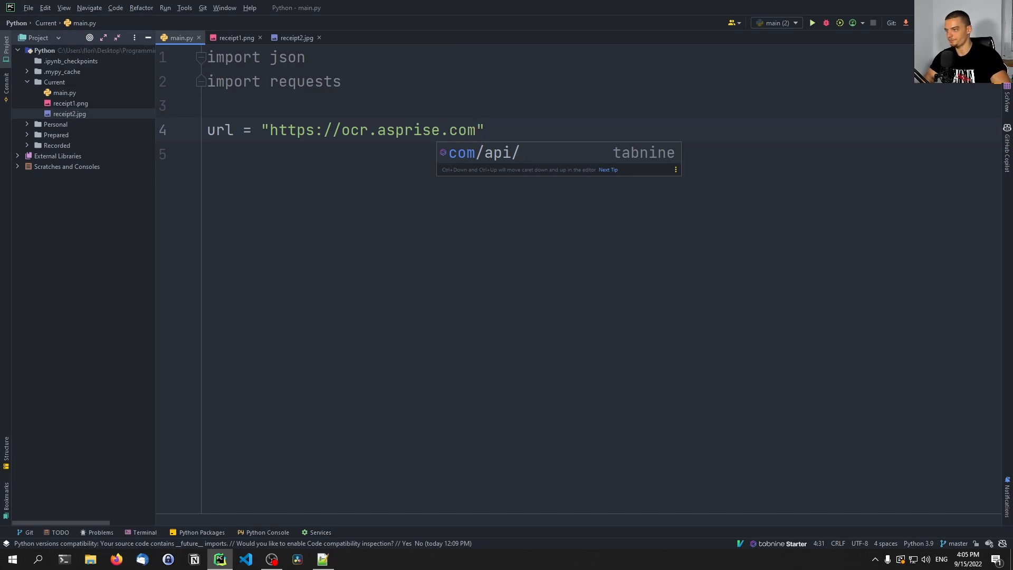
pyautogui.write('/api')
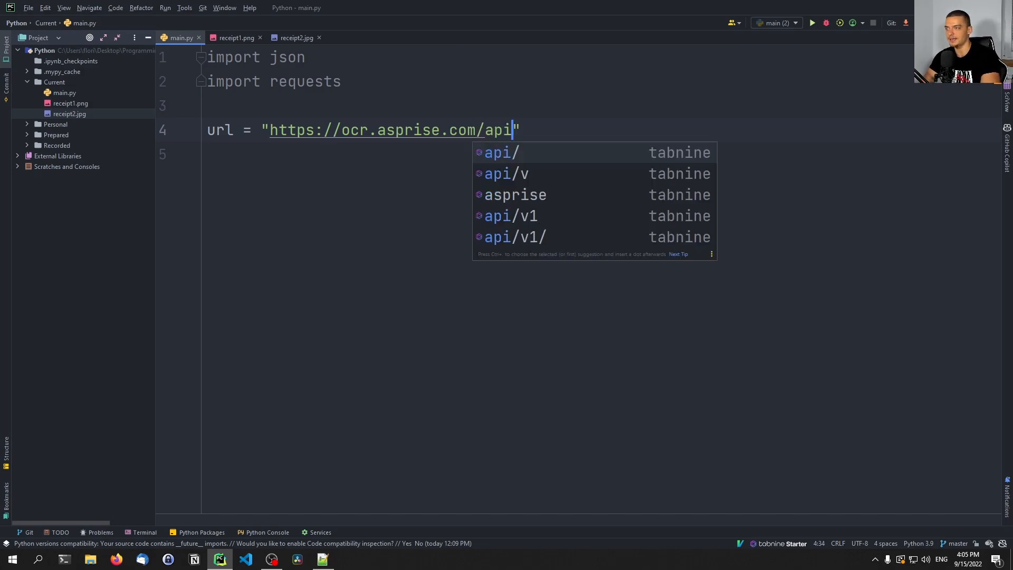
pyautogui.write('/v')
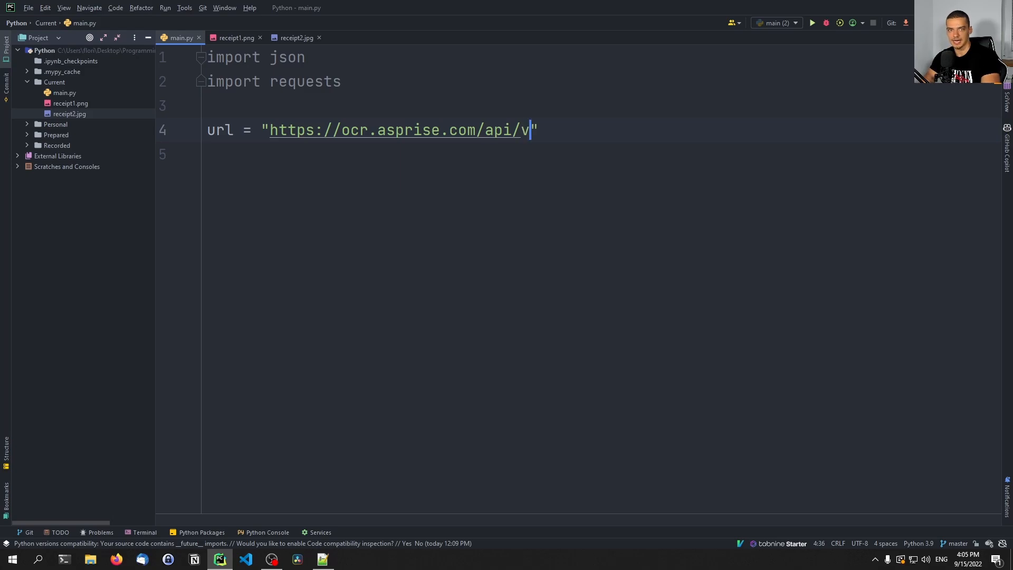
pyautogui.write('1/receipt')
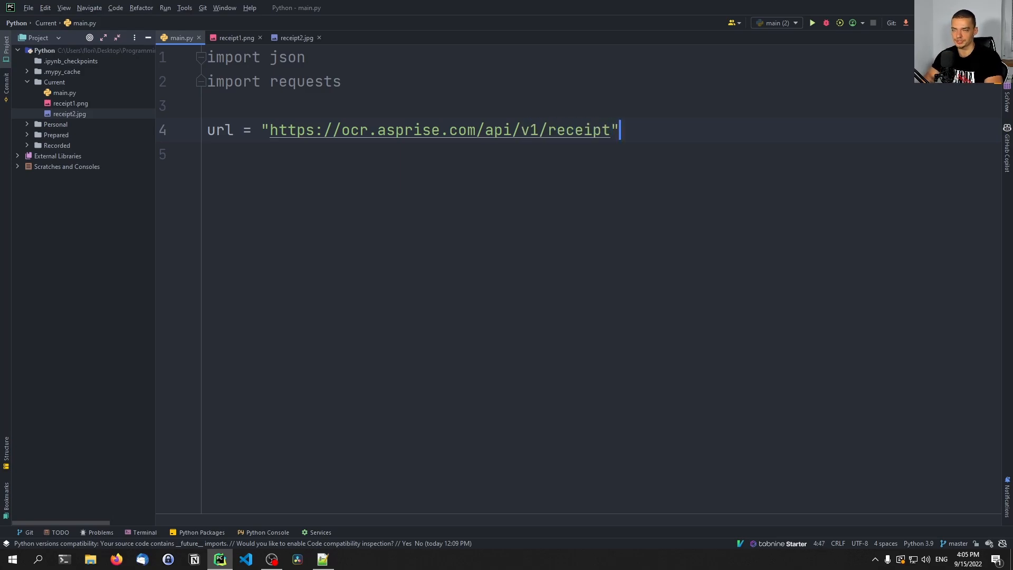
pyautogui.write('im')
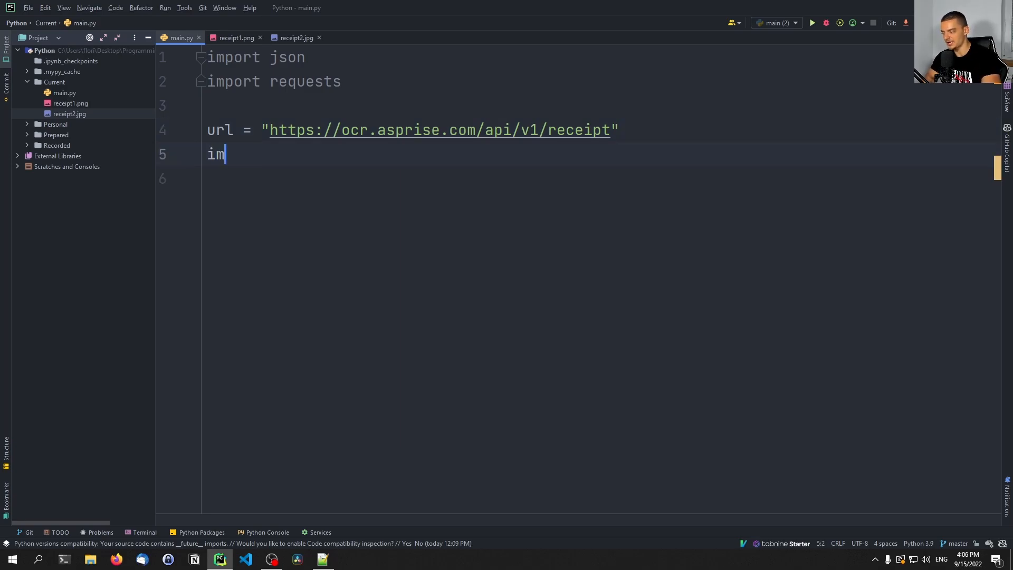
# Step: Set image = "receipt1.png" and begin res = requests.post(url, data={...}) with an api_key entry
pyautogui.write('age = "')
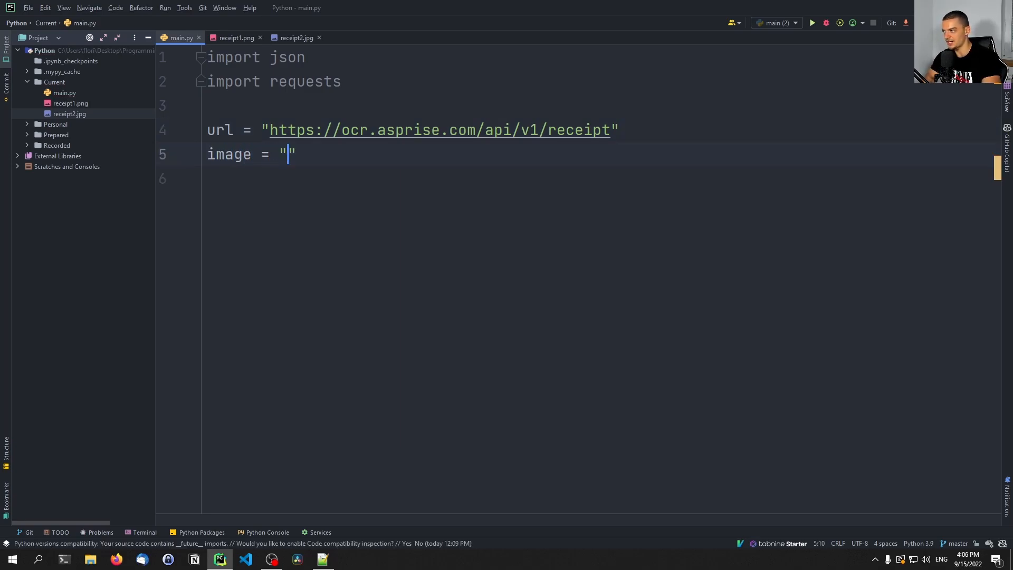
pyautogui.write('receipt1.png')
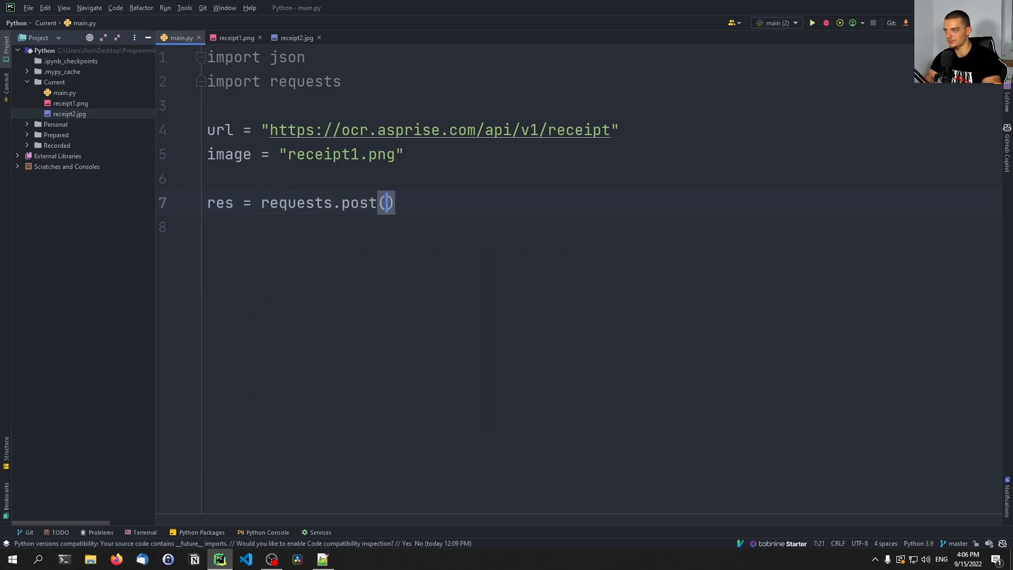
pyautogui.write('u')
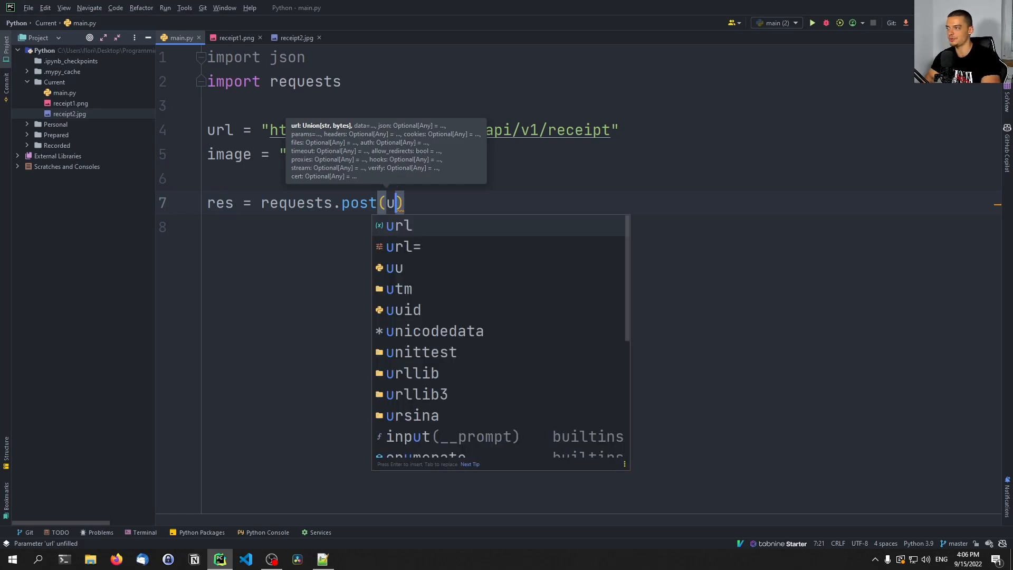
pyautogui.write('rl,')
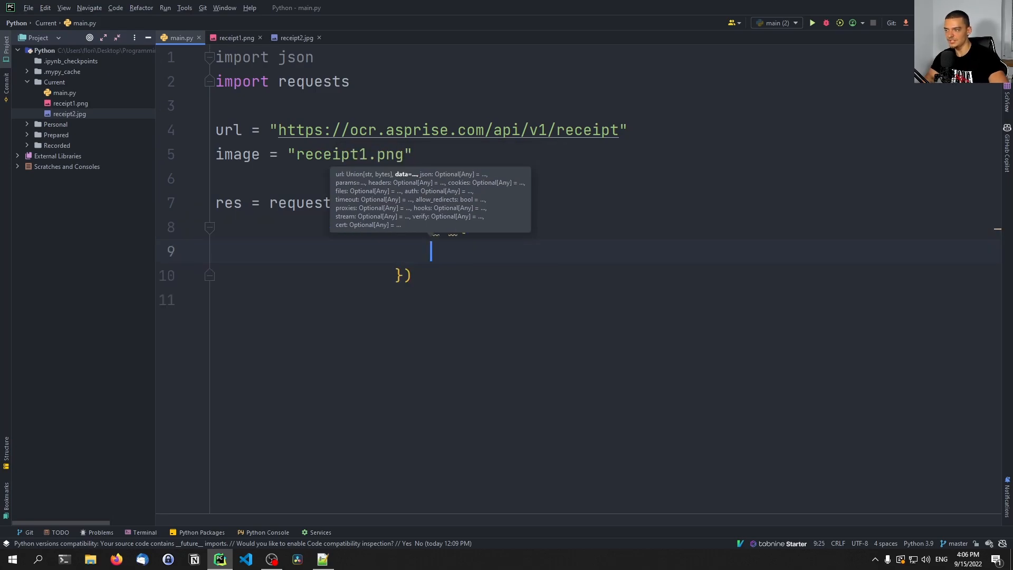
pyautogui.moveTo(613, 202)
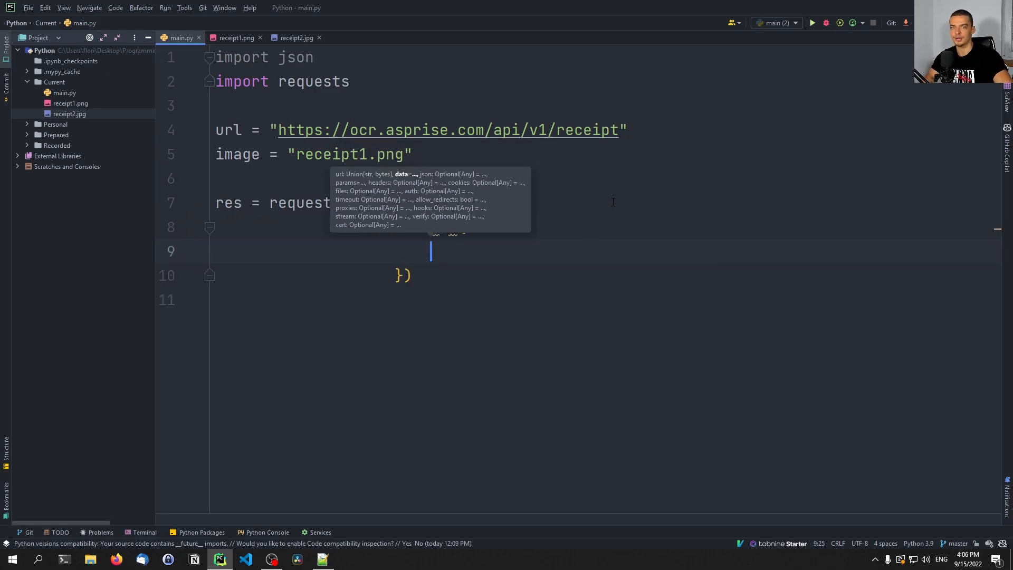
pyautogui.write('A')
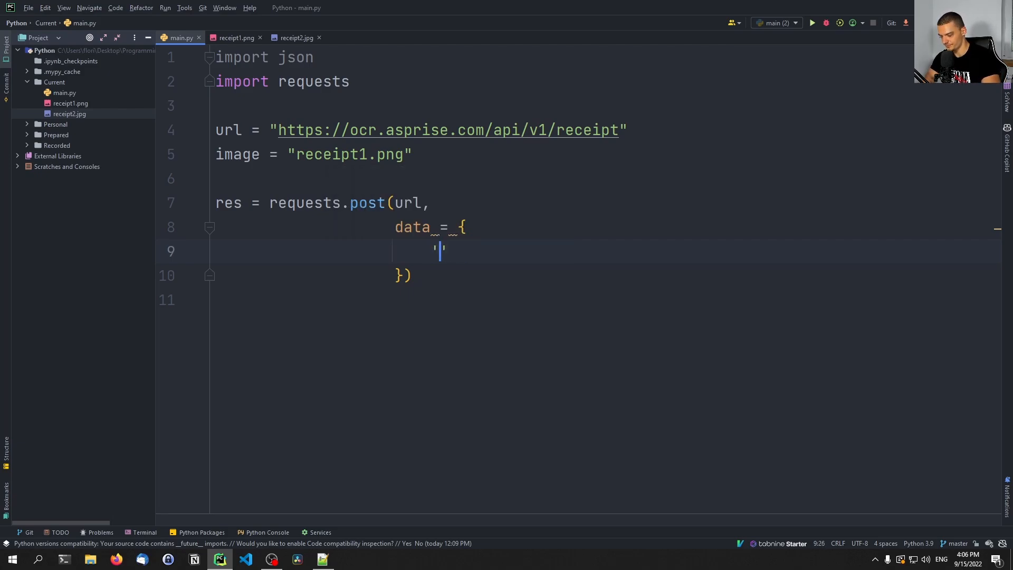
pyautogui.write('api_k')
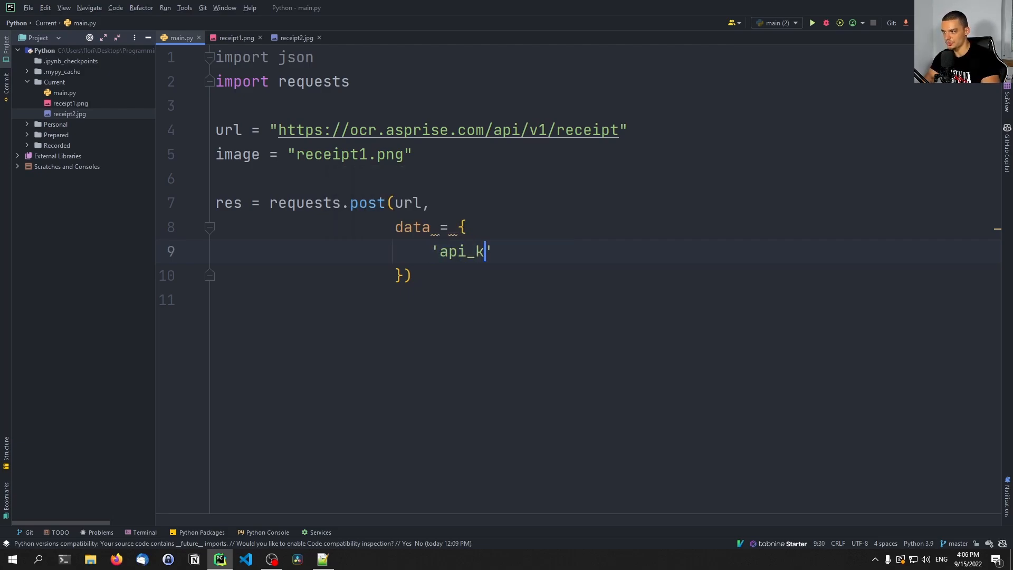
pyautogui.write('ey')
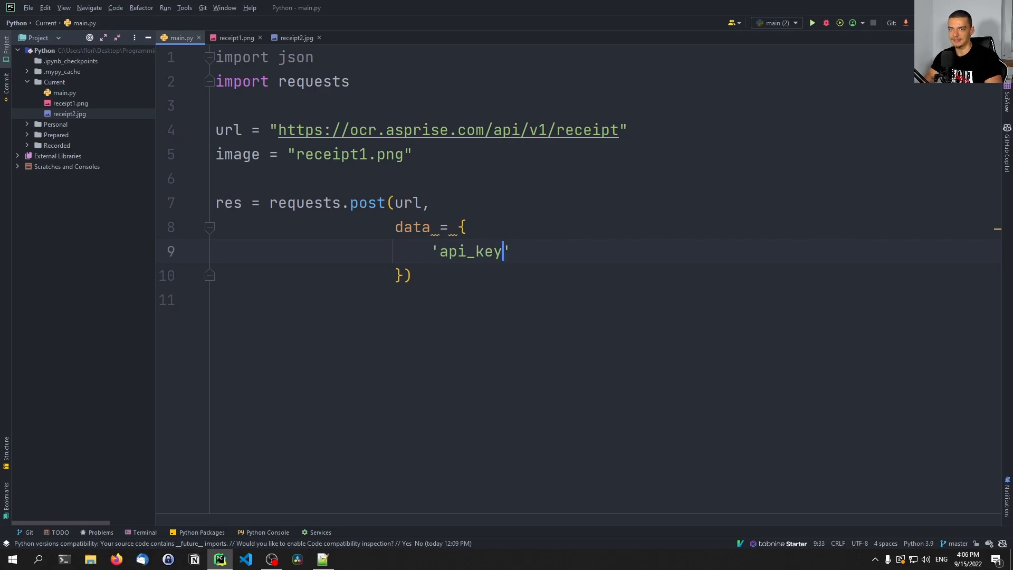
pyautogui.write(':')
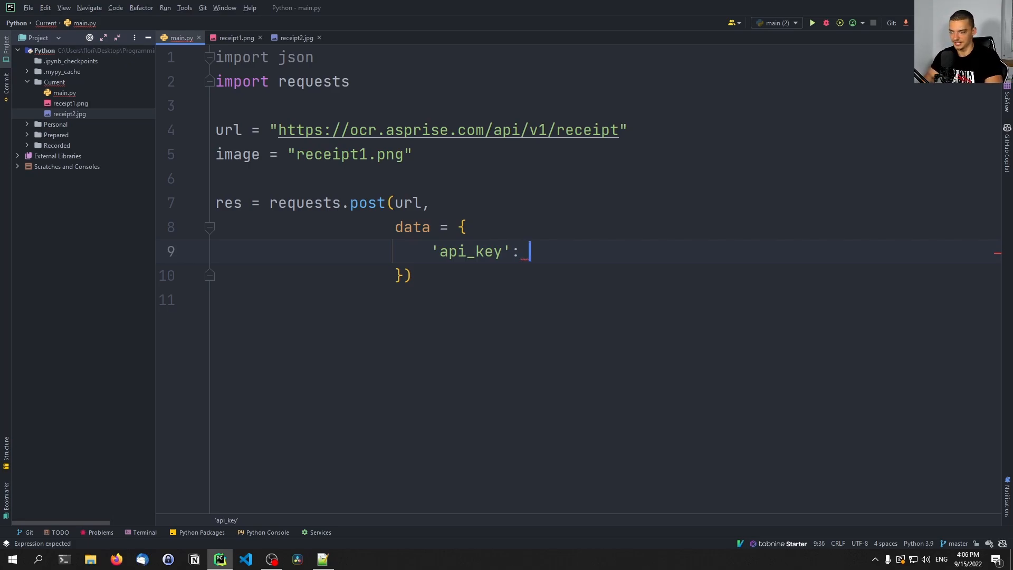
# Step: Fill the data dict with api_key 'TEST', recognizer 'auto' and ref_no 'oct_python_123'
pyautogui.write("'TEST'")
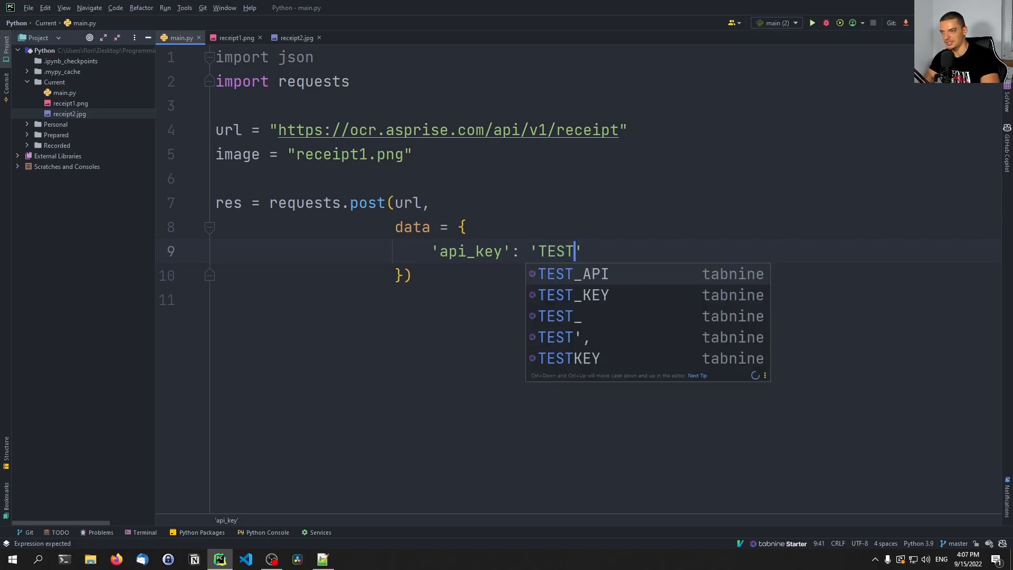
pyautogui.write(',')
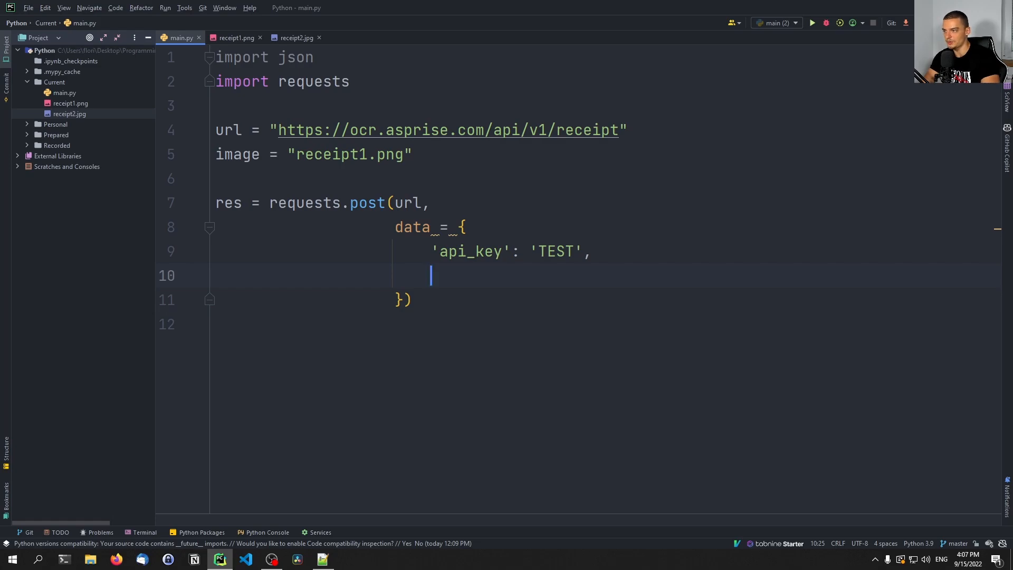
pyautogui.write("'recp")
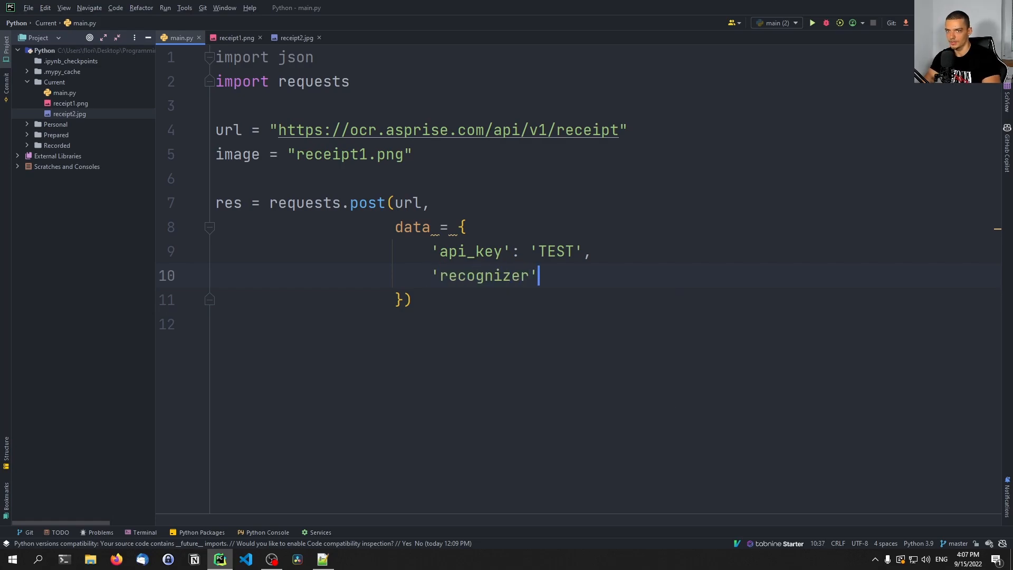
pyautogui.write(": 'auto',")
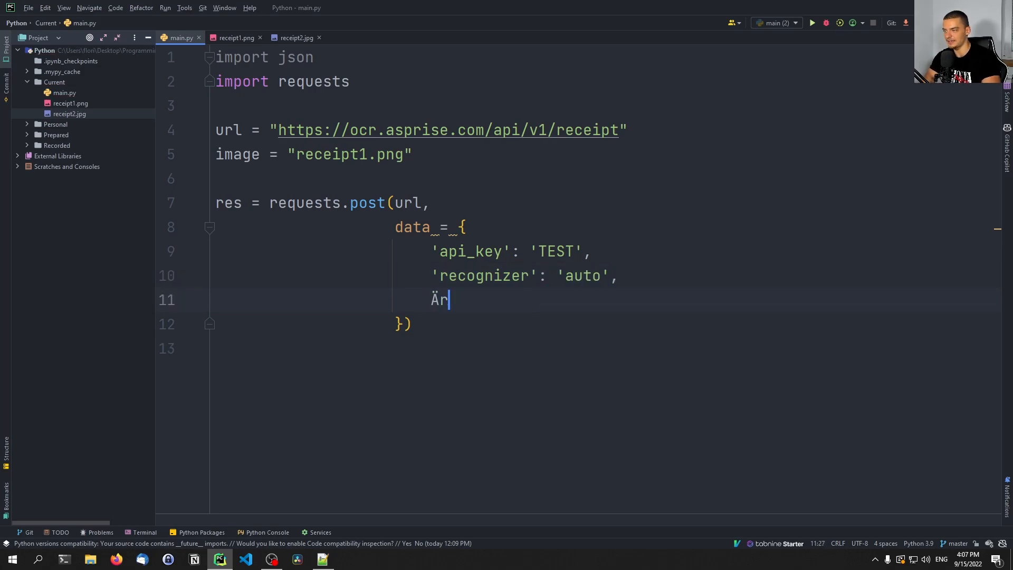
pyautogui.write("'ref_nop")
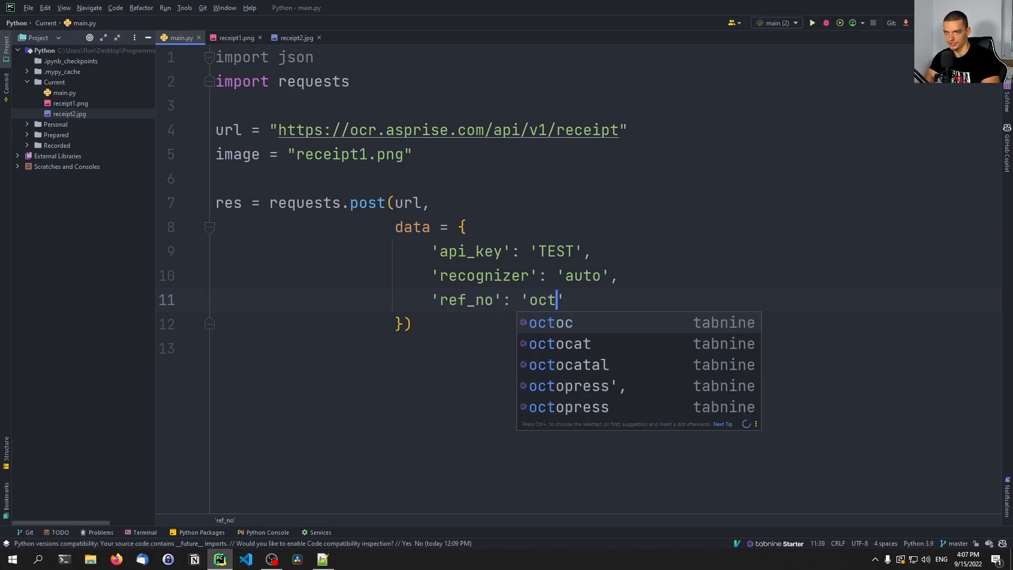
pyautogui.write('_python')
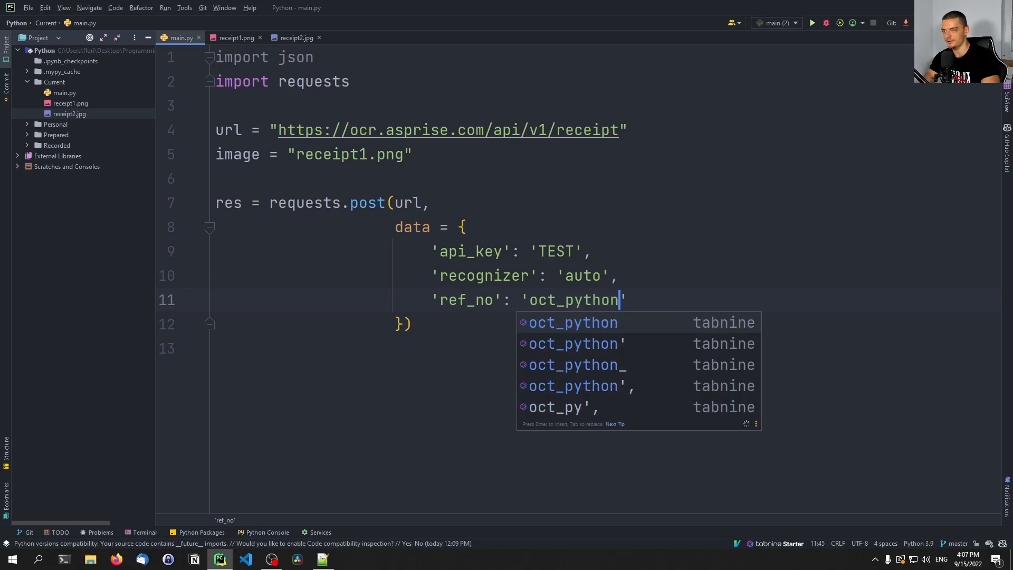
pyautogui.write('_123')
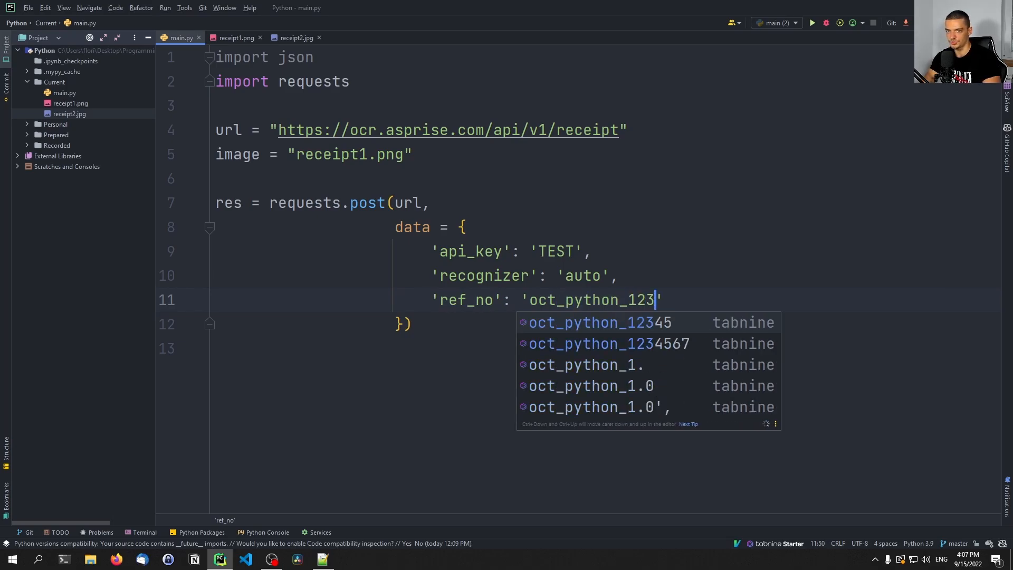
pyautogui.press('Escape')
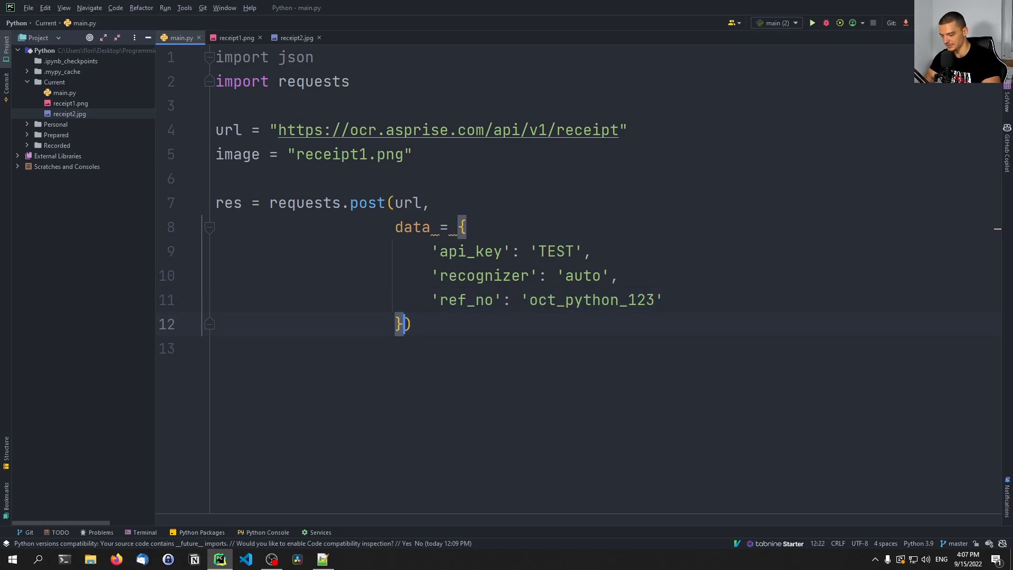
# Step: Add files={'file': open(image, 'rb')} to the requests.post call
pyautogui.write(', files')
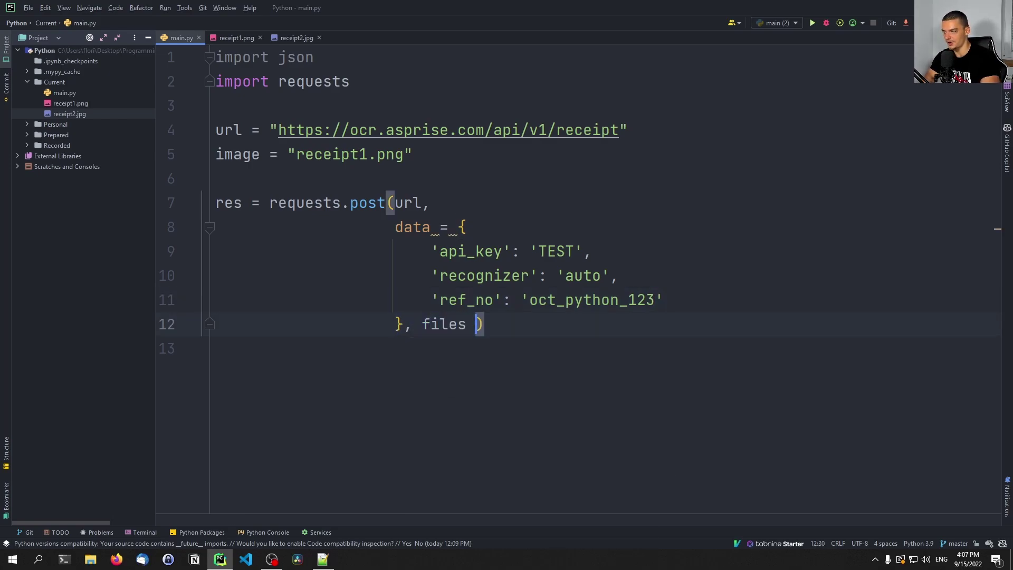
pyautogui.write('= {')
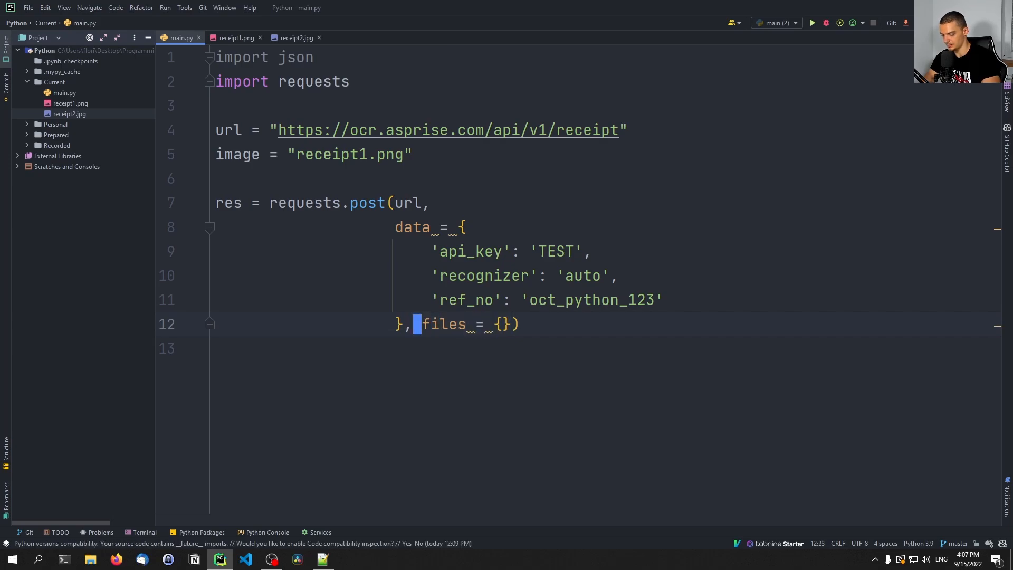
pyautogui.press('Enter')
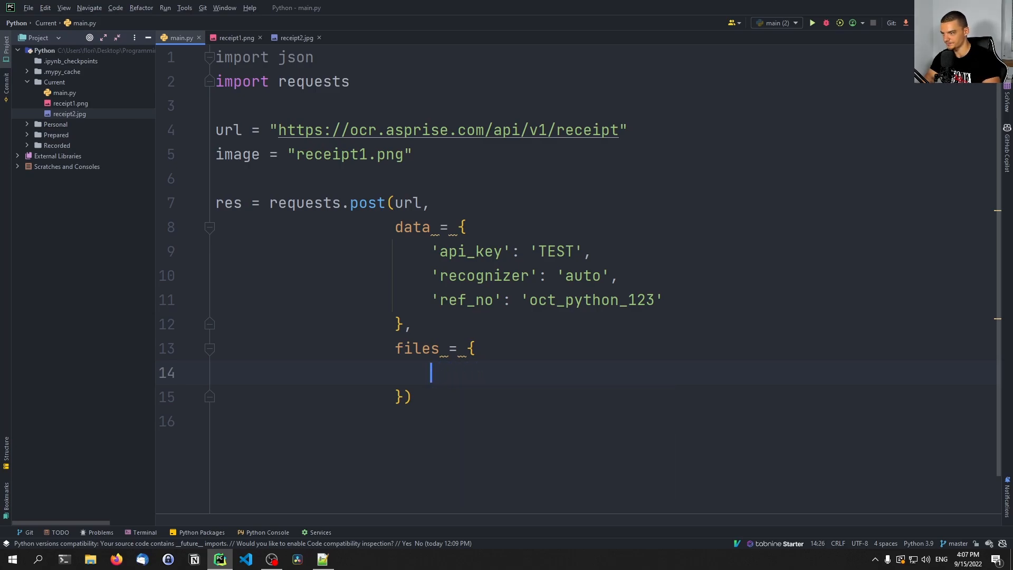
pyautogui.write("'file':")
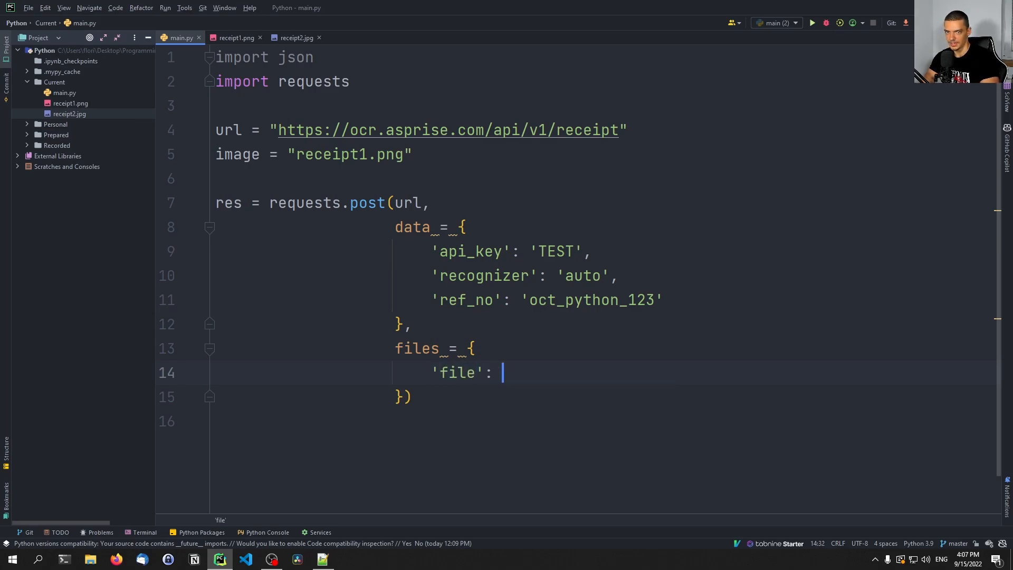
pyautogui.write('open(')
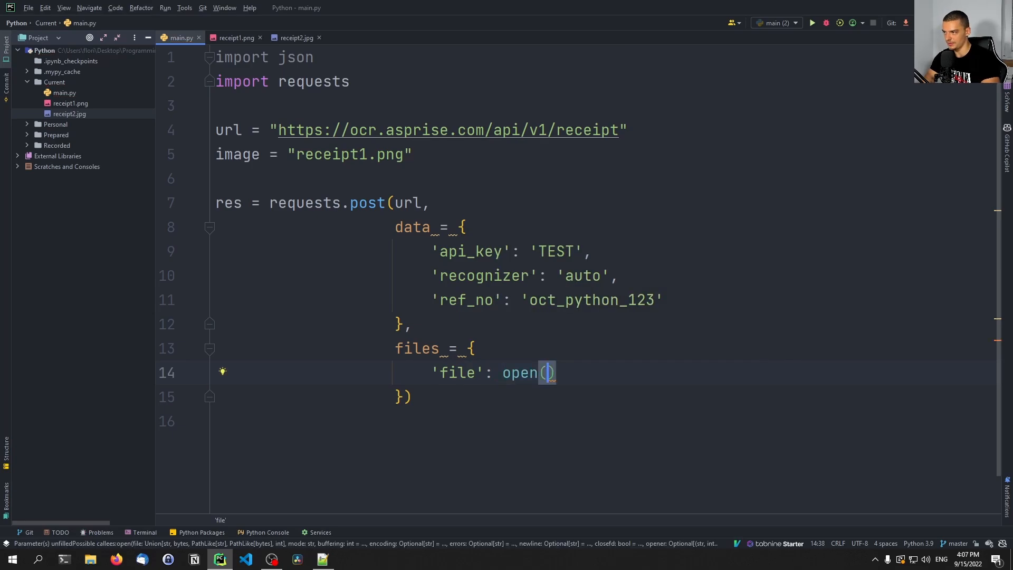
pyautogui.write('image,')
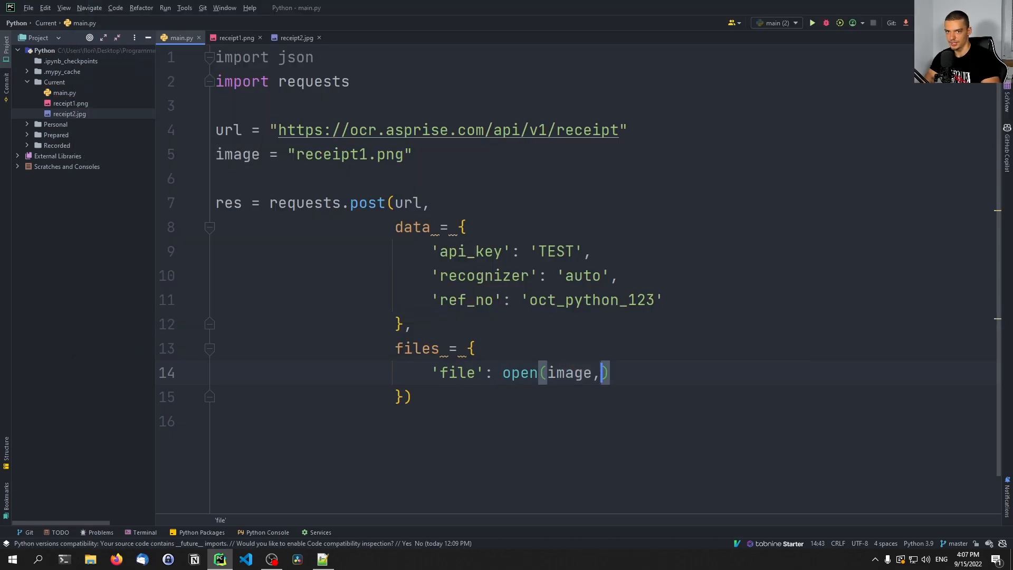
pyautogui.write("'rb'")
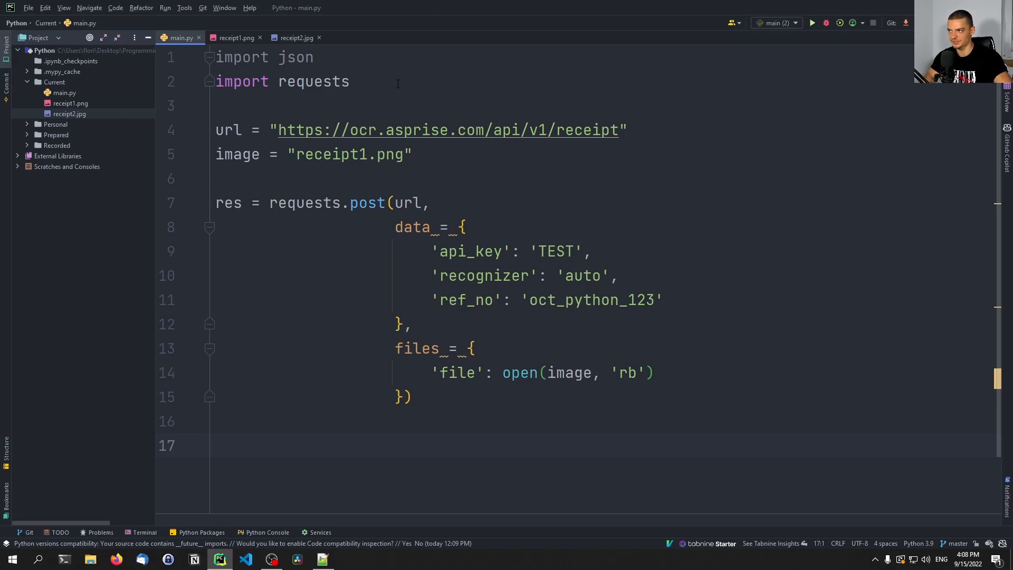
# Step: Add a temporary import pickle line, then start a new res statement below the request call
pyautogui.write('i')
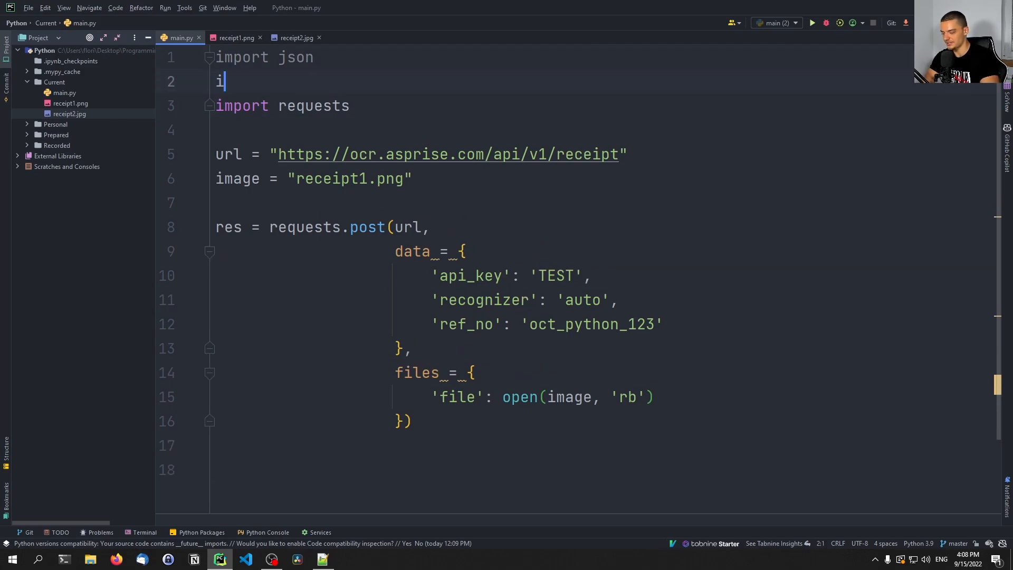
pyautogui.write('mport pio')
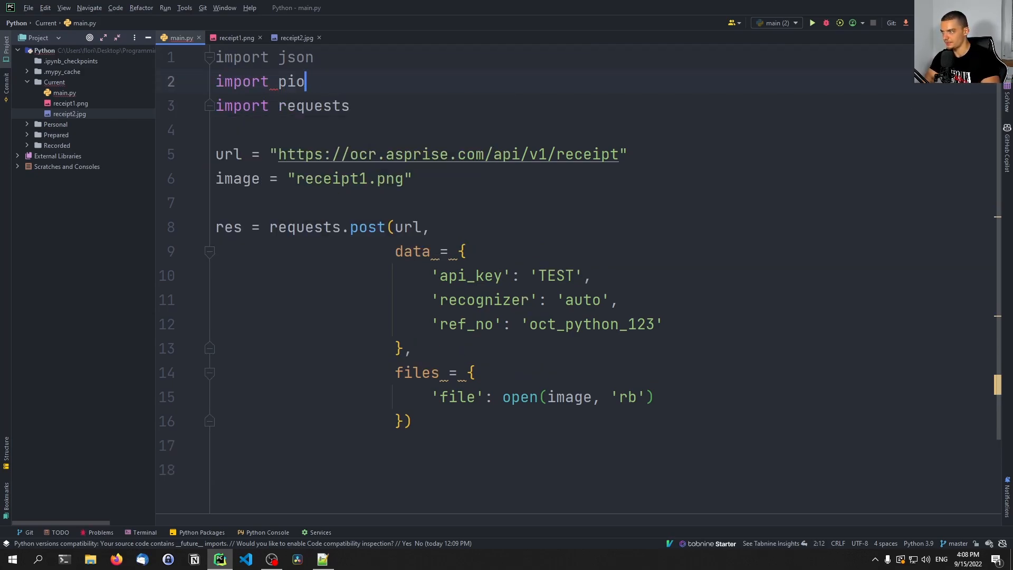
pyautogui.write('ckle')
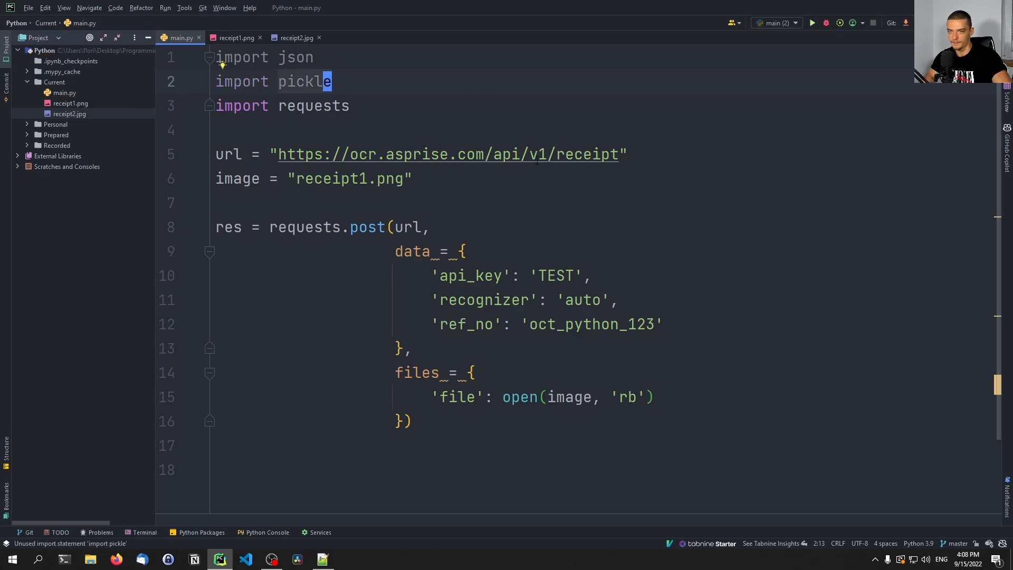
pyautogui.moveTo(537, 157)
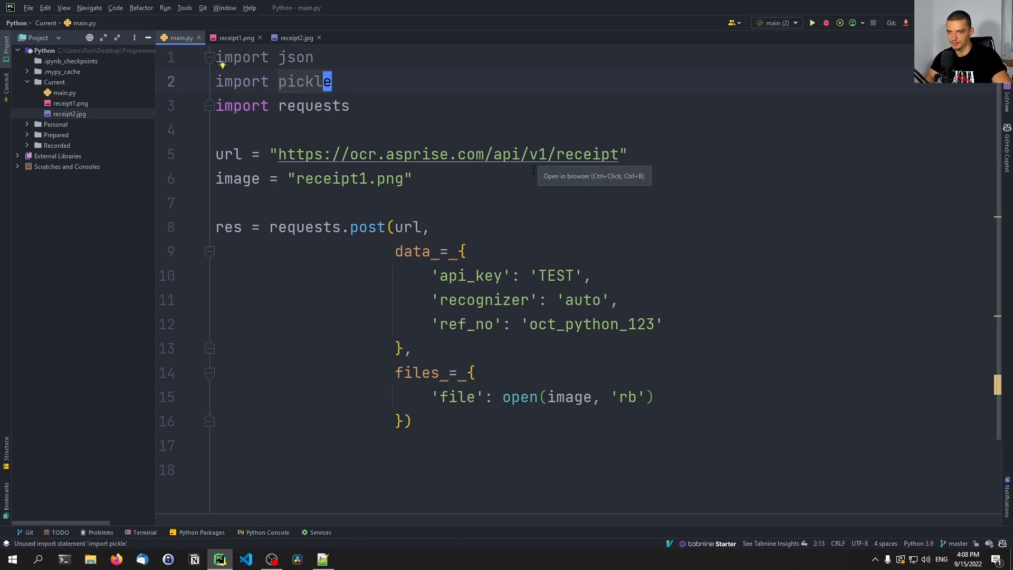
pyautogui.moveTo(525, 184)
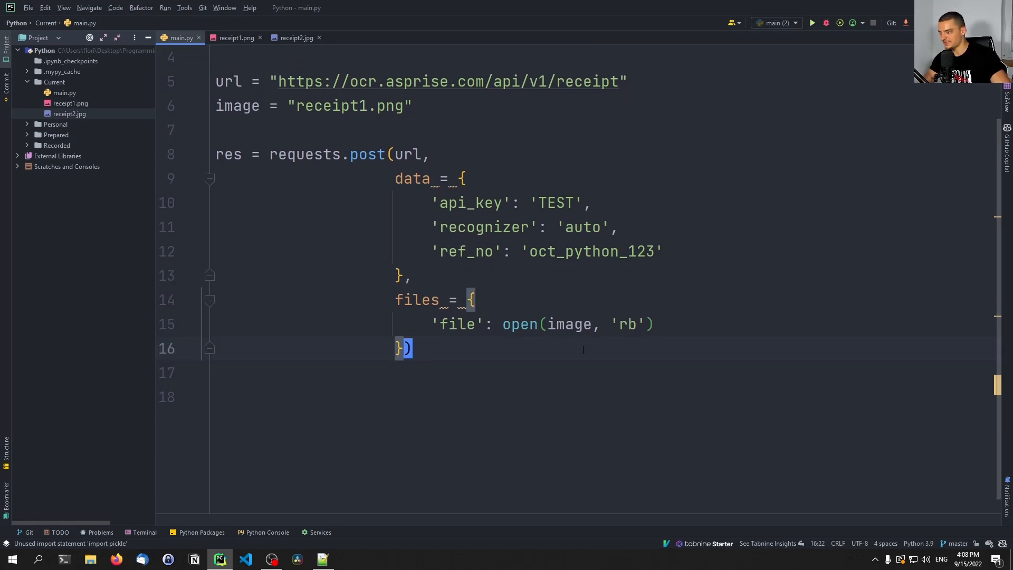
pyautogui.press('enter')
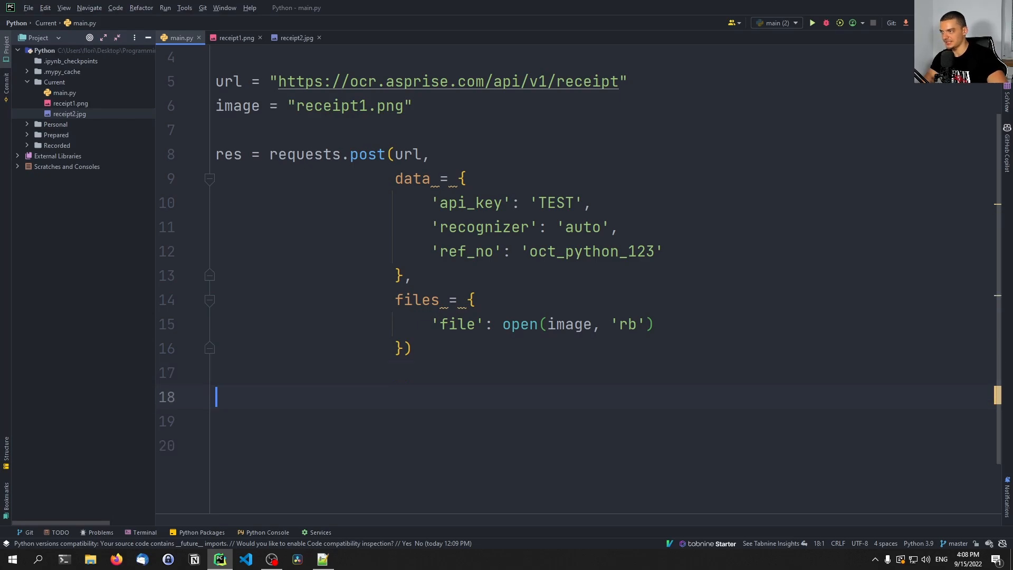
pyautogui.scroll(3)
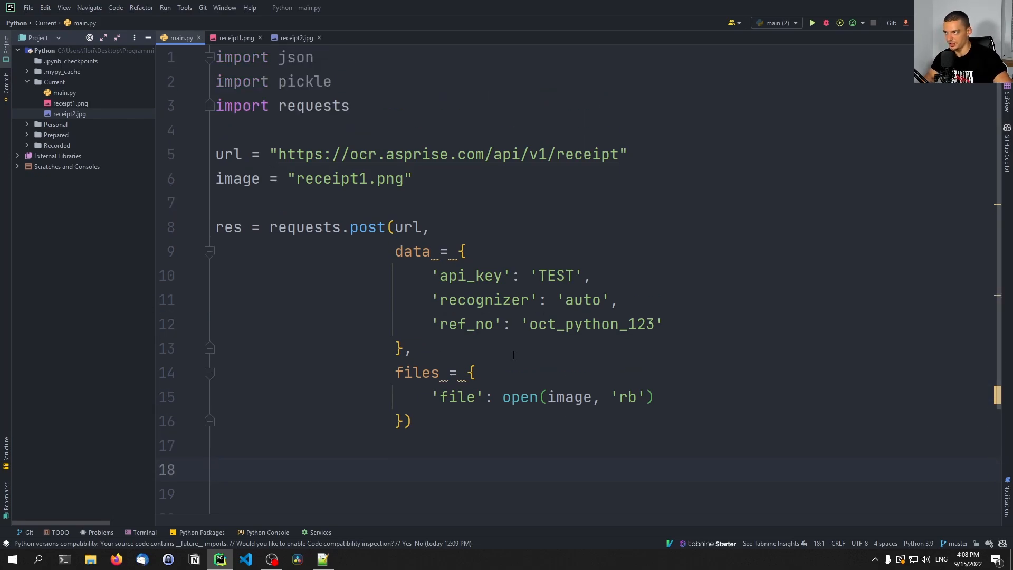
pyautogui.scroll(-3)
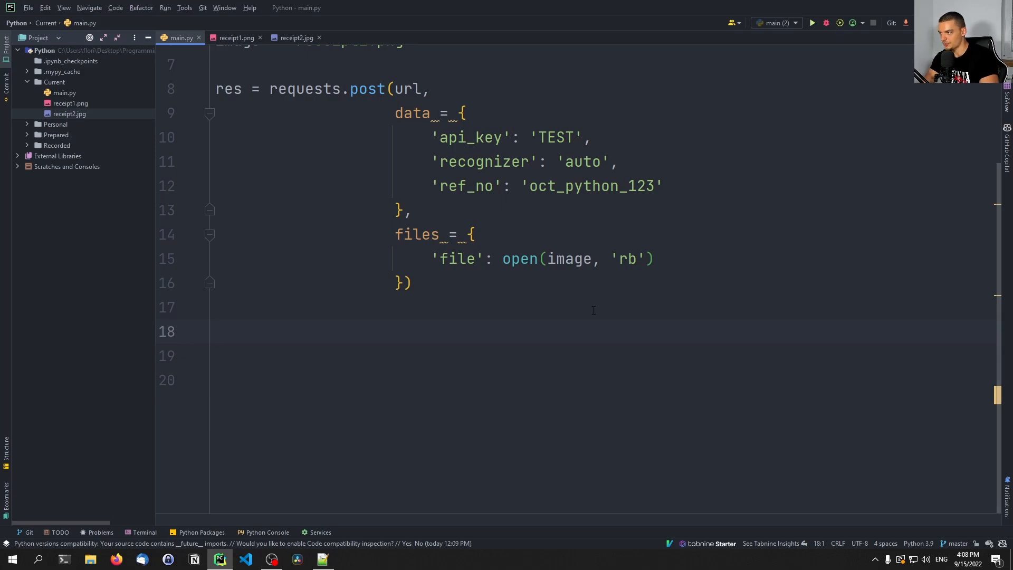
pyautogui.click(217, 331)
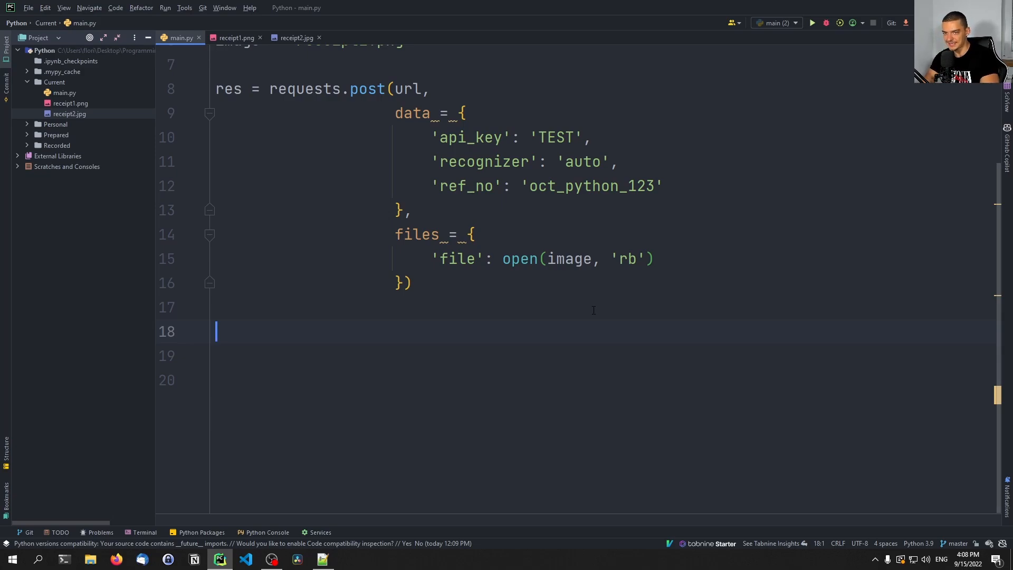
pyautogui.write('res')
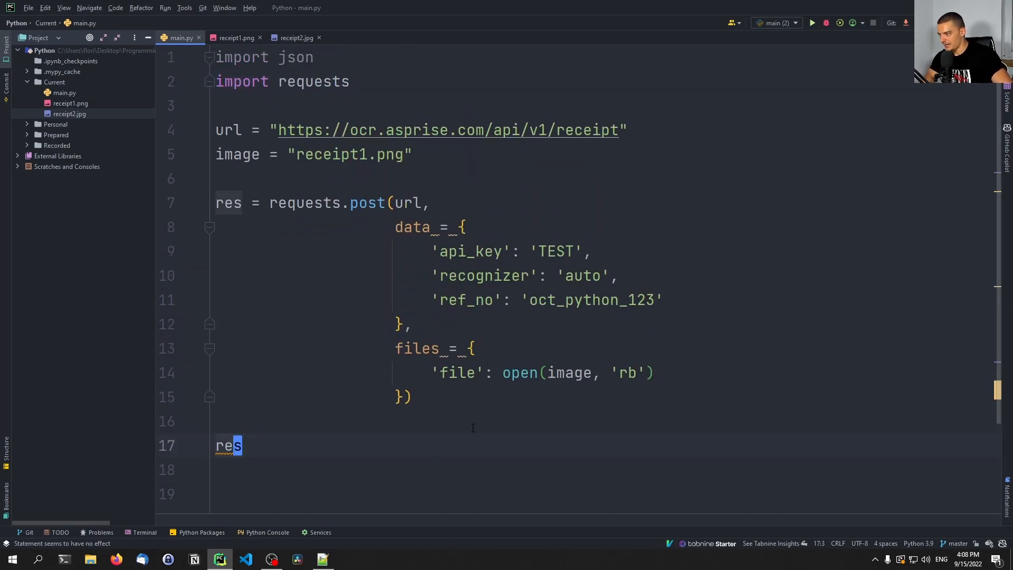
# Step: Build line 17 as json.dump(json.loads(res.text), dropping the unfinished second argument
pyautogui.write(',tex')
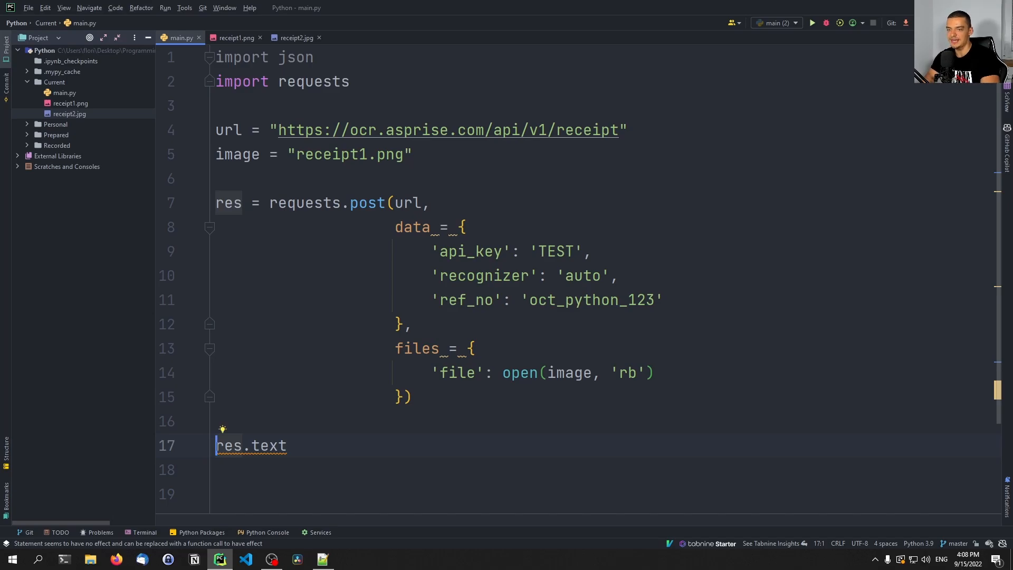
pyautogui.write('jo')
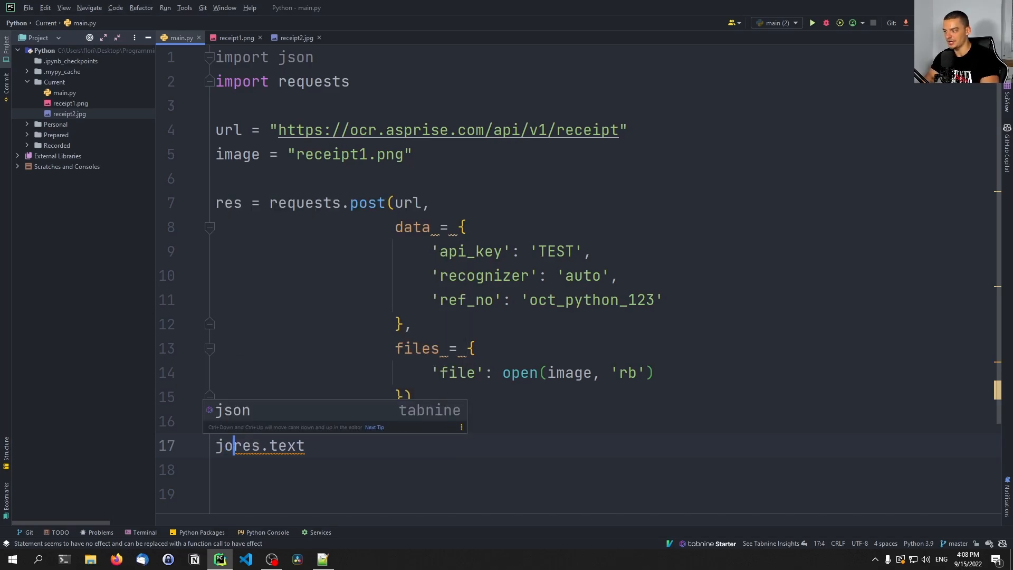
pyautogui.write('son.loads(')
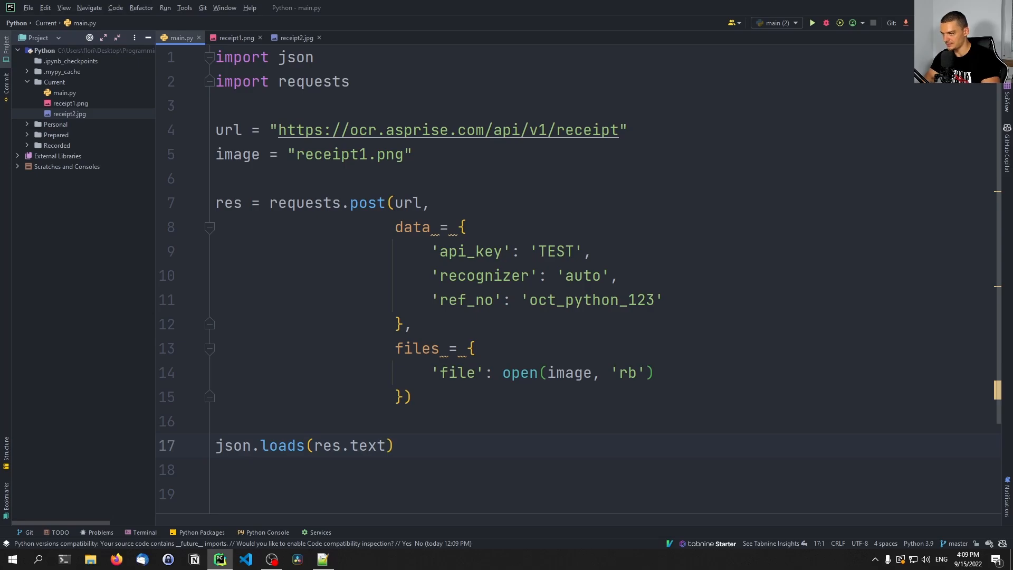
pyautogui.write('json.')
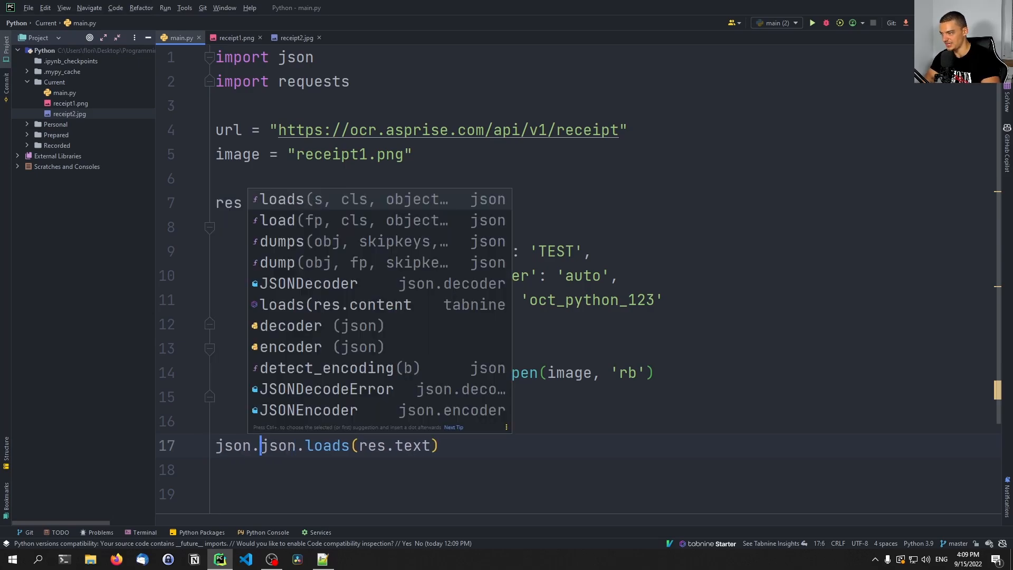
pyautogui.write('dumps(')
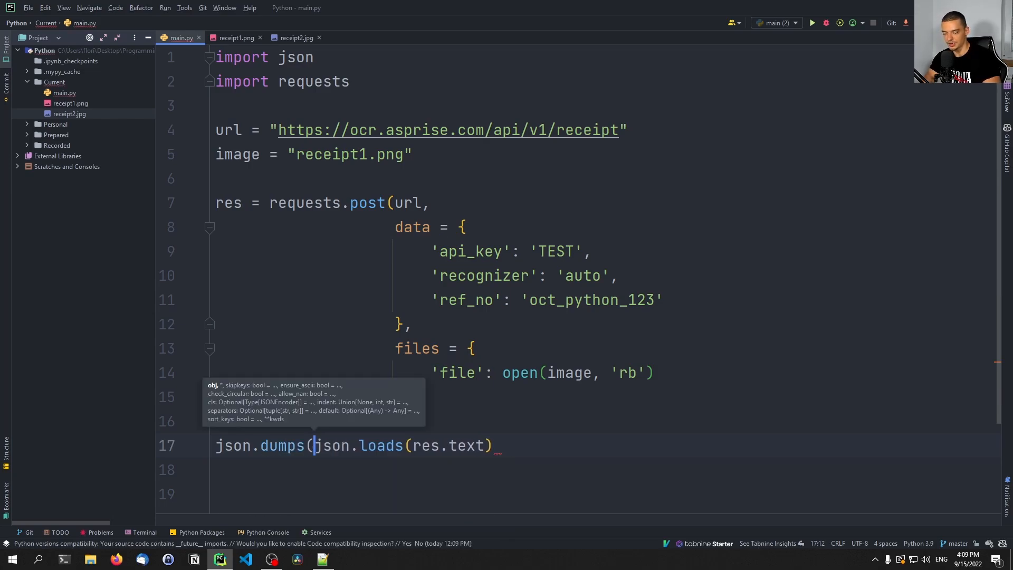
pyautogui.write(', "')
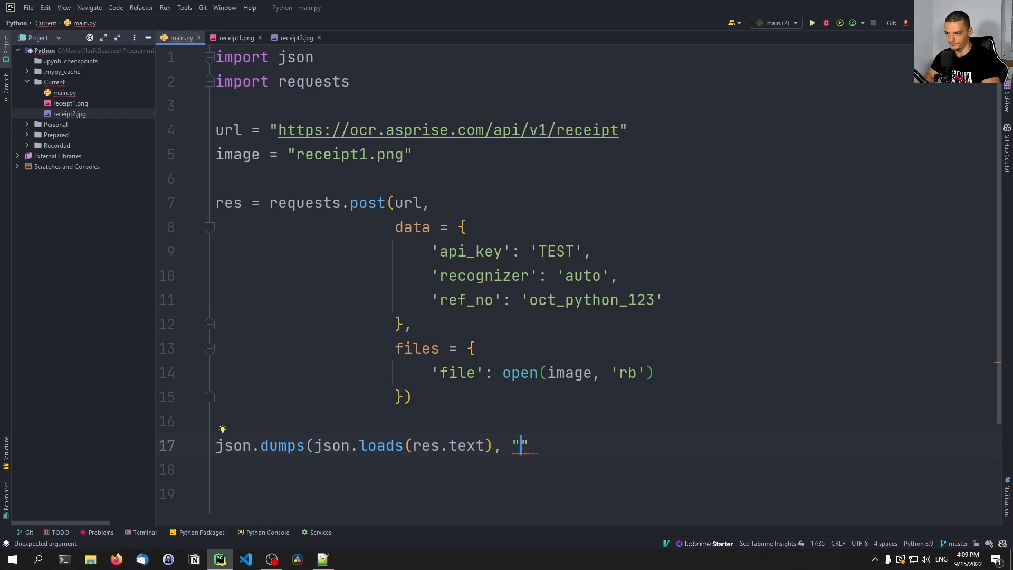
pyautogui.press('BackSpace')
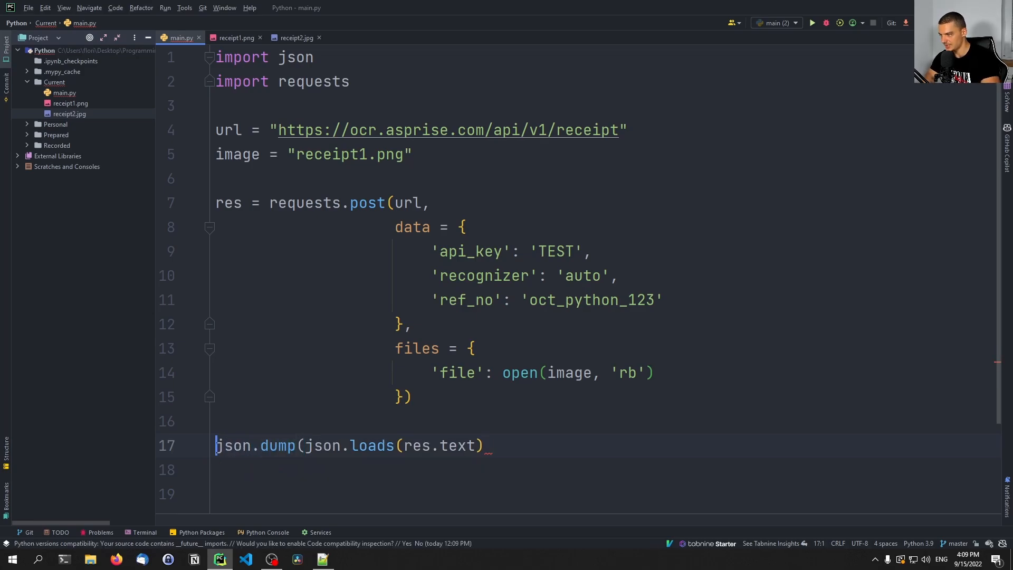
# Step: Wrap the dump in with open("response1.json", "w") as f, pass f, and run the script
pyautogui.write('with open("')
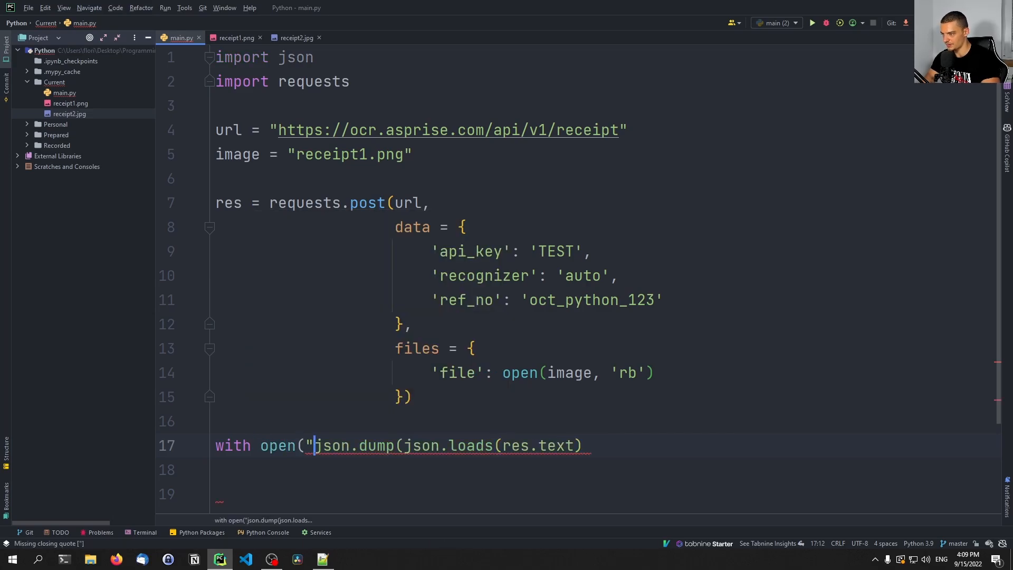
pyautogui.write('response1.json",')
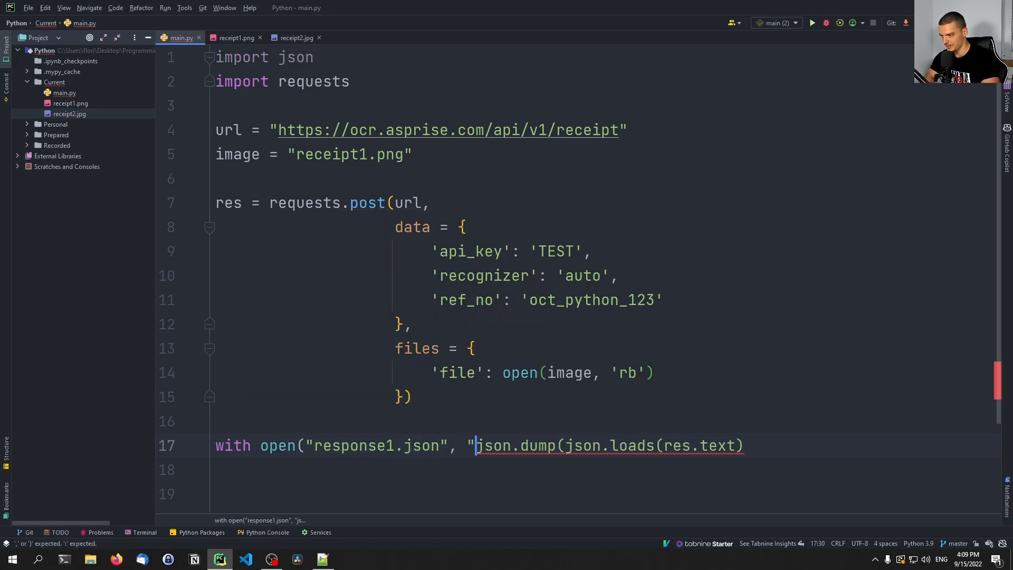
pyautogui.write('w") a')
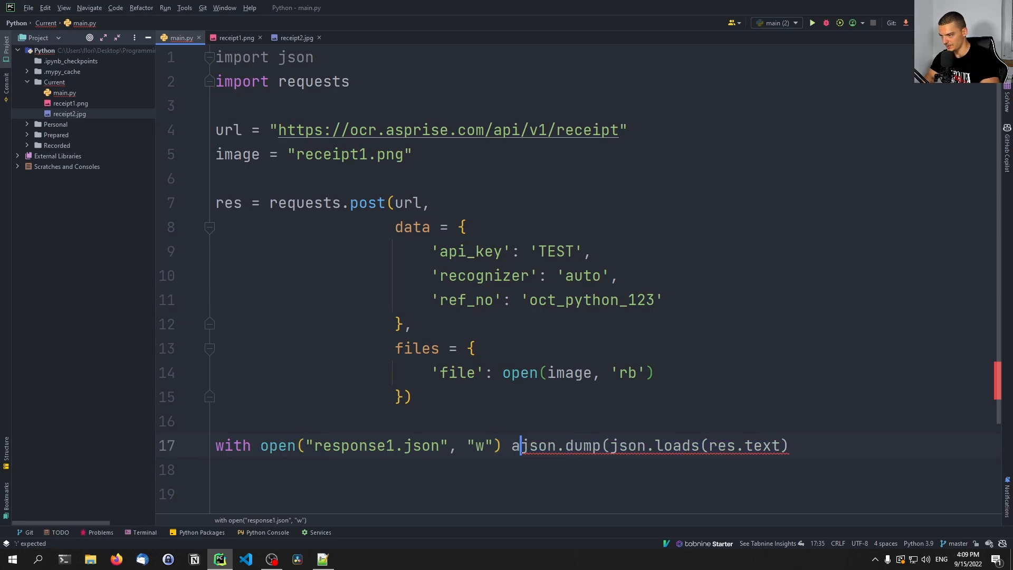
pyautogui.write('as f:')
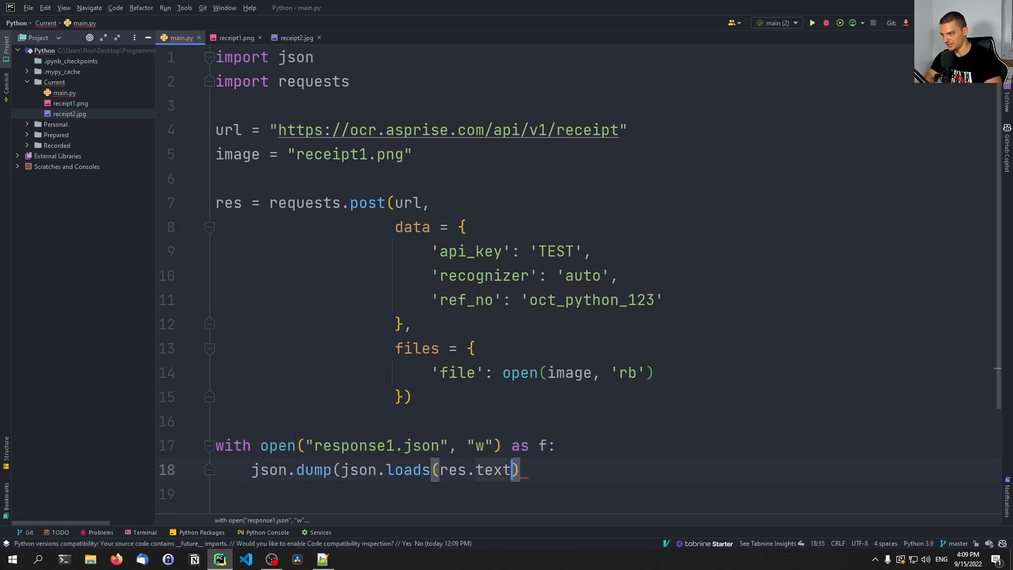
pyautogui.write(', f)')
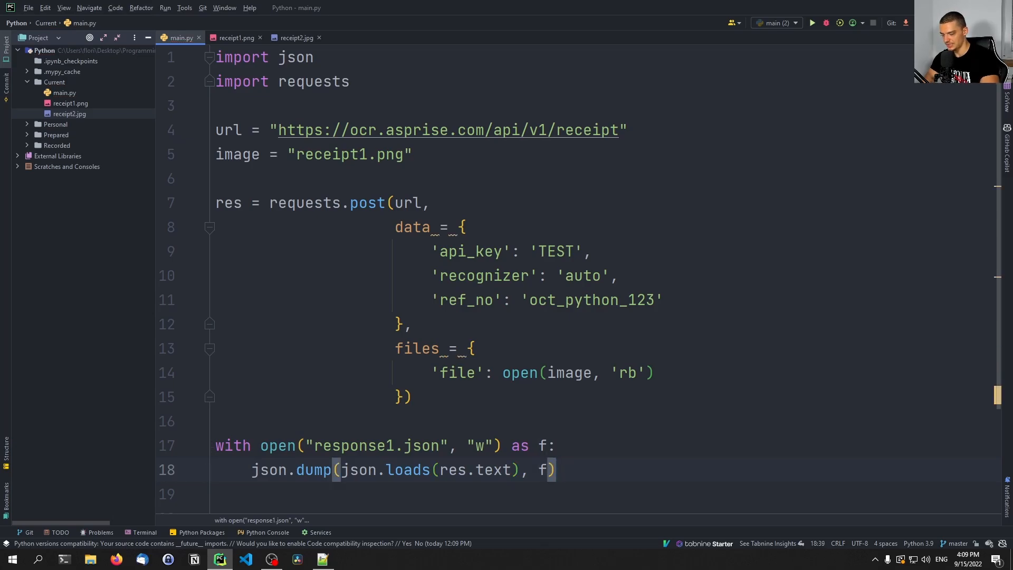
pyautogui.click(812, 22)
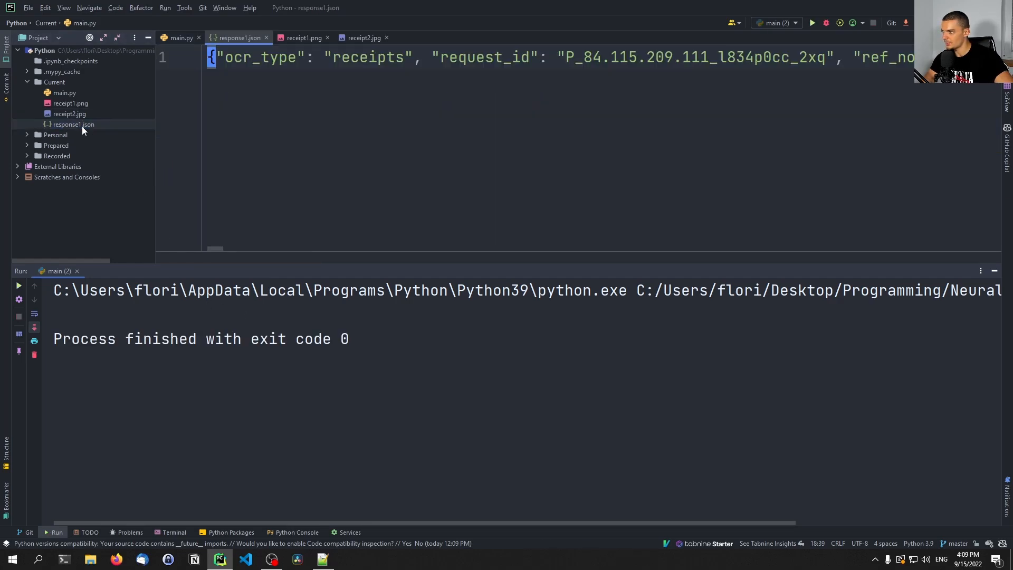
# Step: Scroll through the Costco receipt data in response1.json, then return to main.py
pyautogui.moveTo(213, 249); pyautogui.dragTo(303, 249)
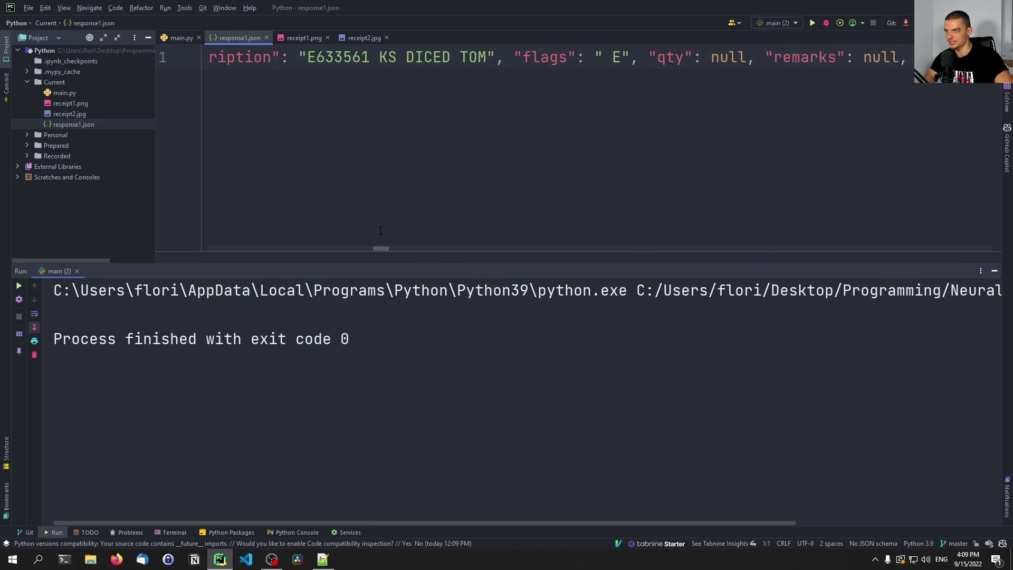
pyautogui.click(184, 37)
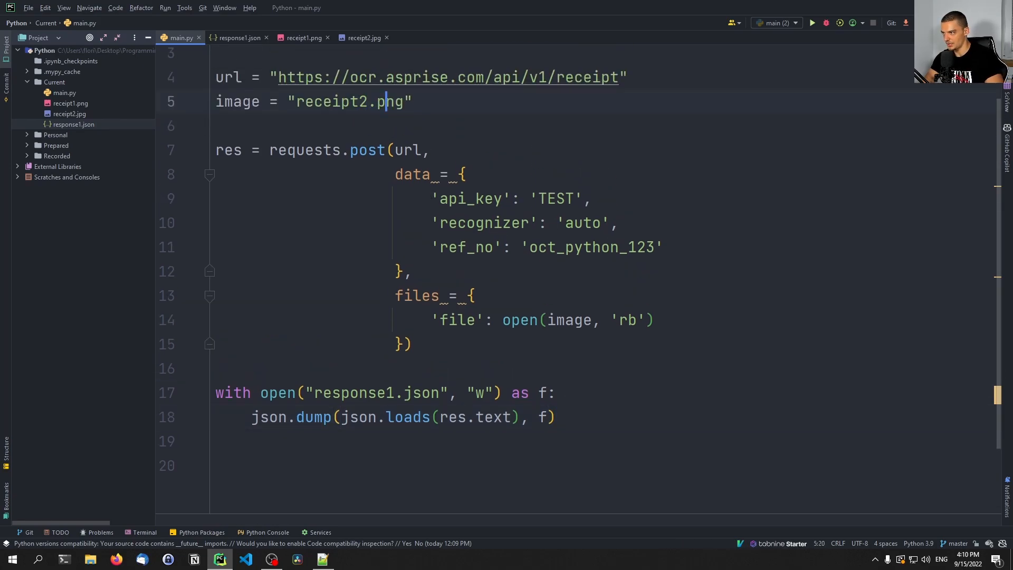
# Step: Change the image to receipt2.jpg and move to the output JSON file name on line 17
pyautogui.write('jpg')
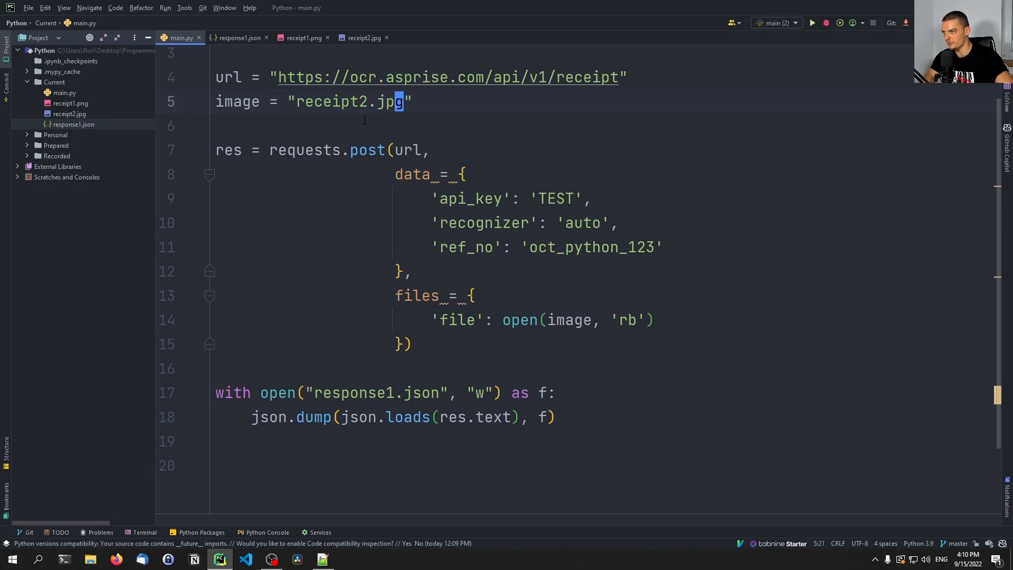
pyautogui.click(398, 393)
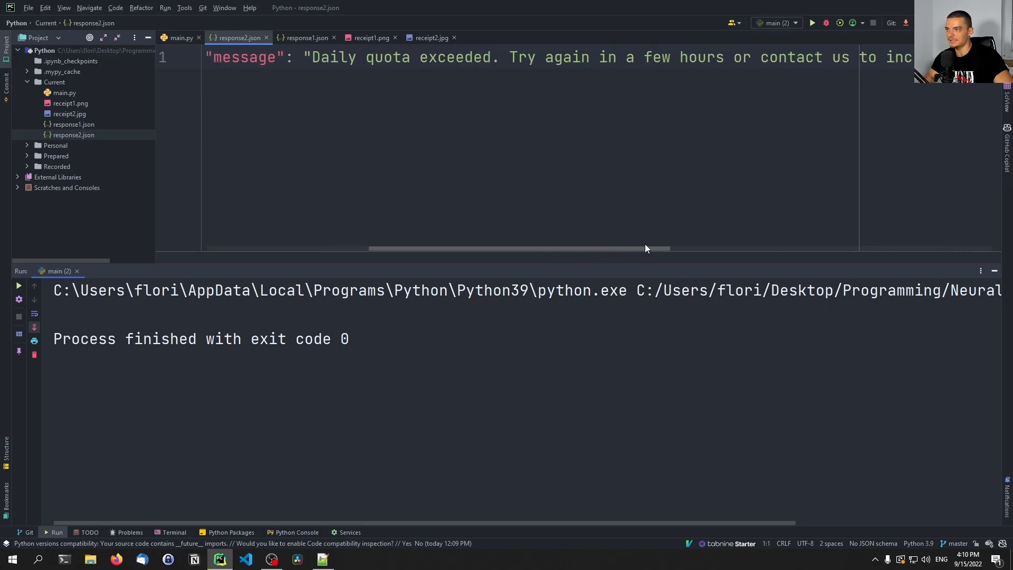
# Step: Review response1.json, view response2.json's quota-exceeded error, then close that file
pyautogui.click(308, 38)
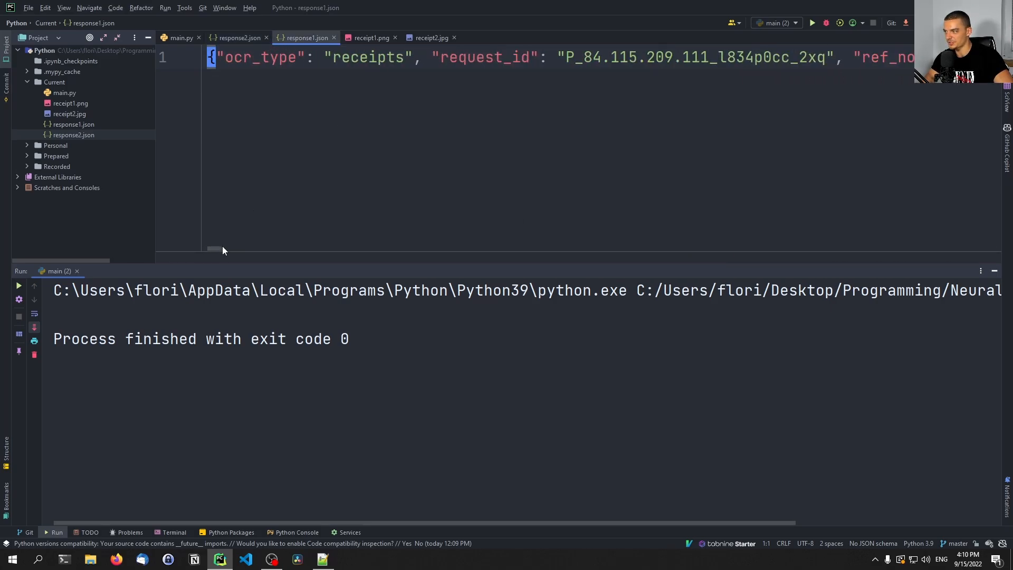
pyautogui.hscroll(3)
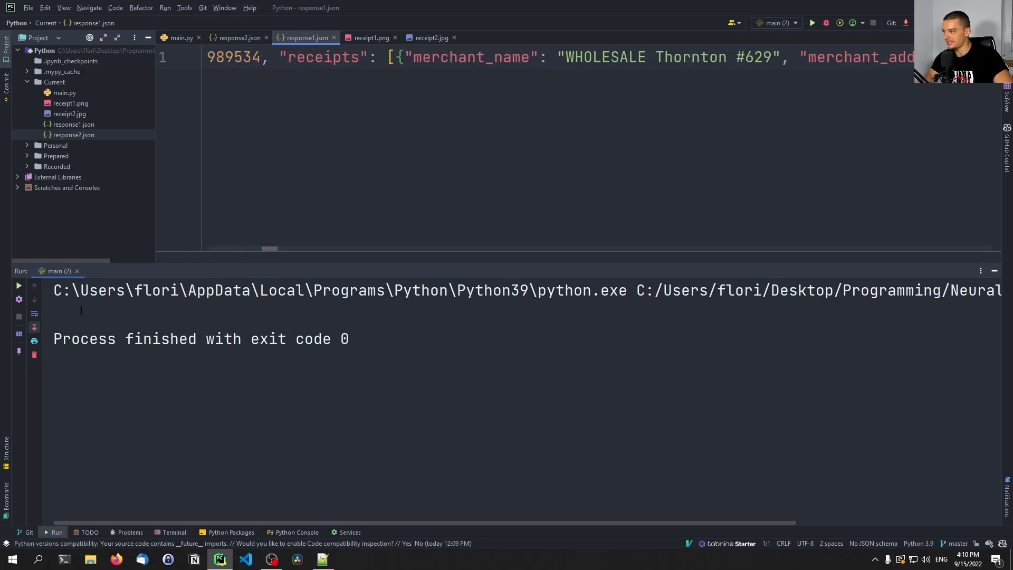
pyautogui.click(238, 38)
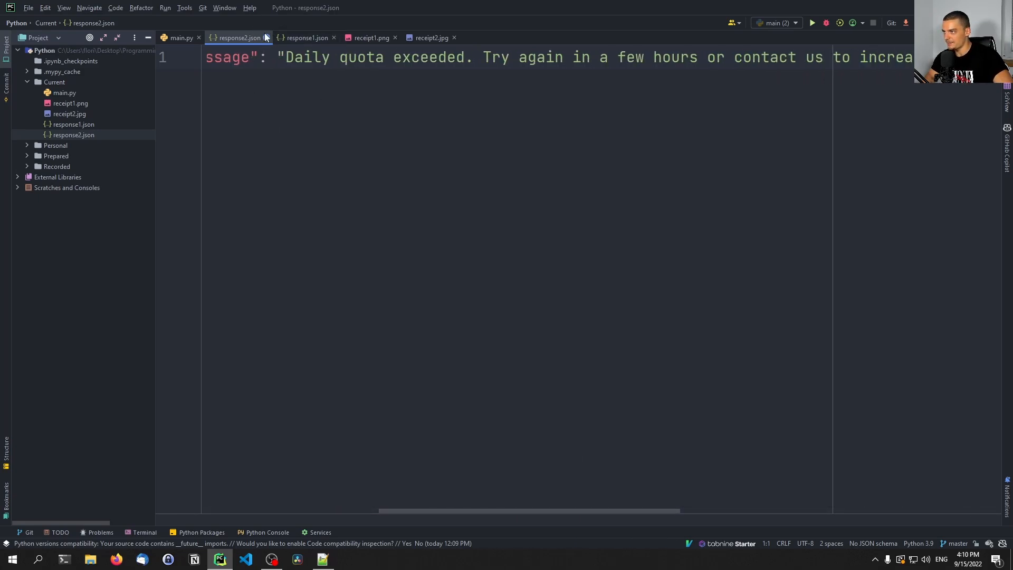
pyautogui.moveTo(267, 38)
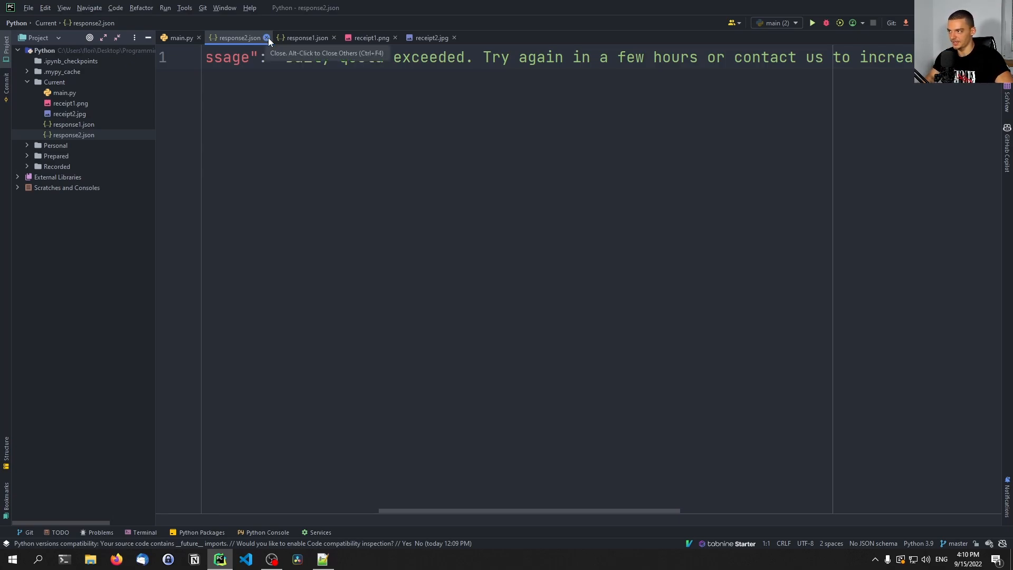
pyautogui.click(268, 38)
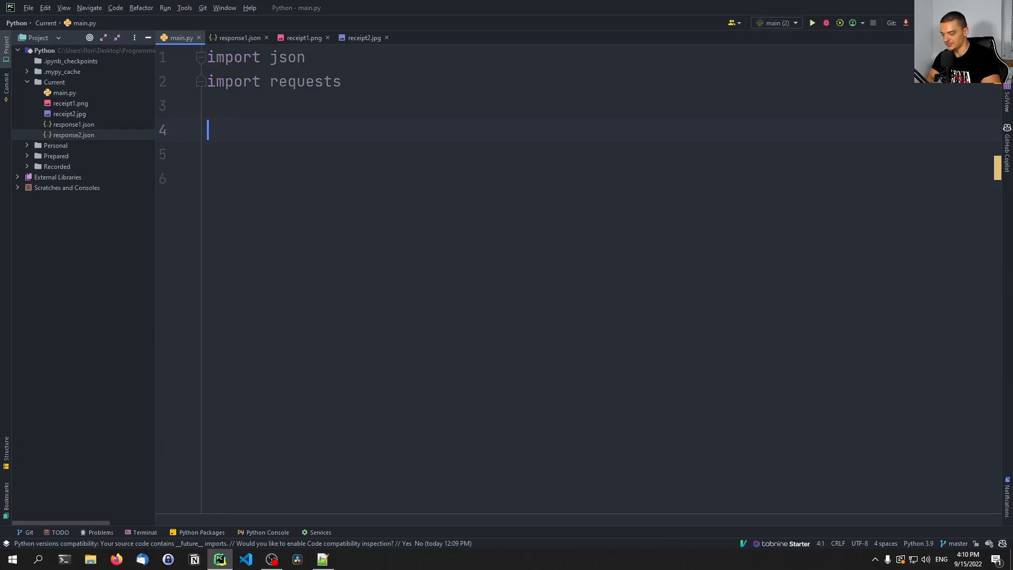
# Step: Open response1.json for reading as f and load it with json.load into data
pyautogui.write('json.load(')
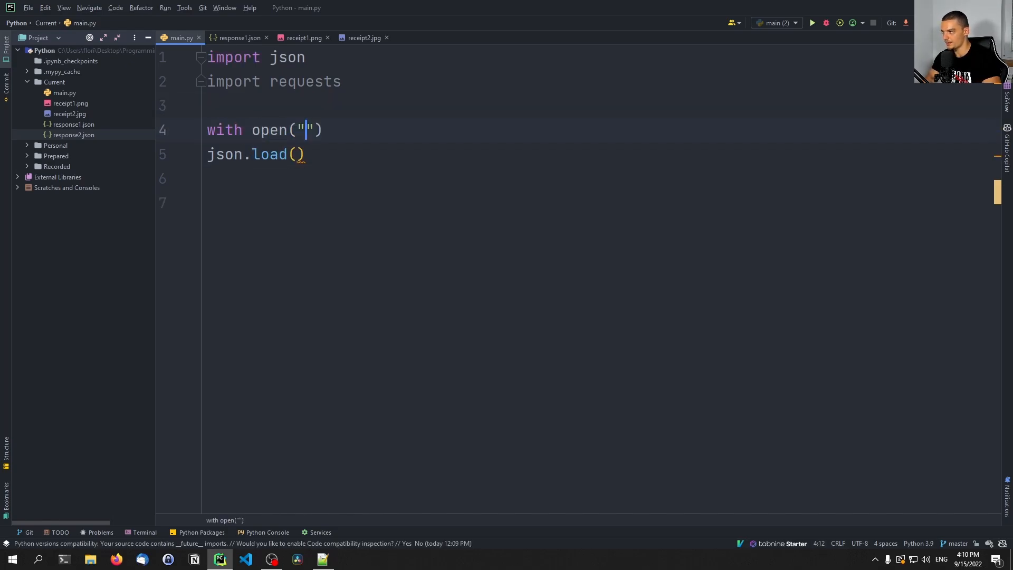
pyautogui.write('response1.json')
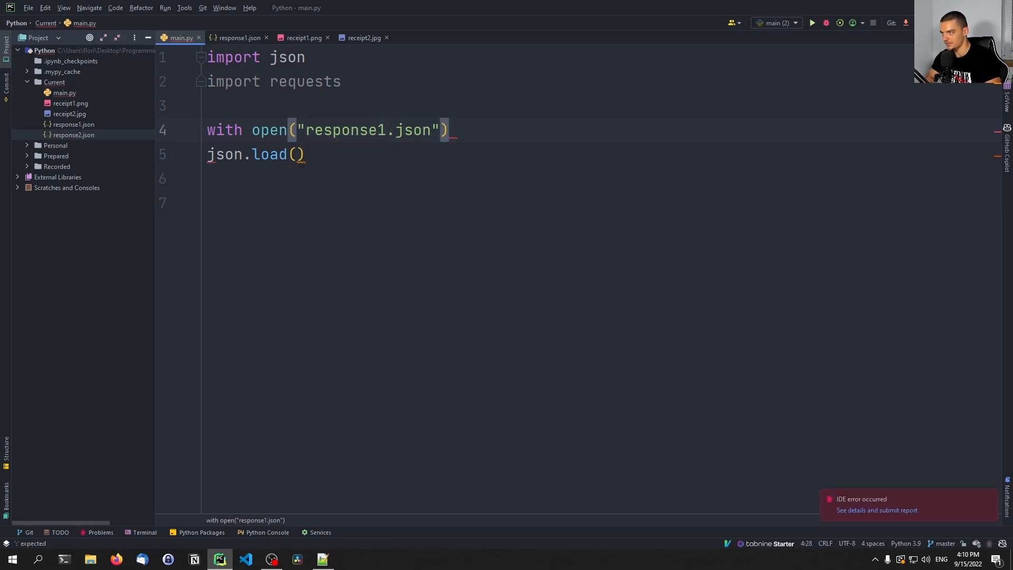
pyautogui.write(', "r"')
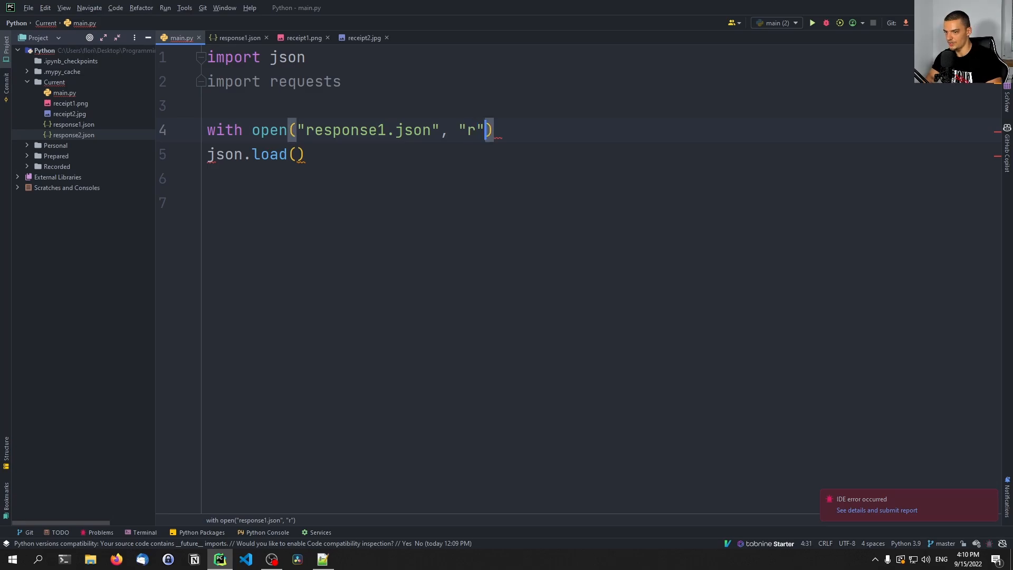
pyautogui.write('as f:')
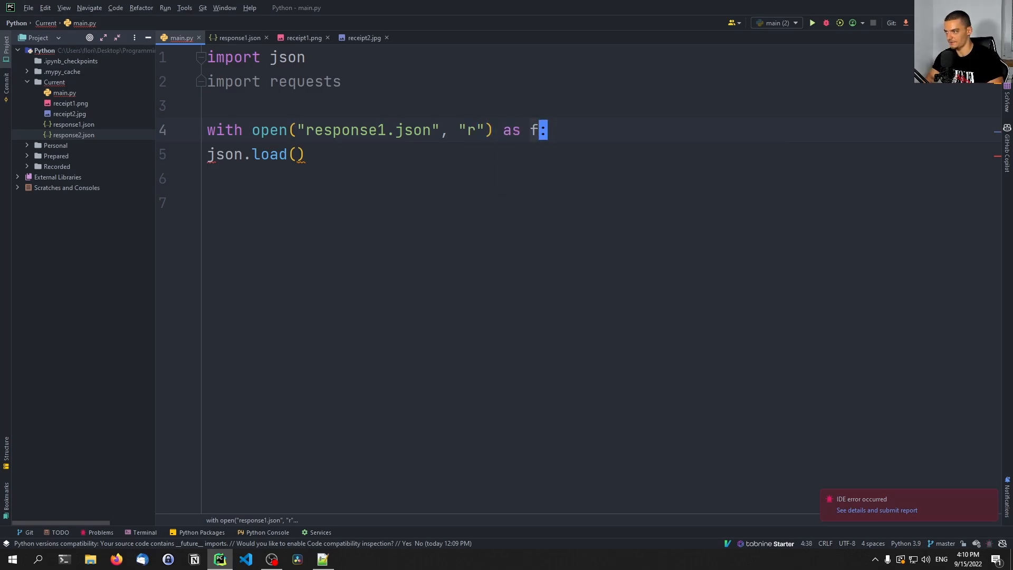
pyautogui.write('f')
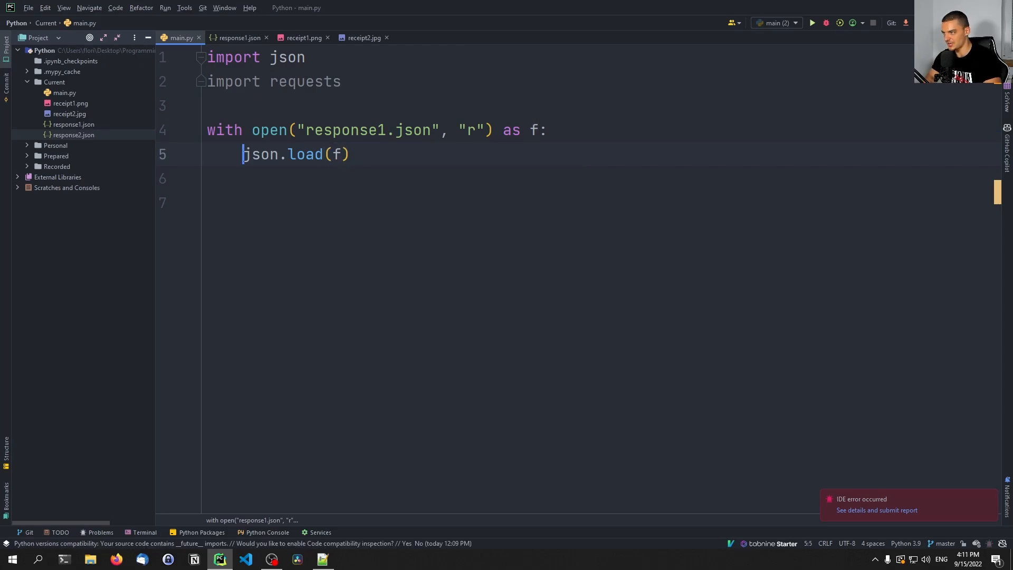
pyautogui.write('data =')
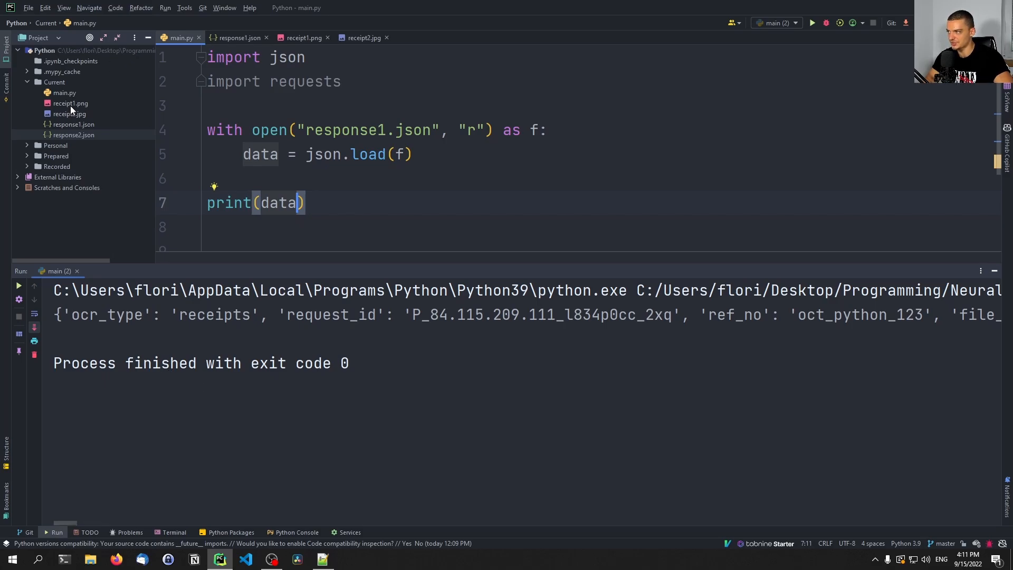
# Step: Compare with receipt1.png, print data.keys() and spot the receipts key in the output
pyautogui.click(303, 38)
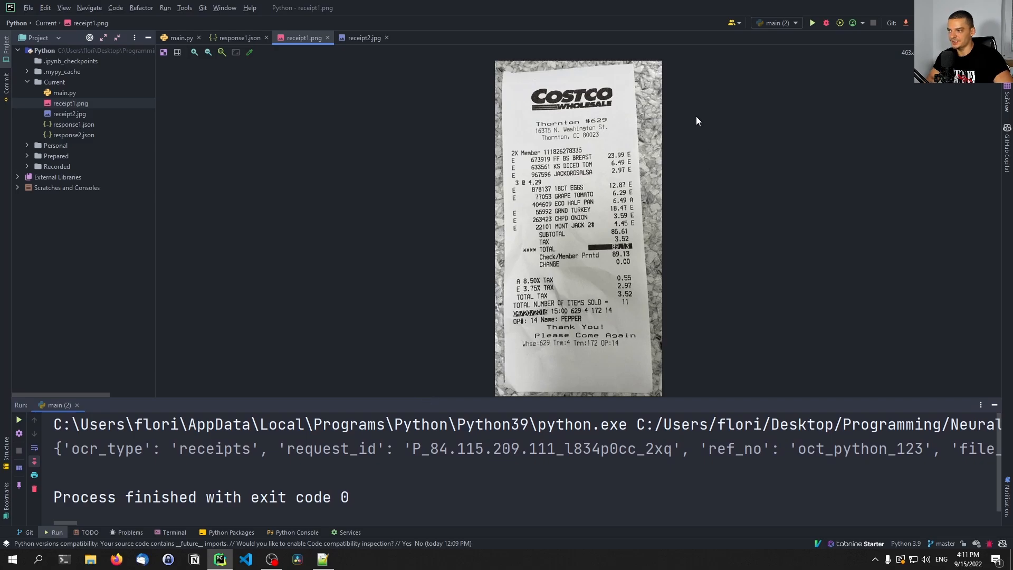
pyautogui.moveTo(401, 409)
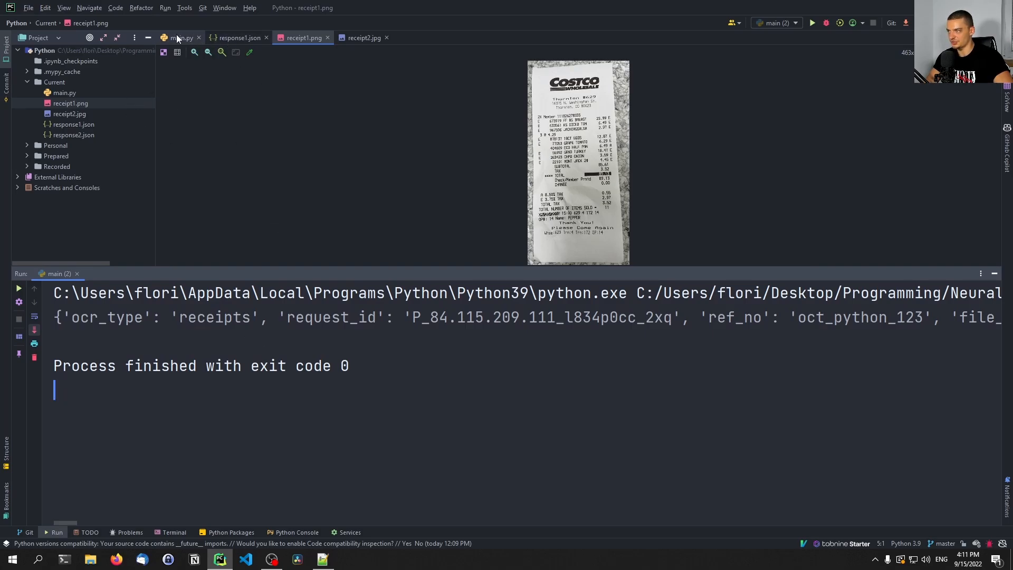
pyautogui.click(179, 38)
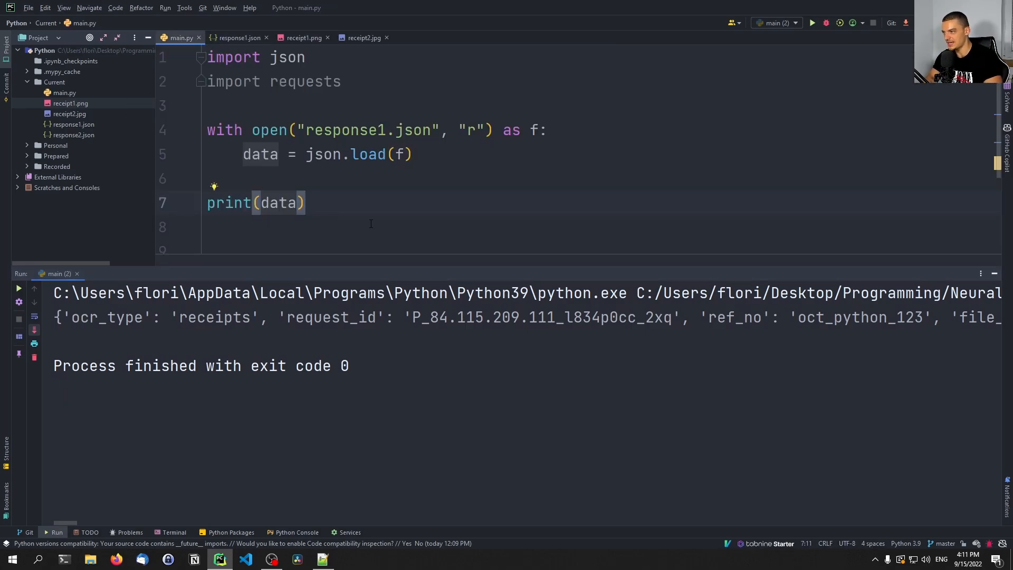
pyautogui.write('.keys()')
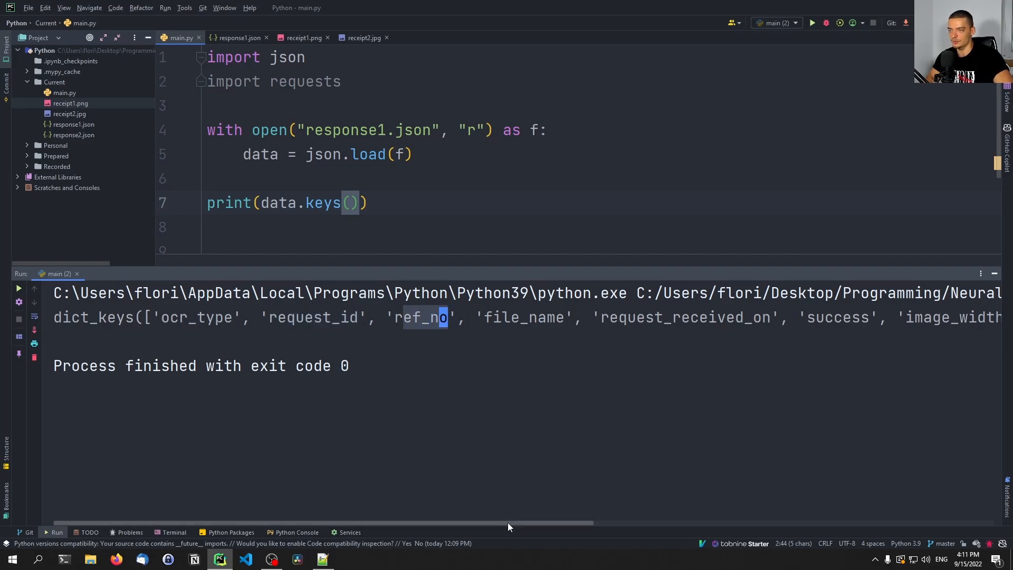
pyautogui.hscroll(3)
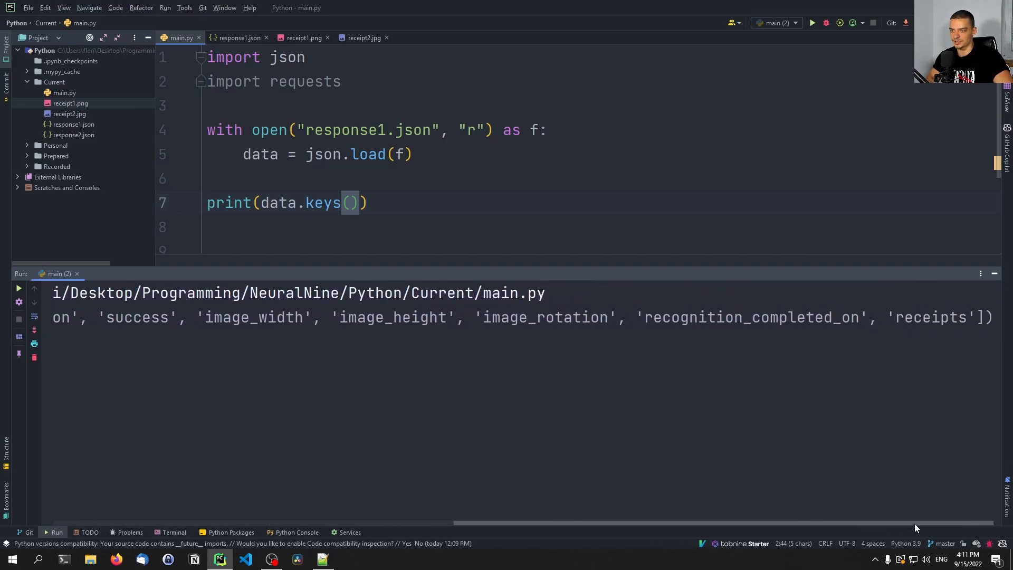
pyautogui.doubleClick(930, 318)
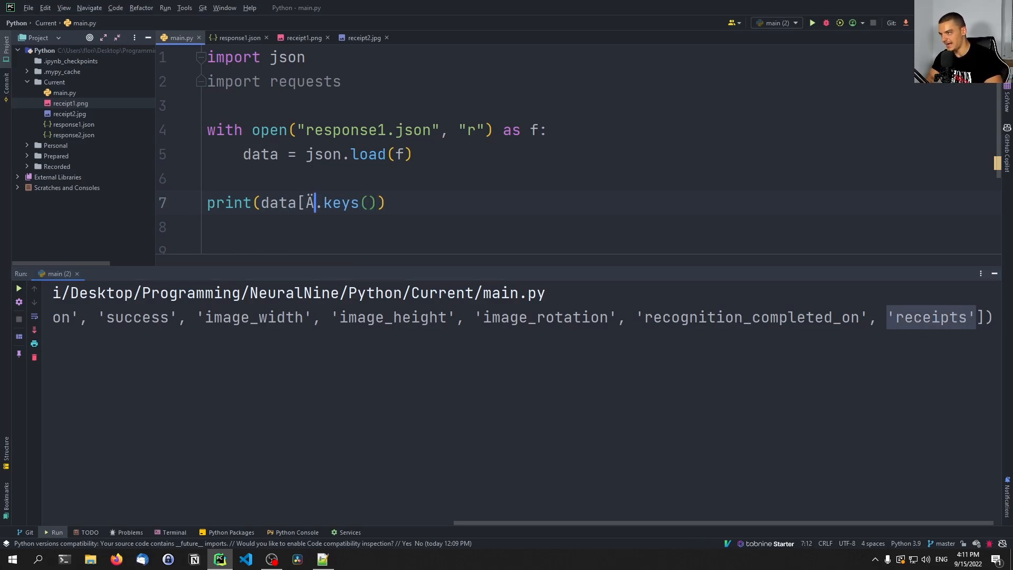
# Step: Change the print to data['receipts'] and rerun to see the receipts list
pyautogui.write("'receipts']")
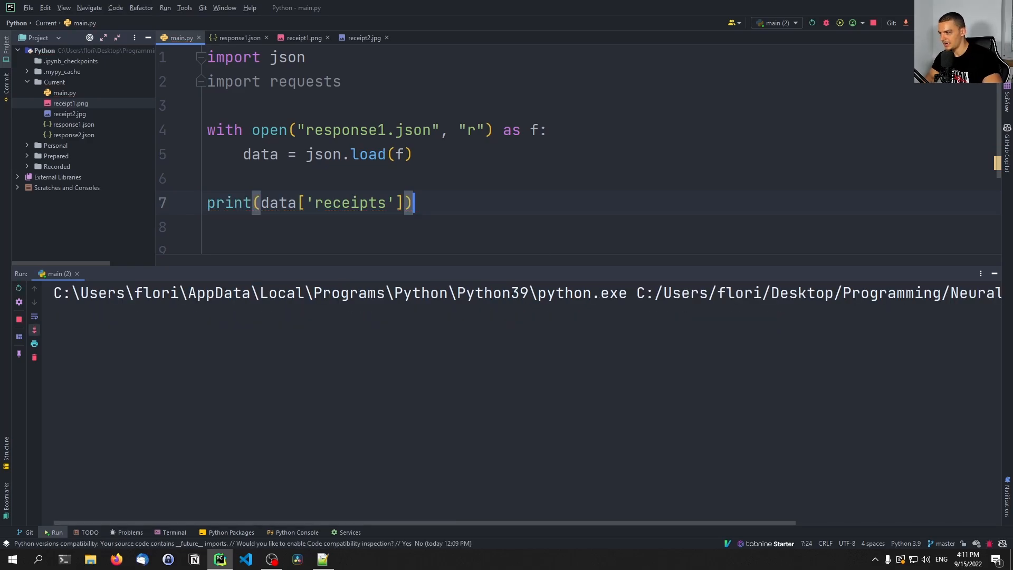
pyautogui.click(812, 23)
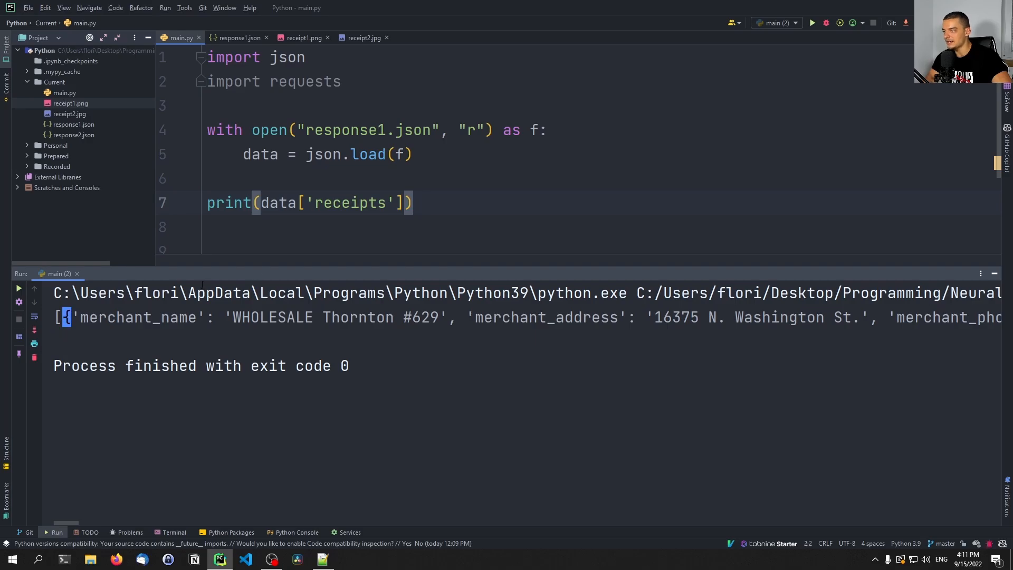
# Step: Print data['receipts'][0] and confirm merchant WHOLESALE Thornton #629 against receipt1.png
pyautogui.write('i')
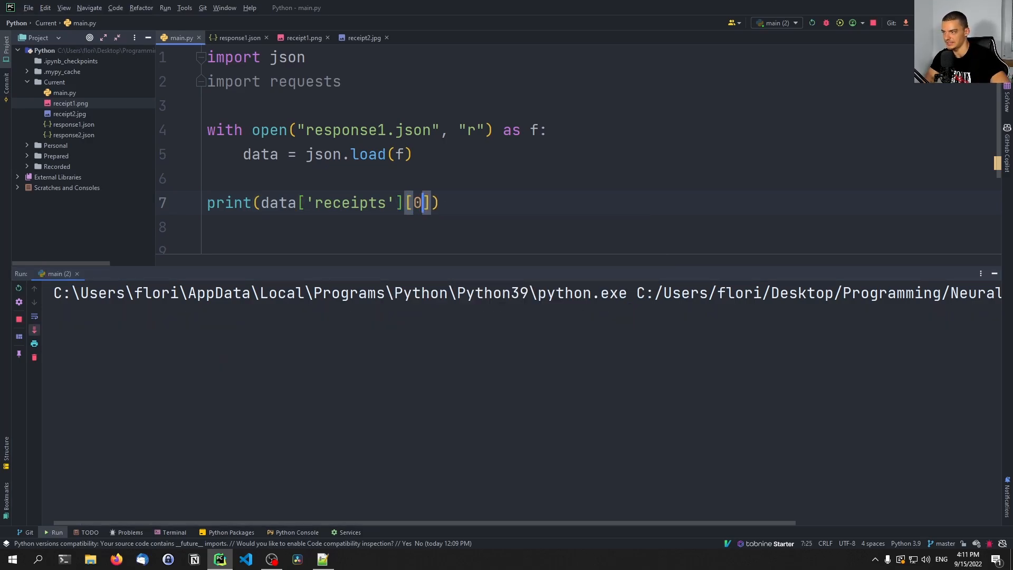
pyautogui.click(813, 23)
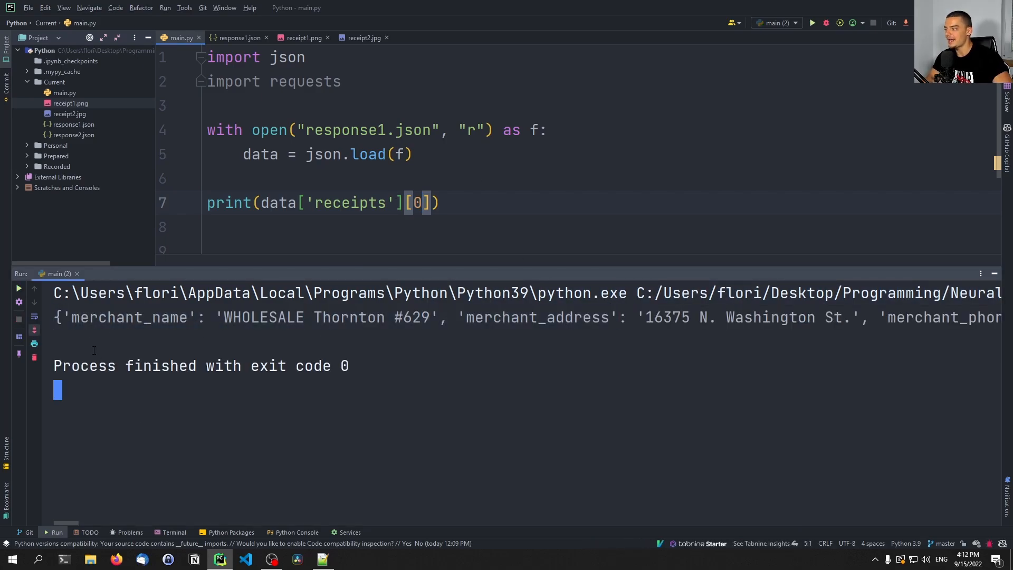
pyautogui.moveTo(63, 318); pyautogui.dragTo(475, 317)
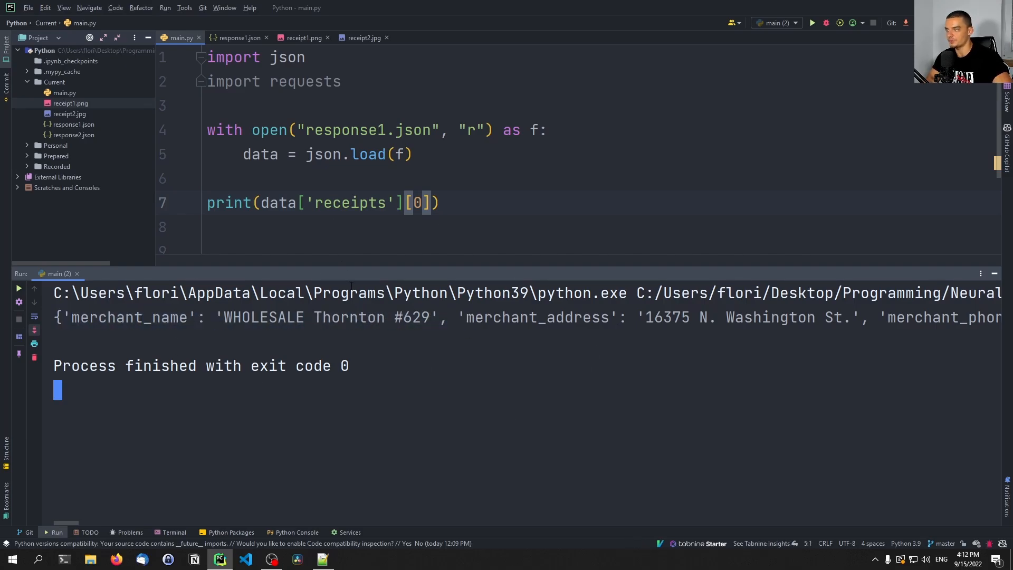
pyautogui.click(302, 38)
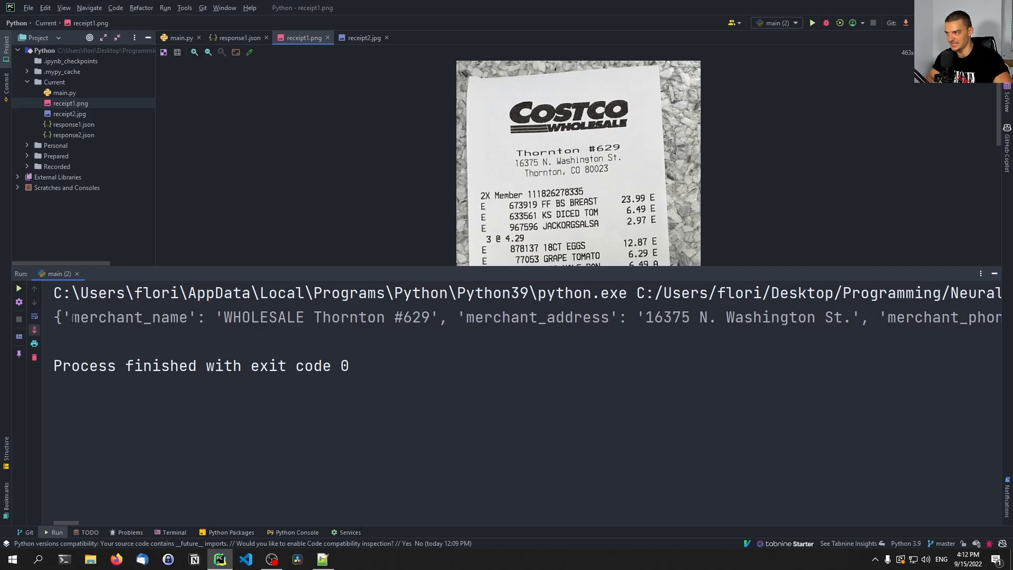
pyautogui.moveTo(73, 318); pyautogui.dragTo(438, 317)
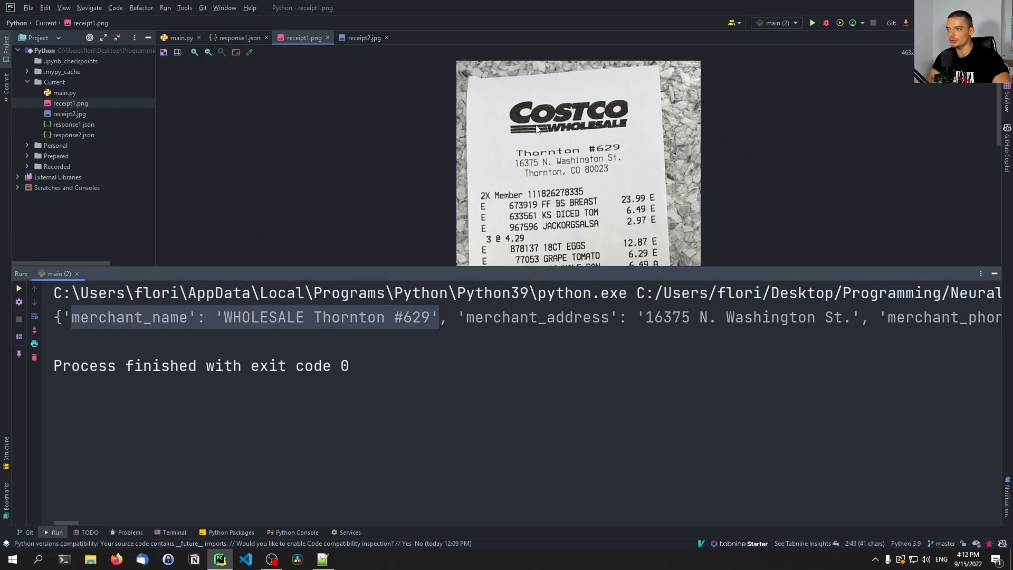
pyautogui.moveTo(315, 325)
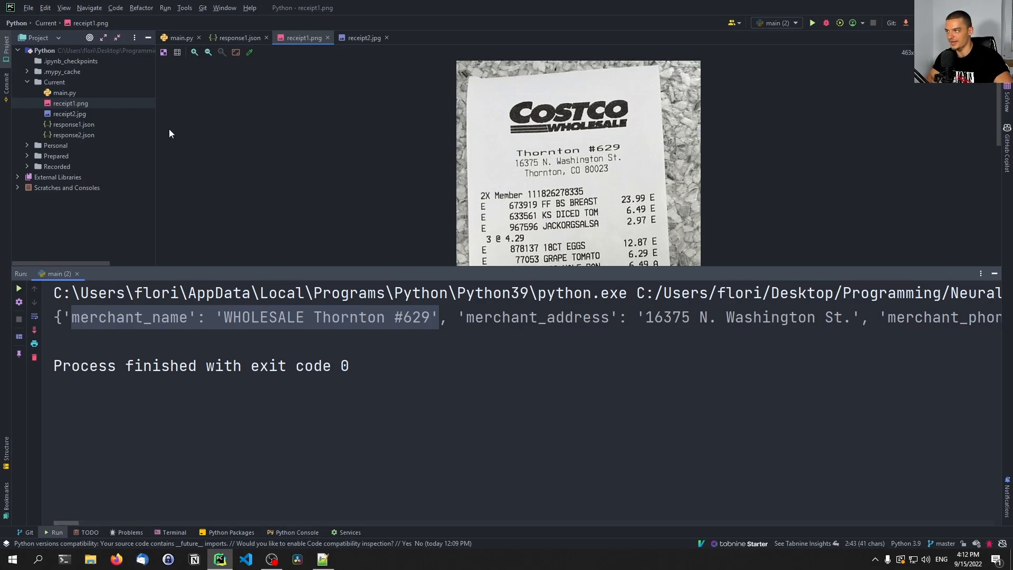
pyautogui.click(181, 38)
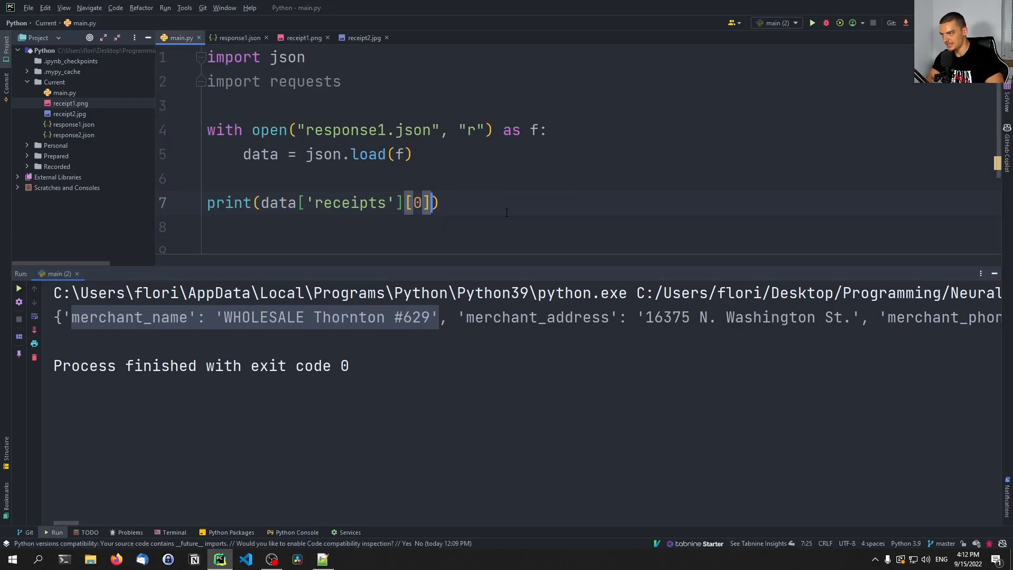
# Step: Print data['receipts'][0].keys() and locate the items key among zip, date, total and tax
pyautogui.write('.keys()')
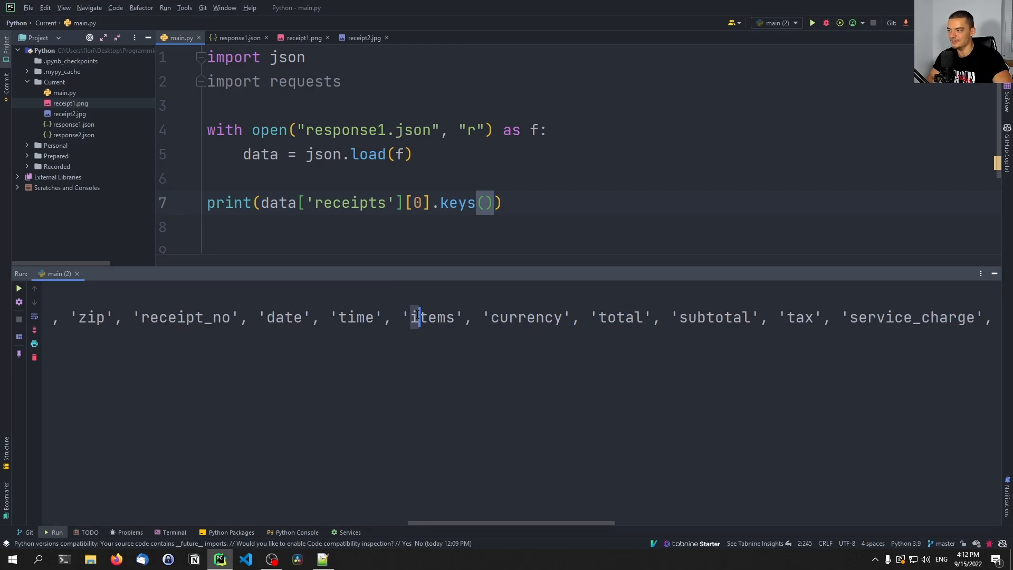
pyautogui.doubleClick(431, 317)
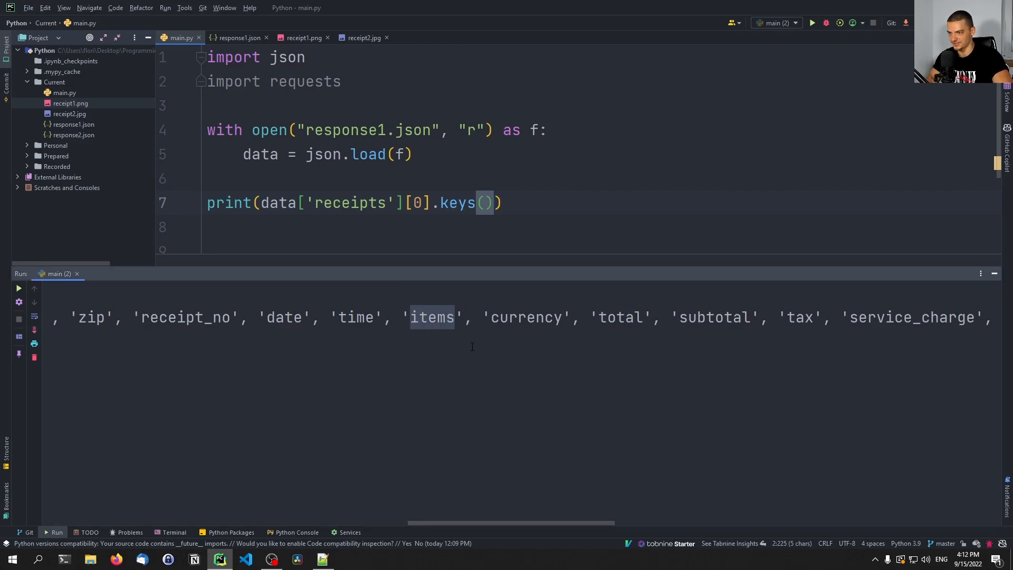
pyautogui.moveTo(447, 451)
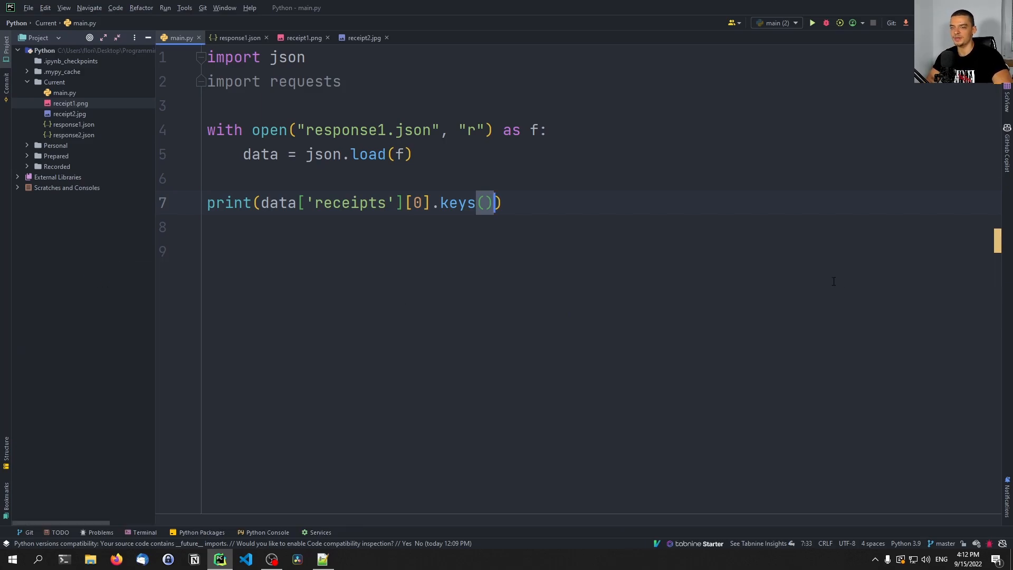
pyautogui.moveTo(703, 239)
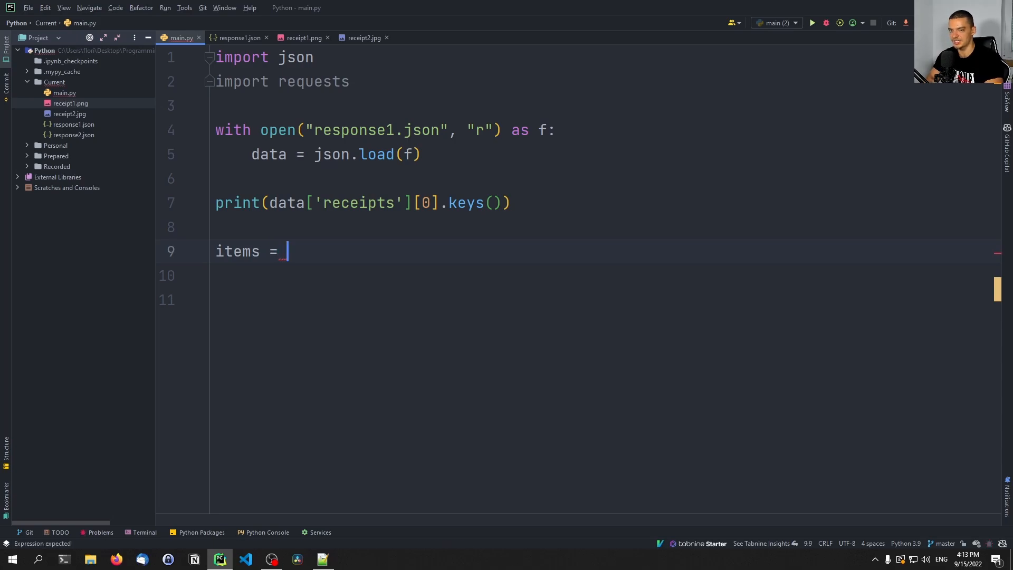
# Step: Assign data['receipts'][0]['items'] to items, print it and check the item amounts and descriptions
pyautogui.write("data['rec']")
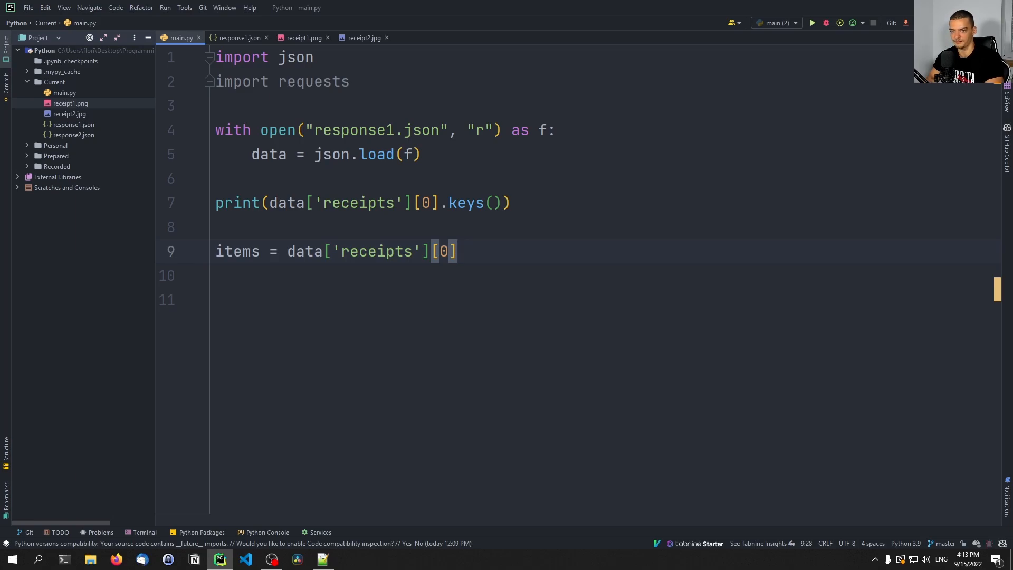
pyautogui.write('[Ä]')
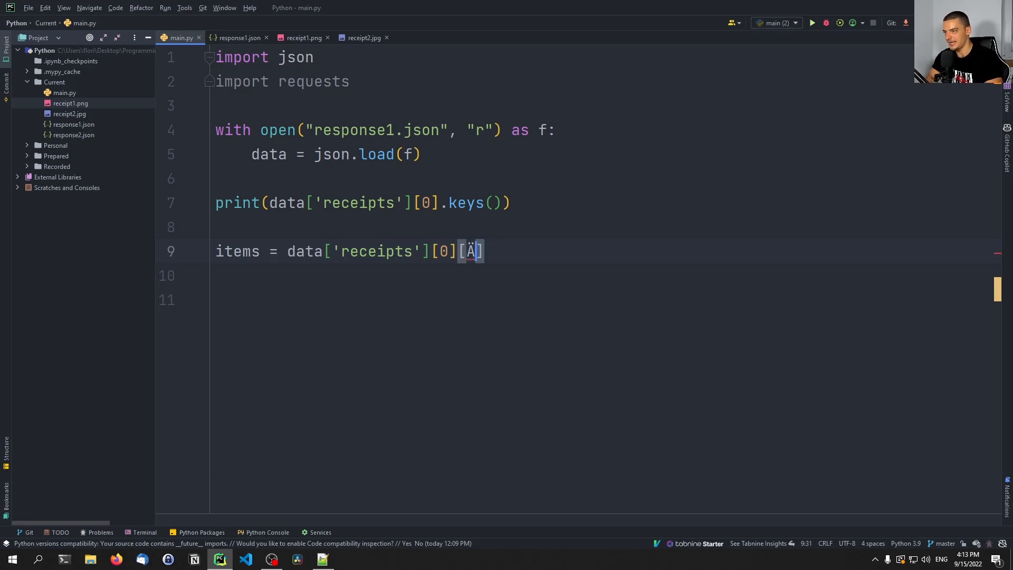
pyautogui.write("'items']")
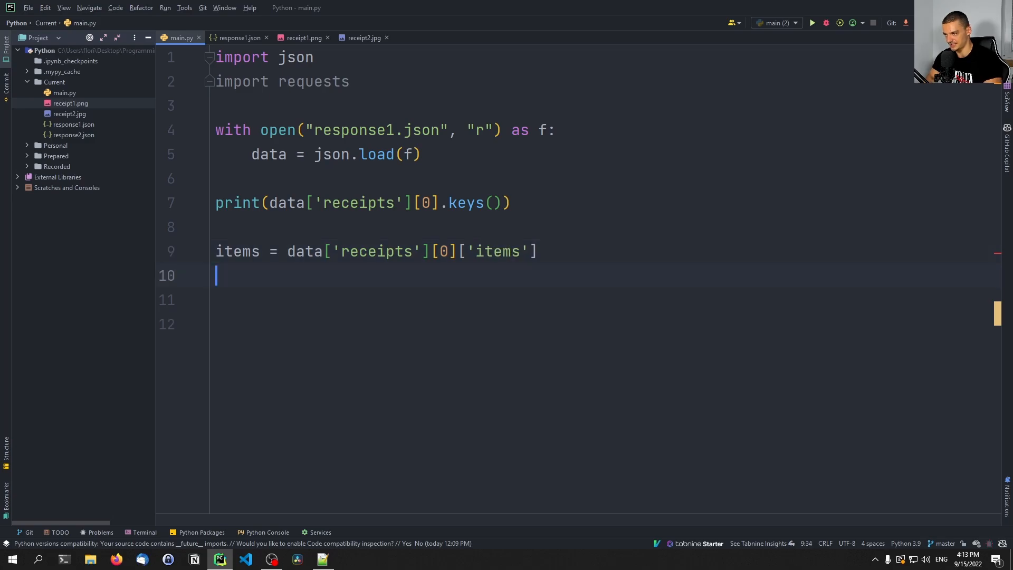
pyautogui.write('print(items)')
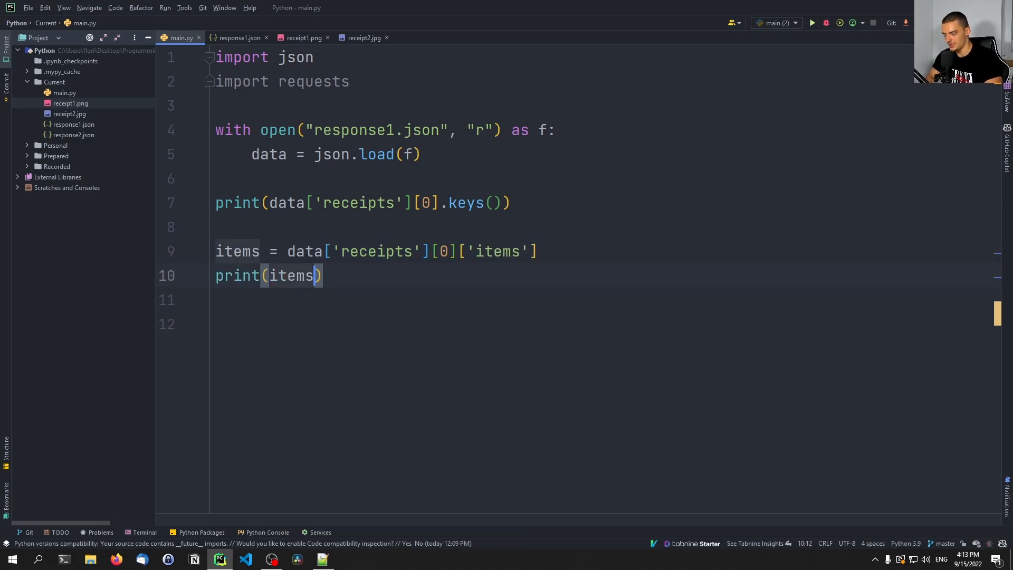
pyautogui.click(815, 23)
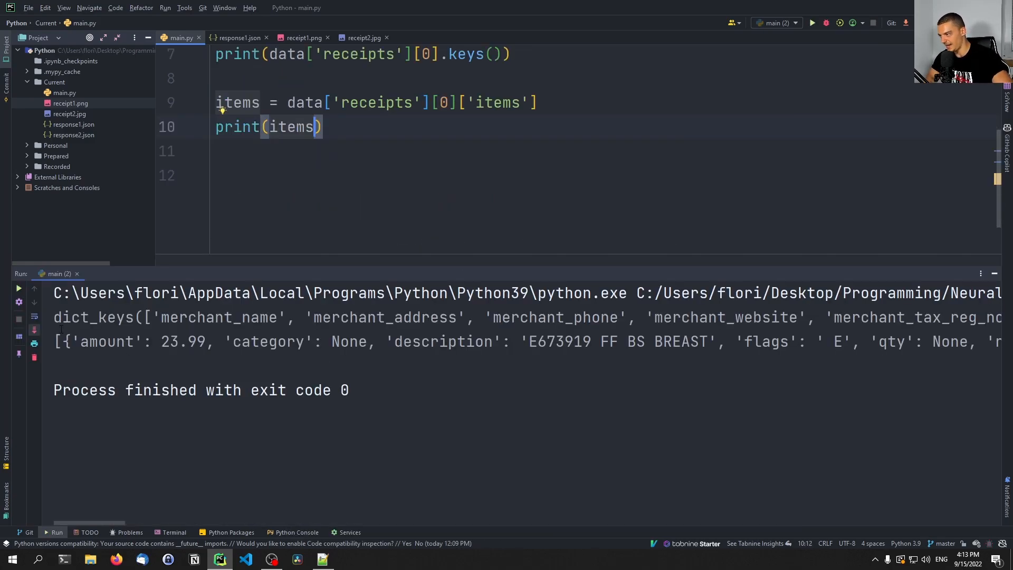
pyautogui.moveTo(55, 341); pyautogui.dragTo(600, 341)
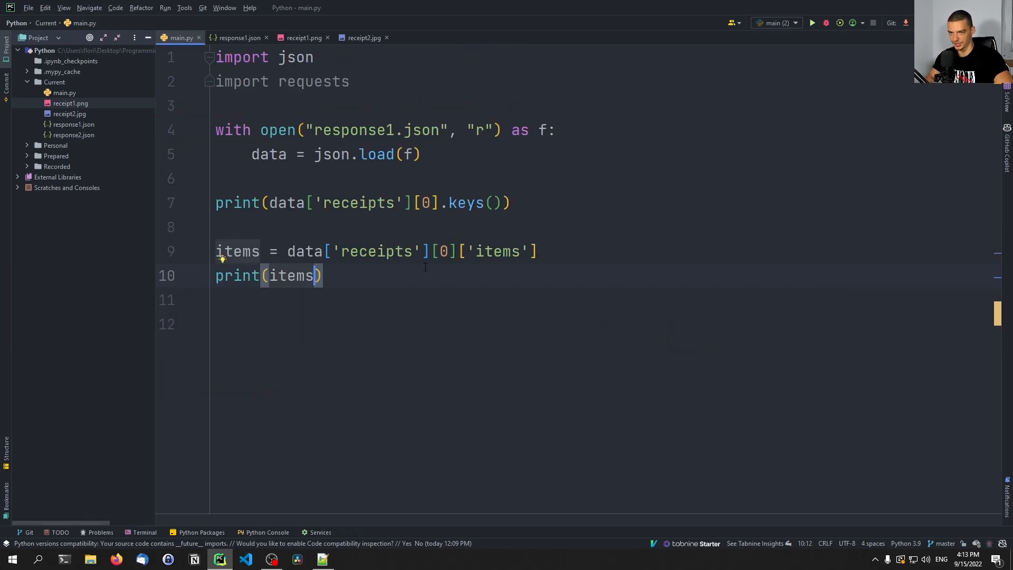
# Step: Print an f-string 'Your purchase at' with data['receipts'][0]['merchant_name']
pyautogui.write('print("Your p')
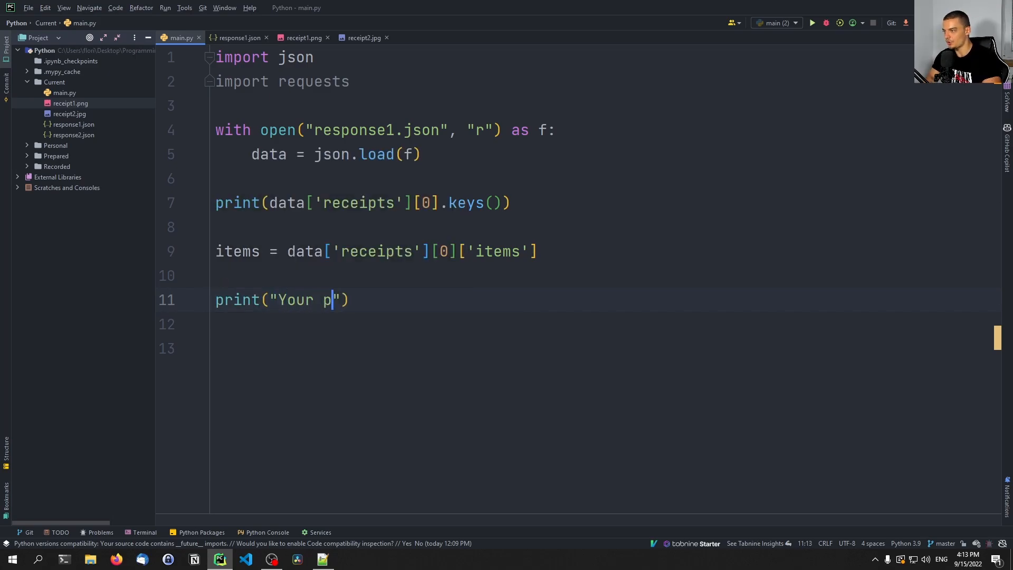
pyautogui.write('urcha')
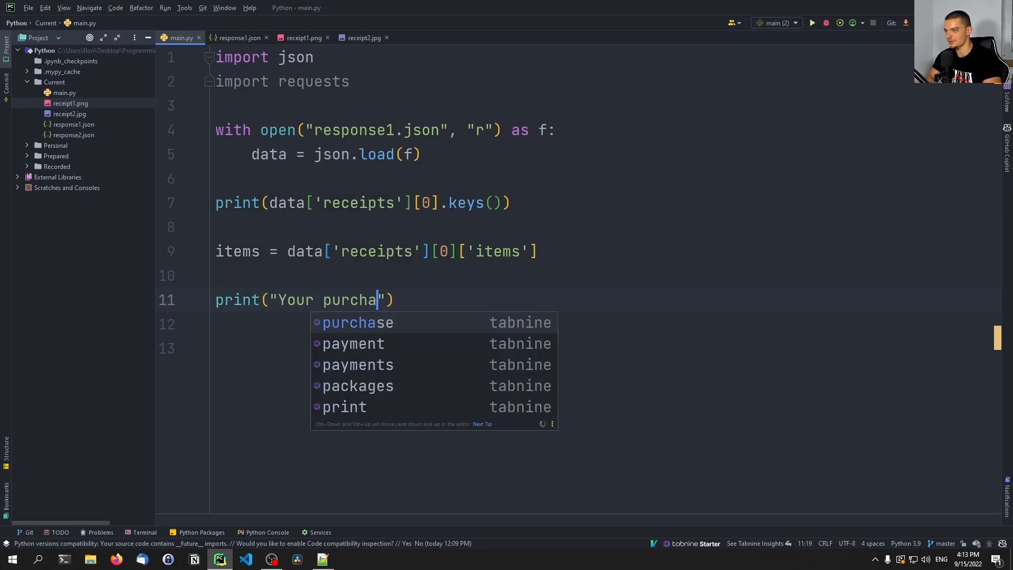
pyautogui.write('se at {')
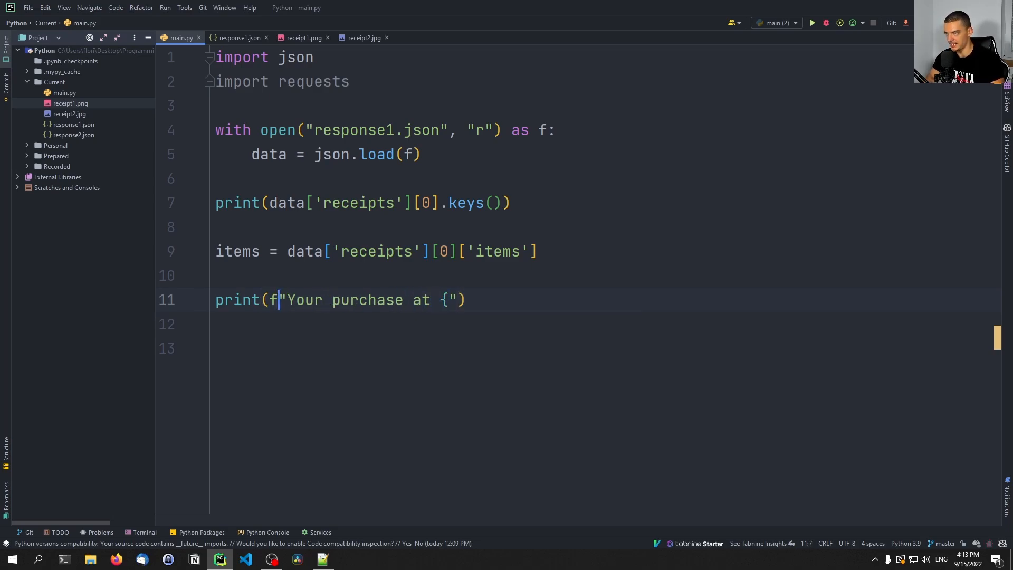
pyautogui.write('data[')
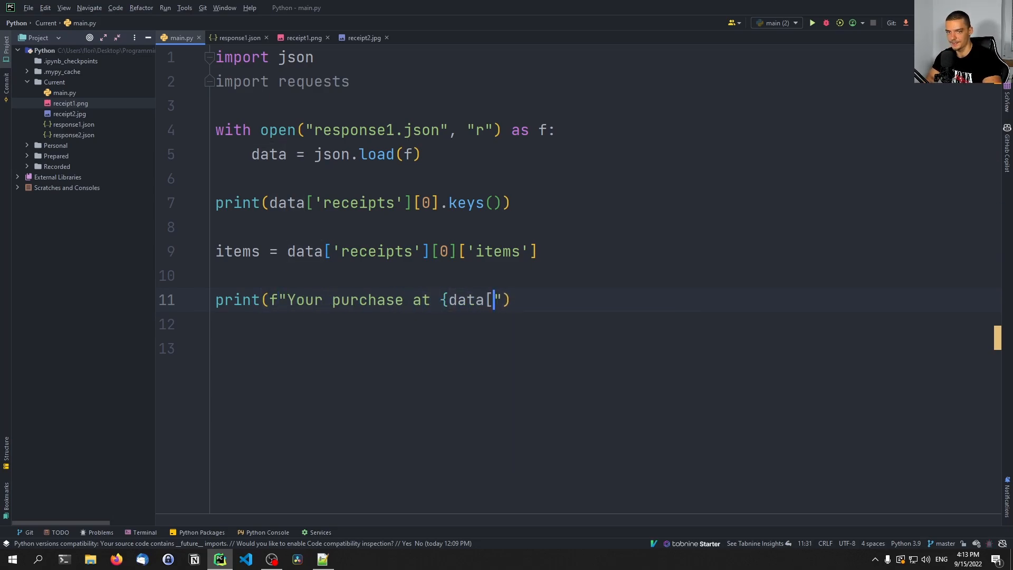
pyautogui.write("'re'")
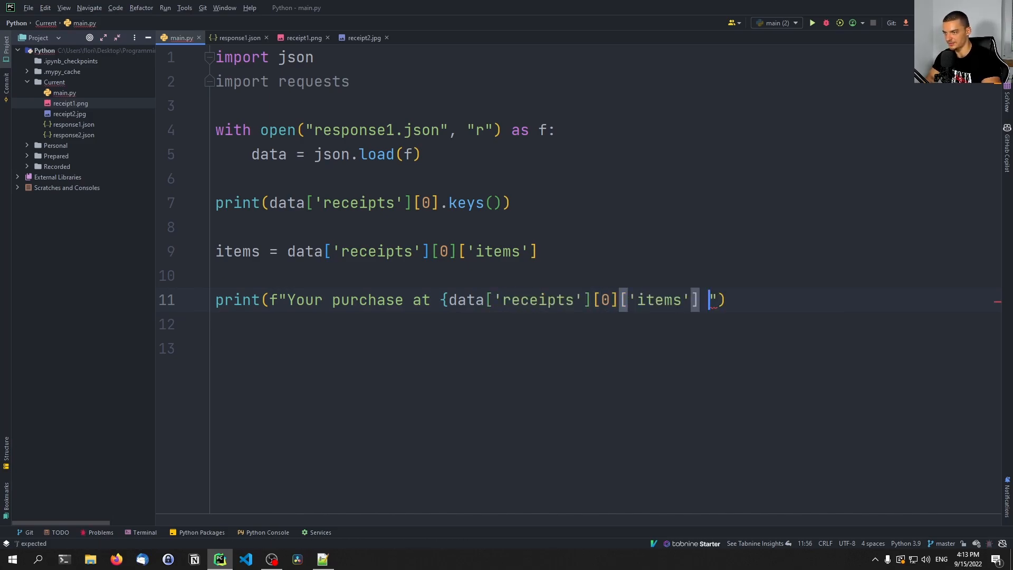
pyautogui.write("['me")
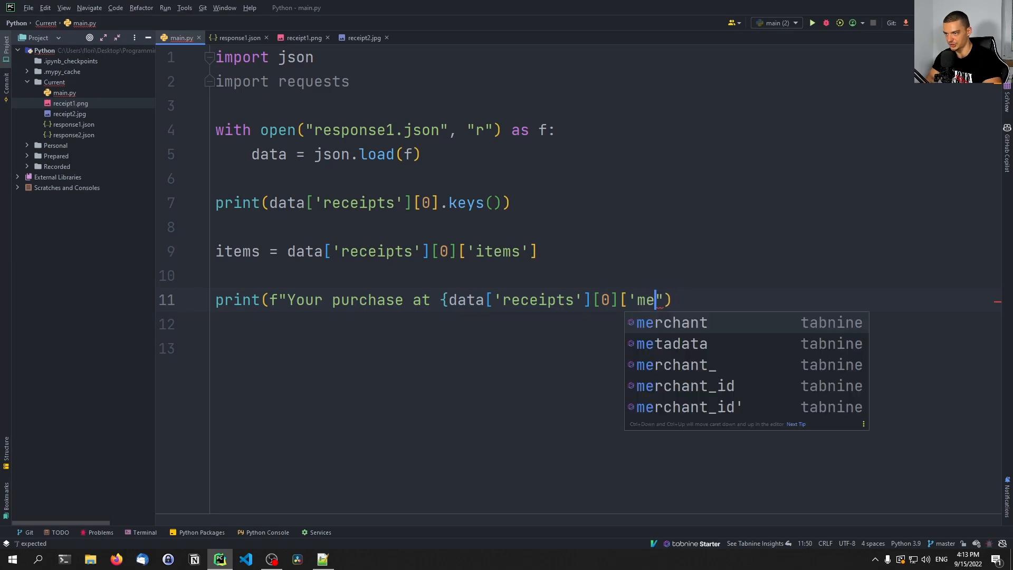
pyautogui.write('rchant_name')
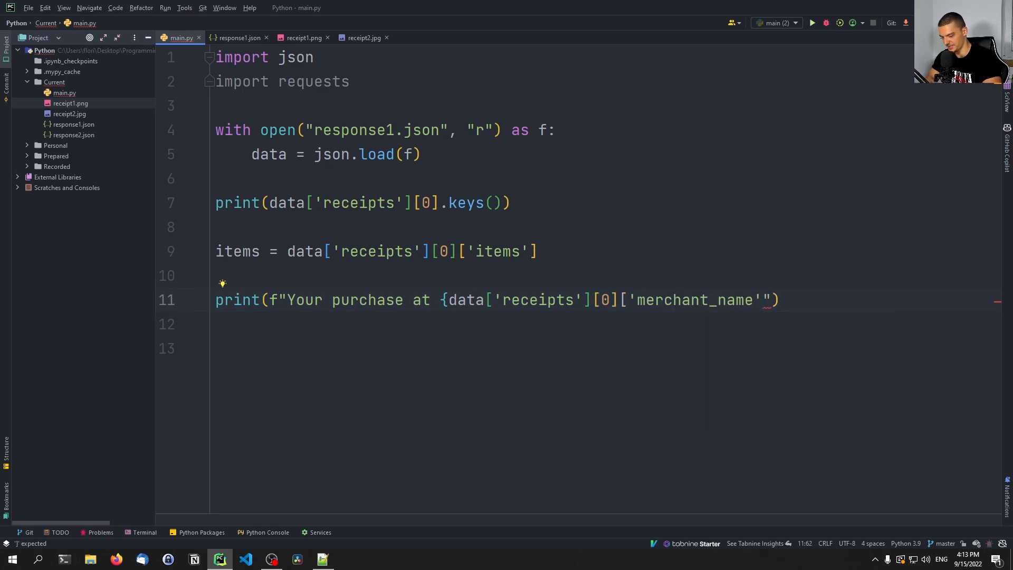
pyautogui.write(']}')
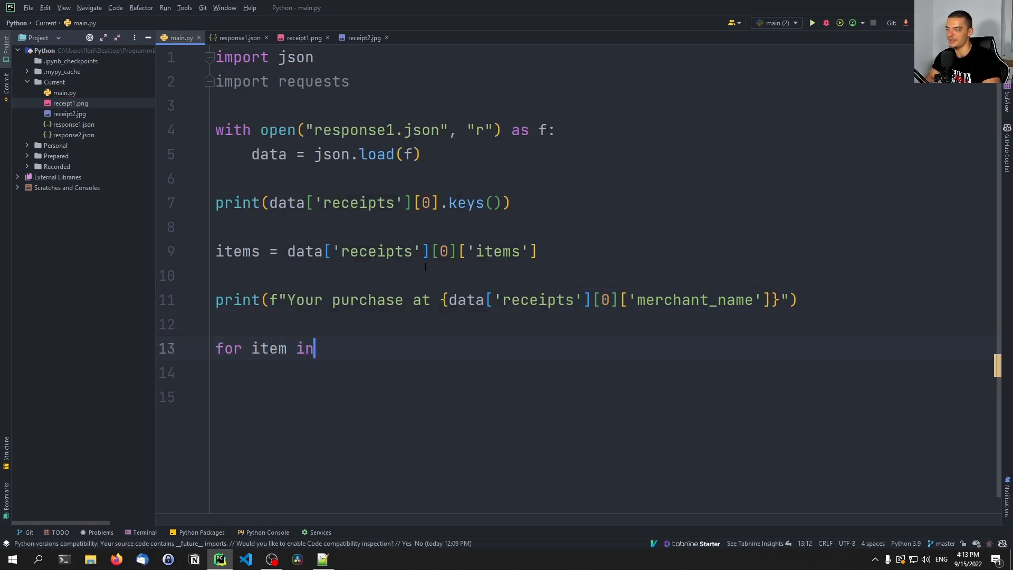
# Step: Loop 'for item in items:' printing each item['description'] in an f-string
pyautogui.write('items:')
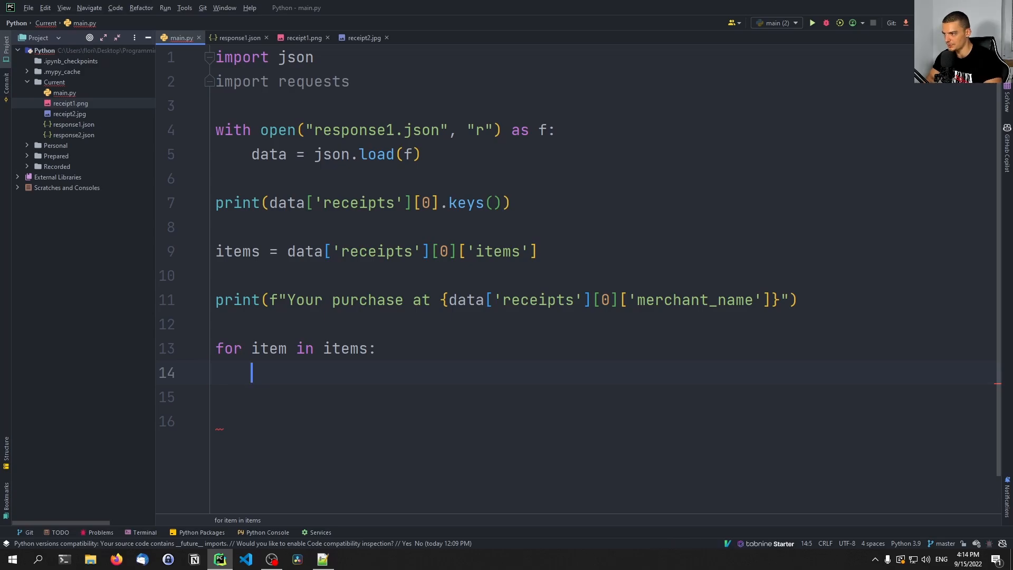
pyautogui.write('print(f"')
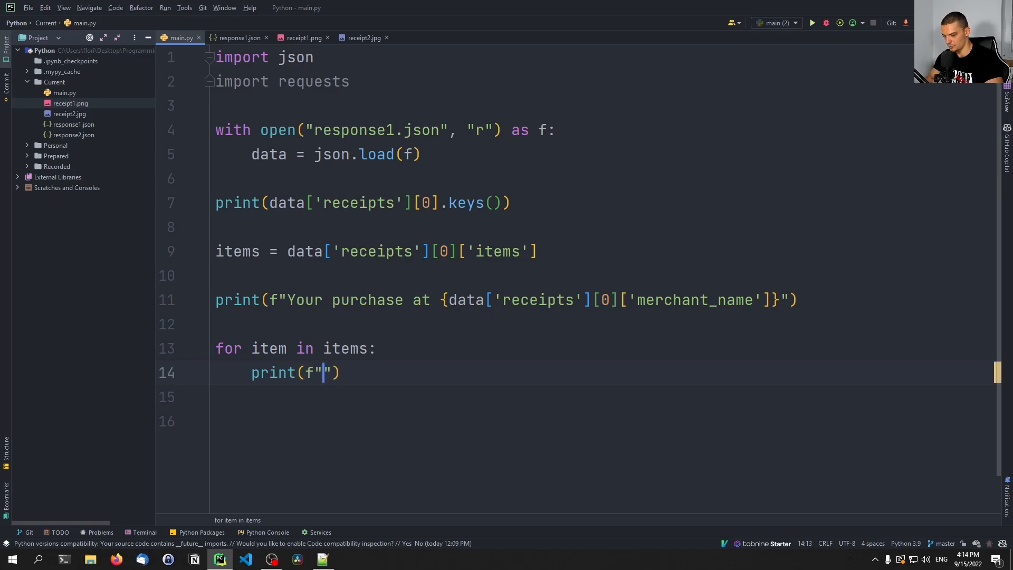
pyautogui.write("item['")
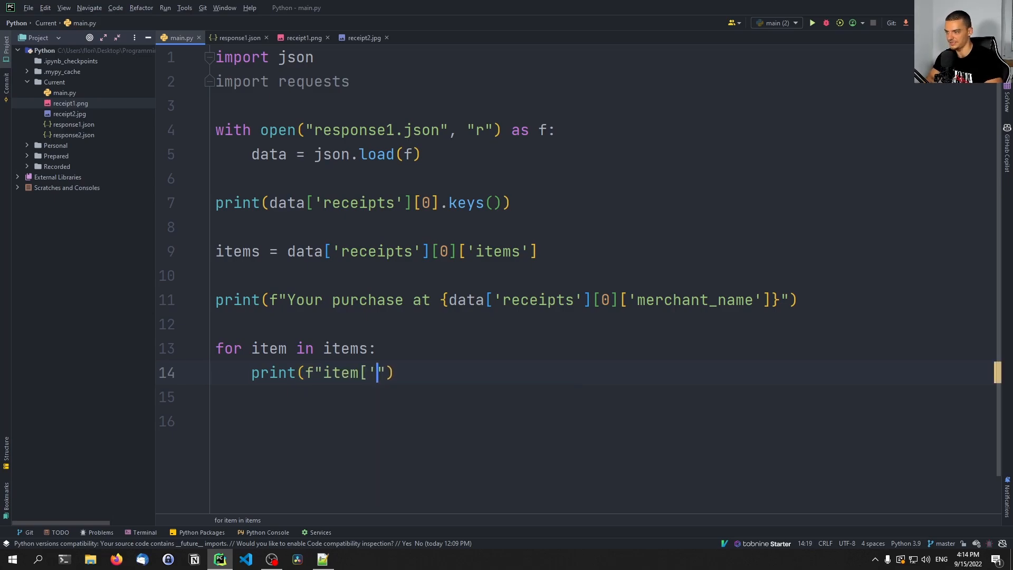
pyautogui.write("description'] = {item}")
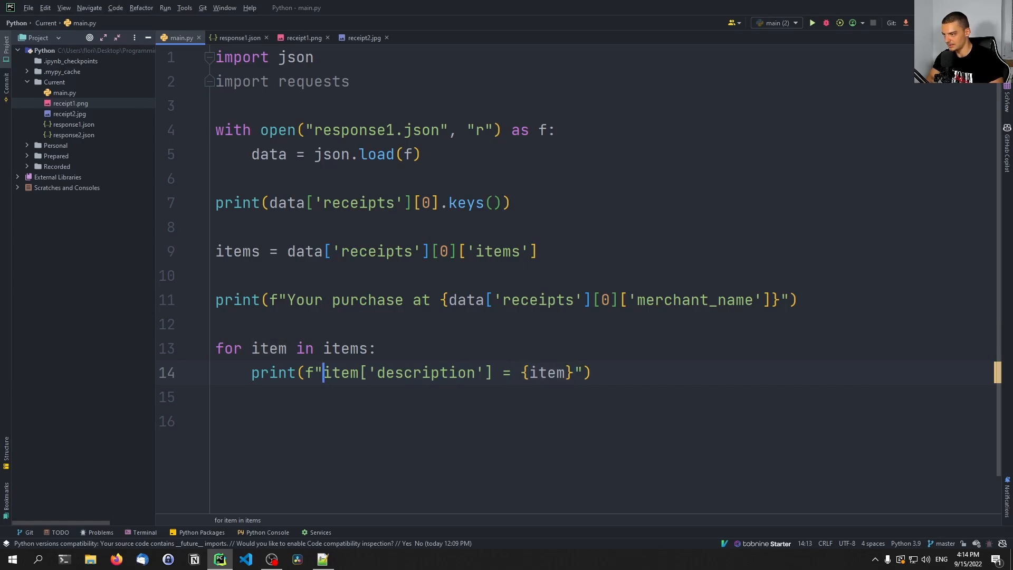
pyautogui.write('{}')
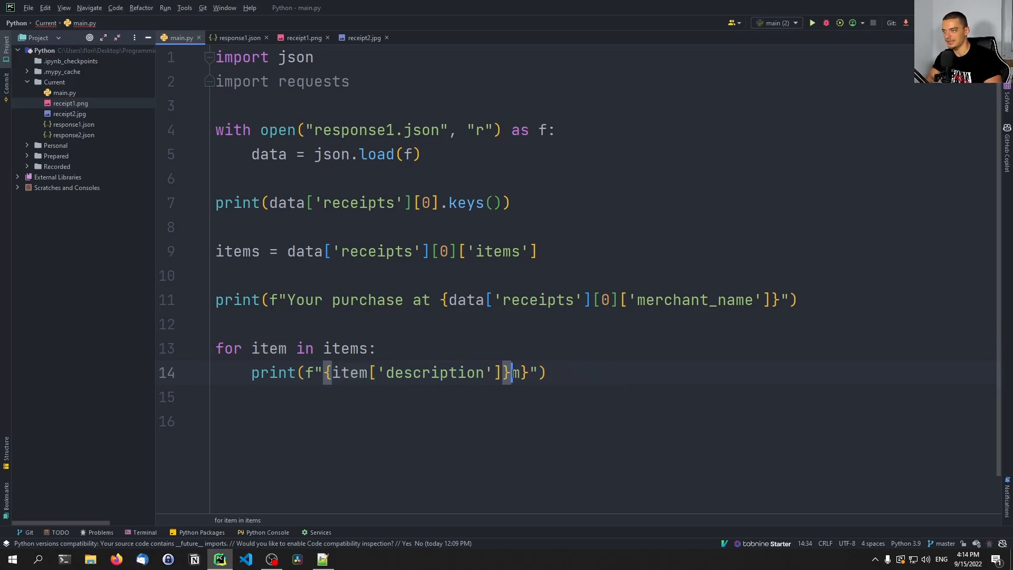
# Step: Append ' - ${item['amount']}' to the item line, then move to the hard-coded dollar sign
pyautogui.write('-')
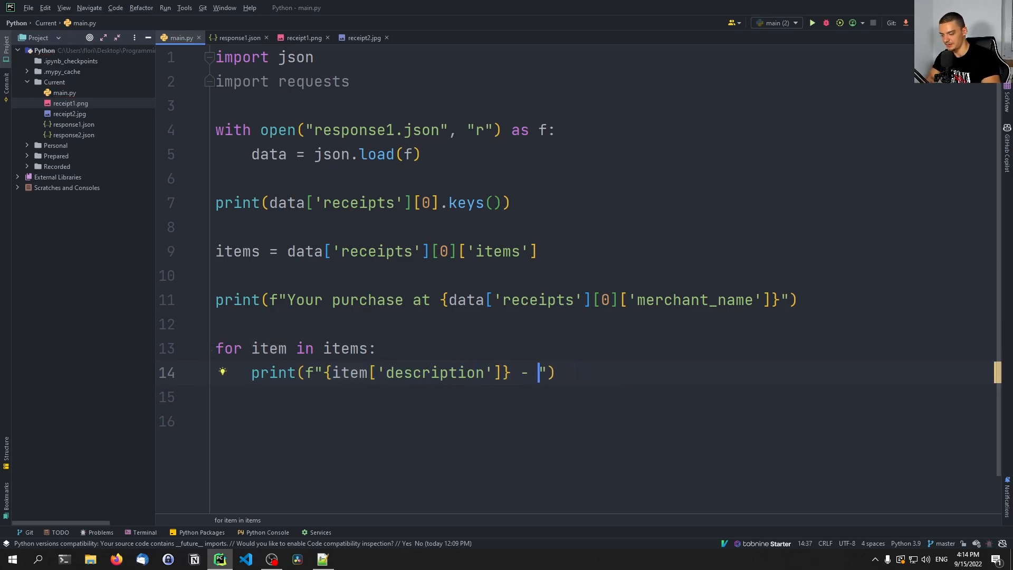
pyautogui.write('${}')
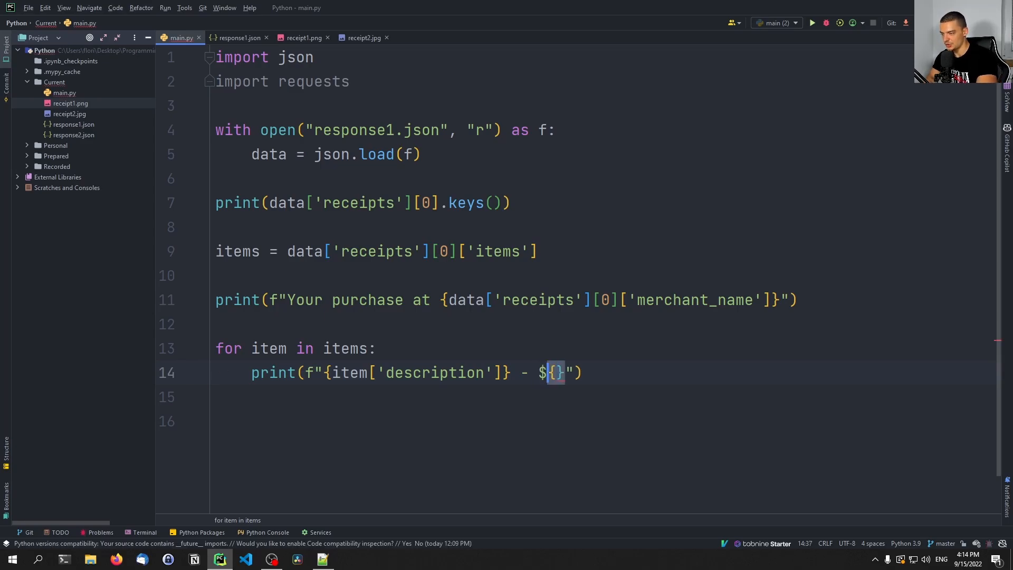
pyautogui.write('item[{')
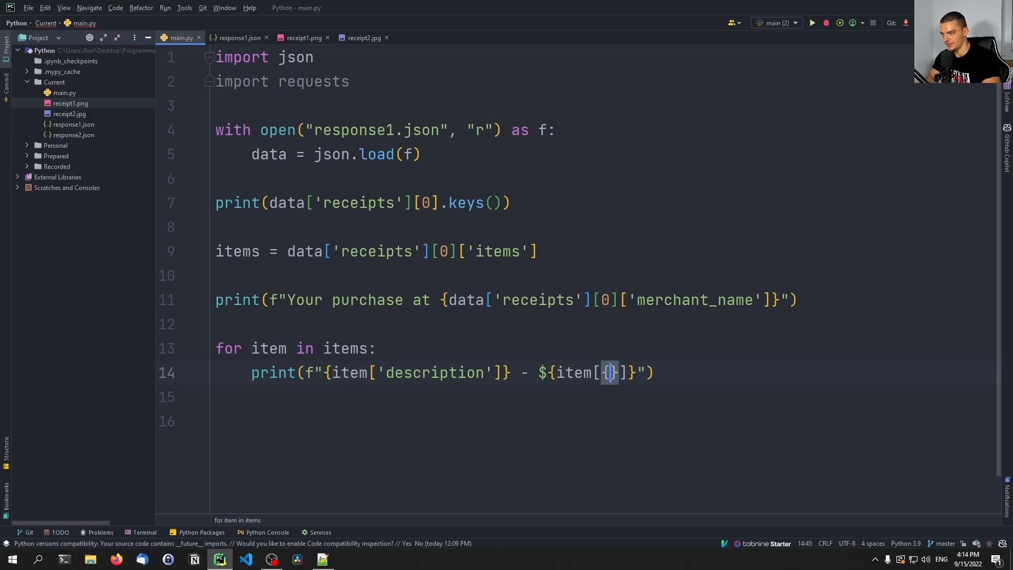
pyautogui.write('amount')
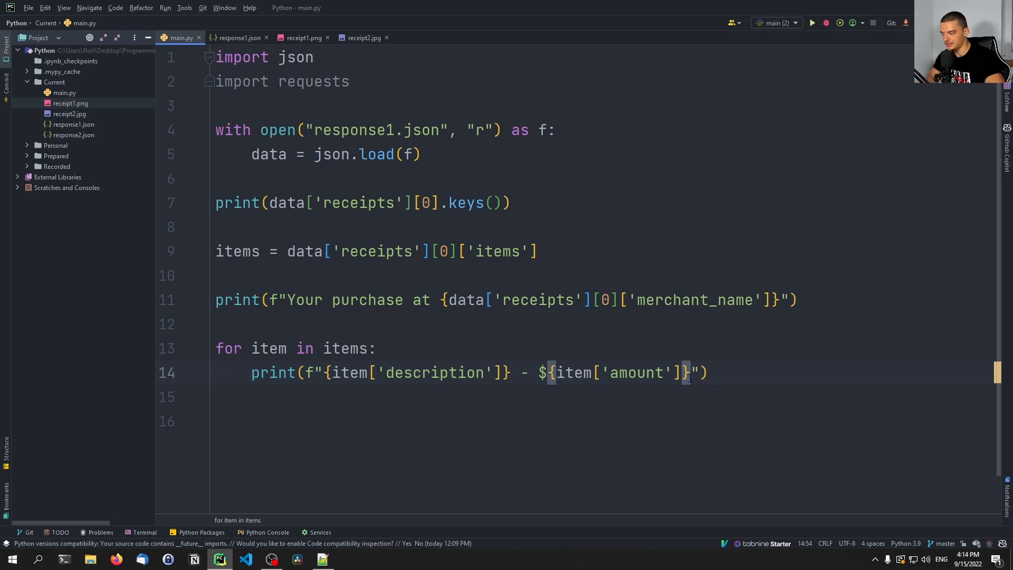
pyautogui.click(812, 24)
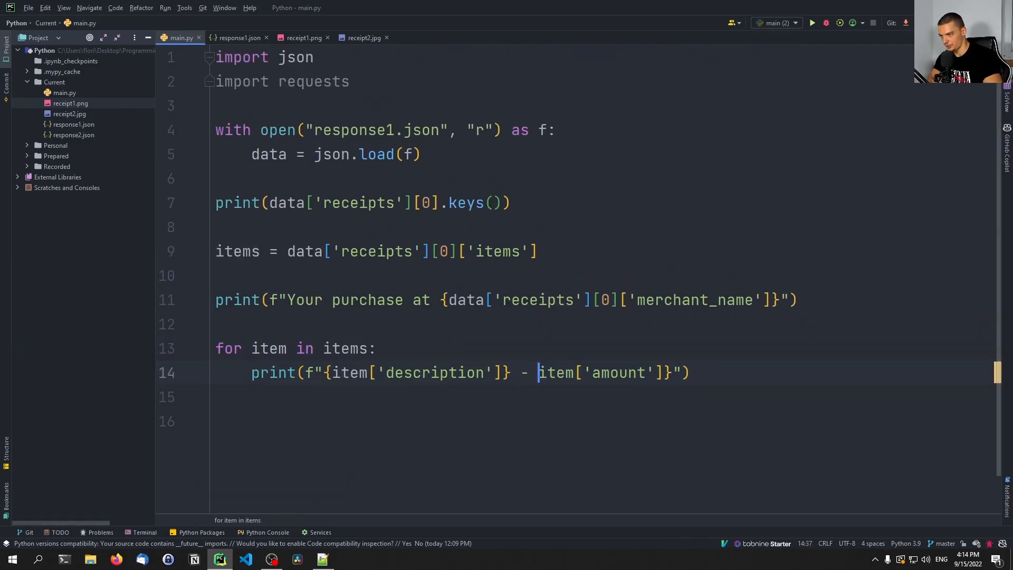
# Step: Replace the dollar sign with data['receipts'][0]['currency'] before the amount and rerun
pyautogui.write('{')
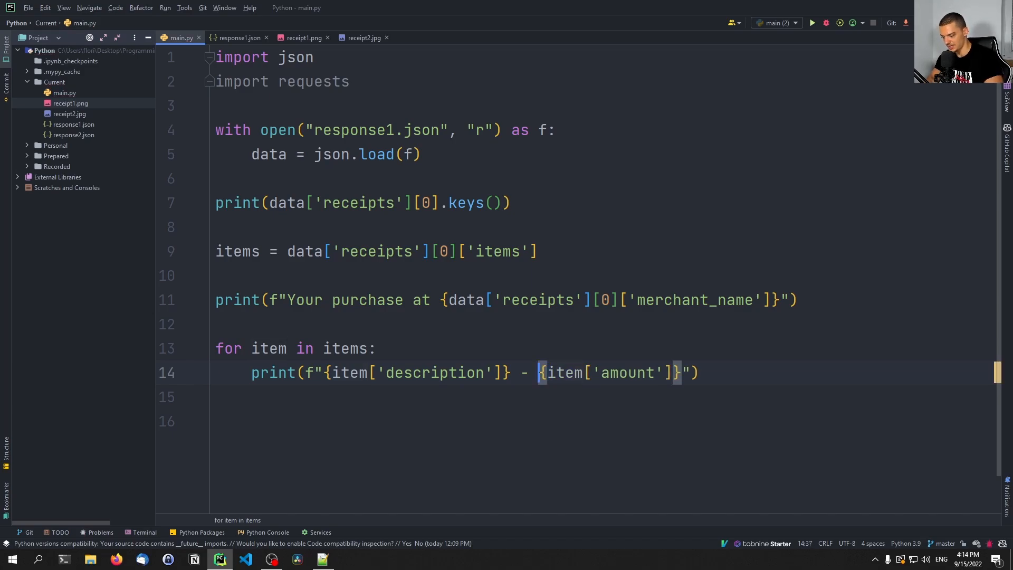
pyautogui.write('re')
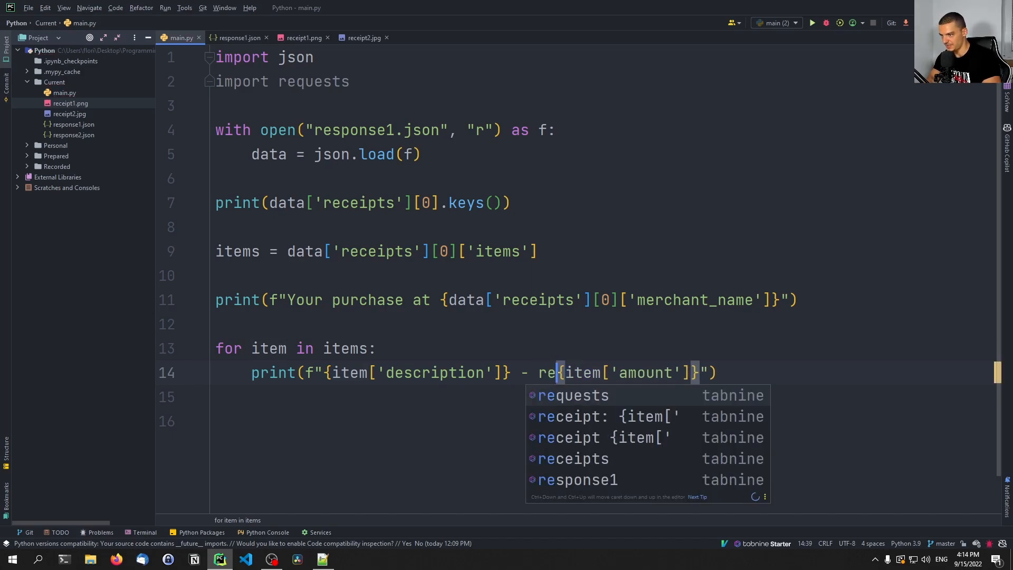
pyautogui.write('c')
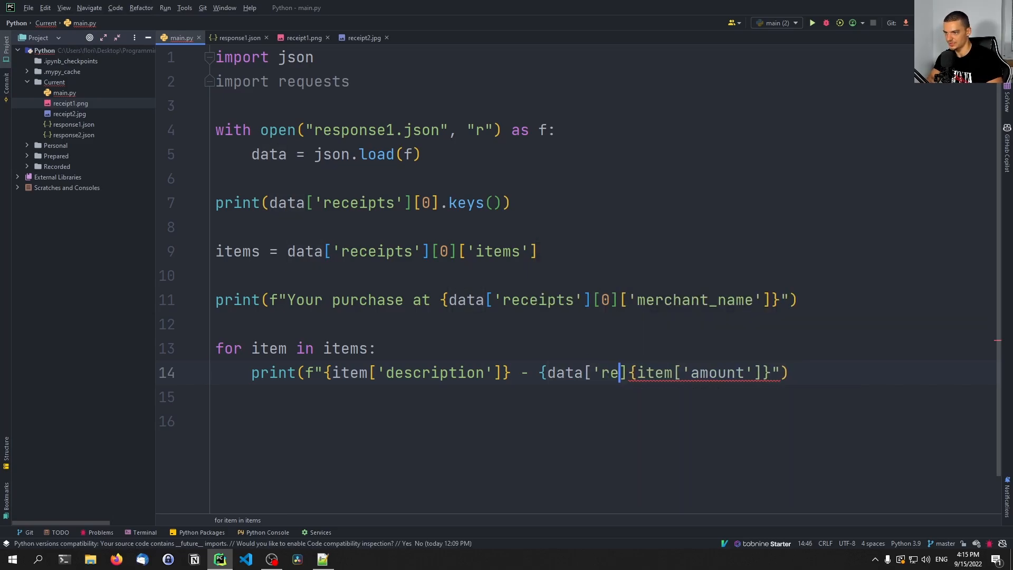
pyautogui.write("ceipts'][0]['cuzr'")
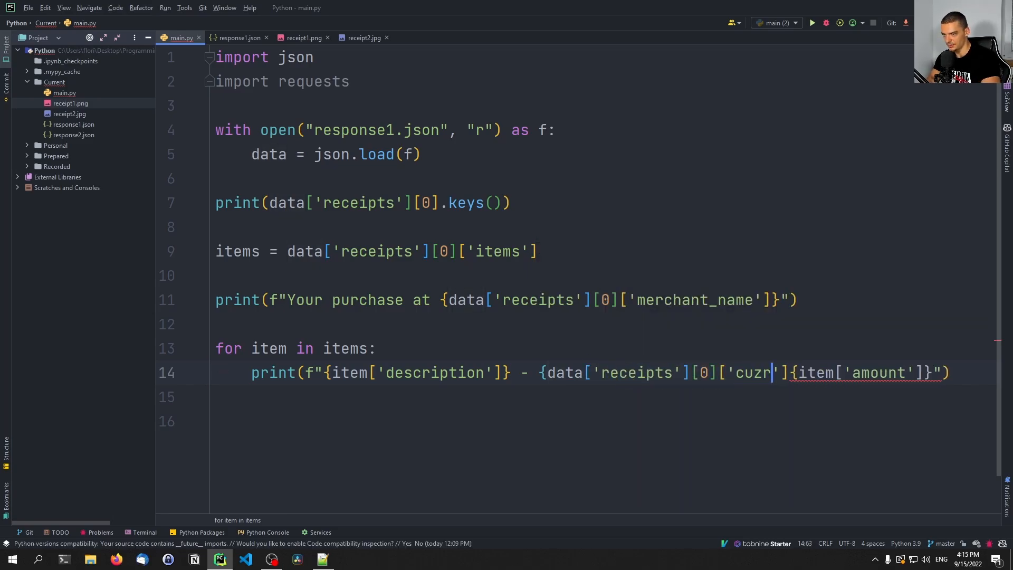
pyautogui.write('currency')
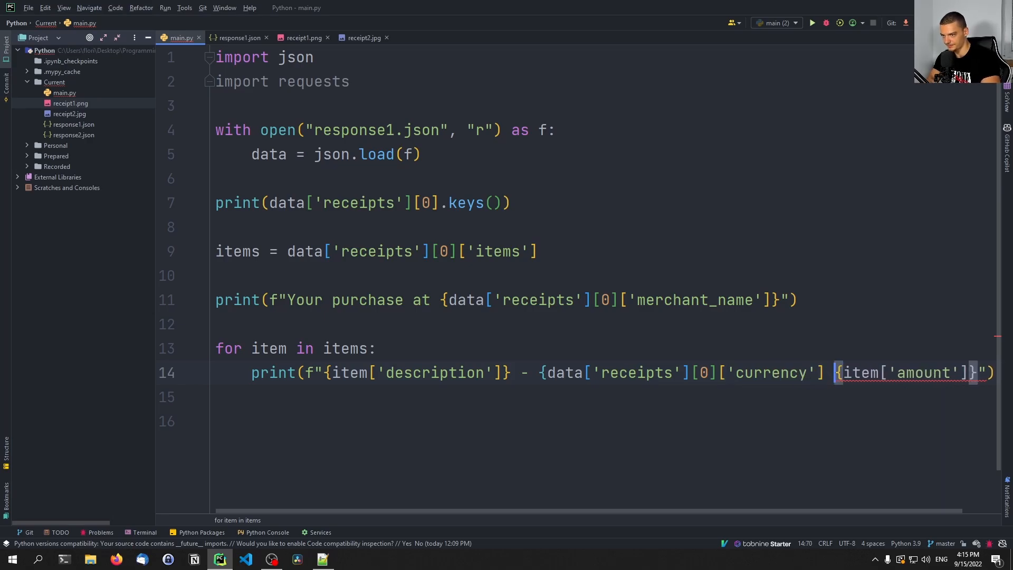
pyautogui.click(812, 22)
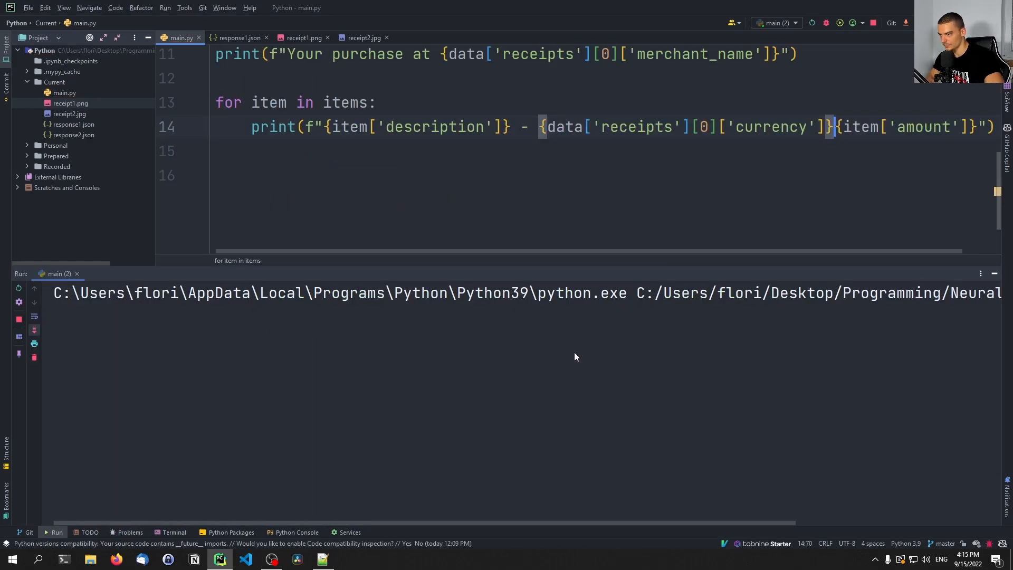
pyautogui.click(812, 22)
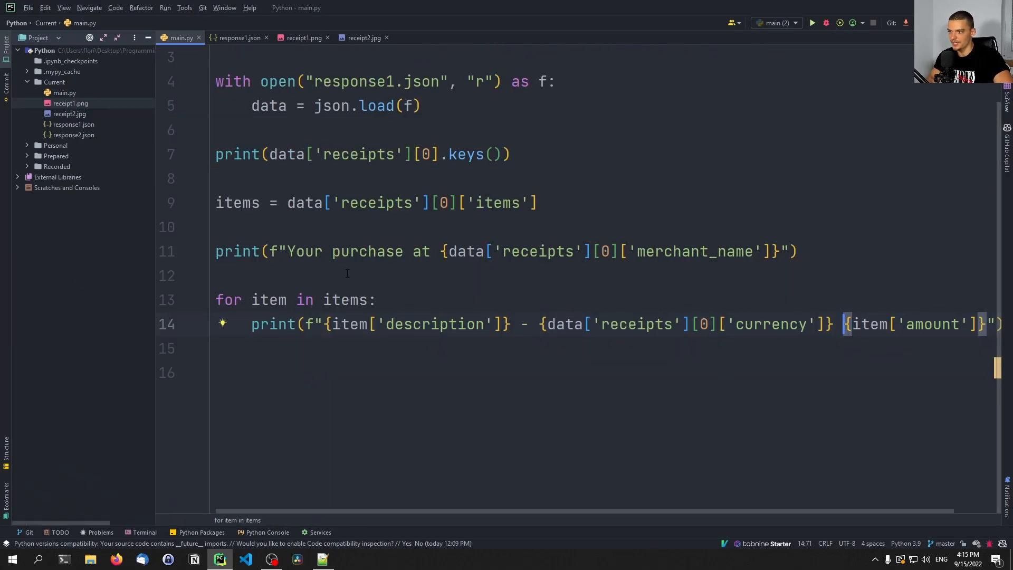
# Step: After the loop print a '-' * 30 divider and Subtotal from data['receipts'][0]['subtotal']
pyautogui.press('Enter')
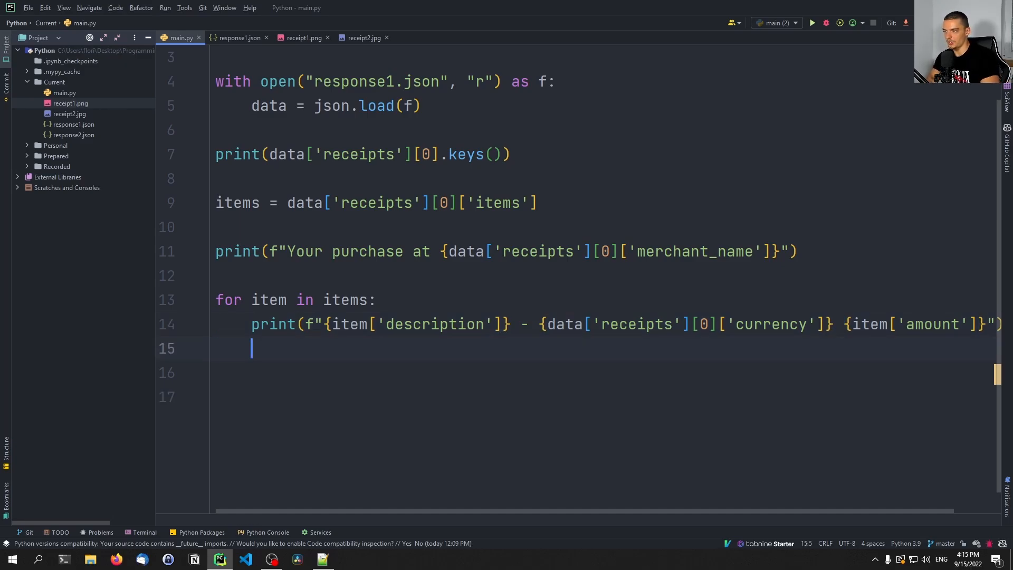
pyautogui.write('print()')
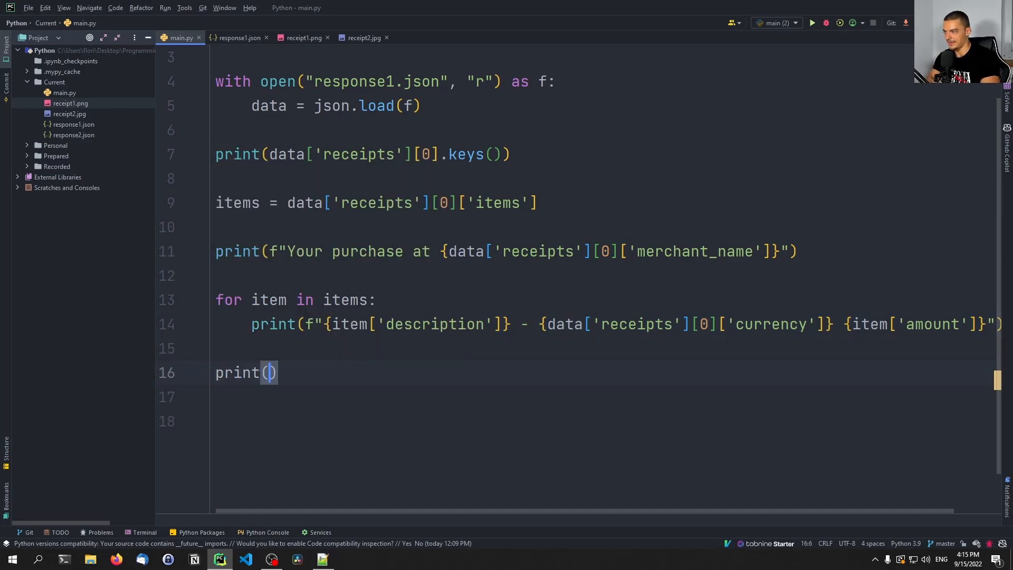
pyautogui.write('"-"')
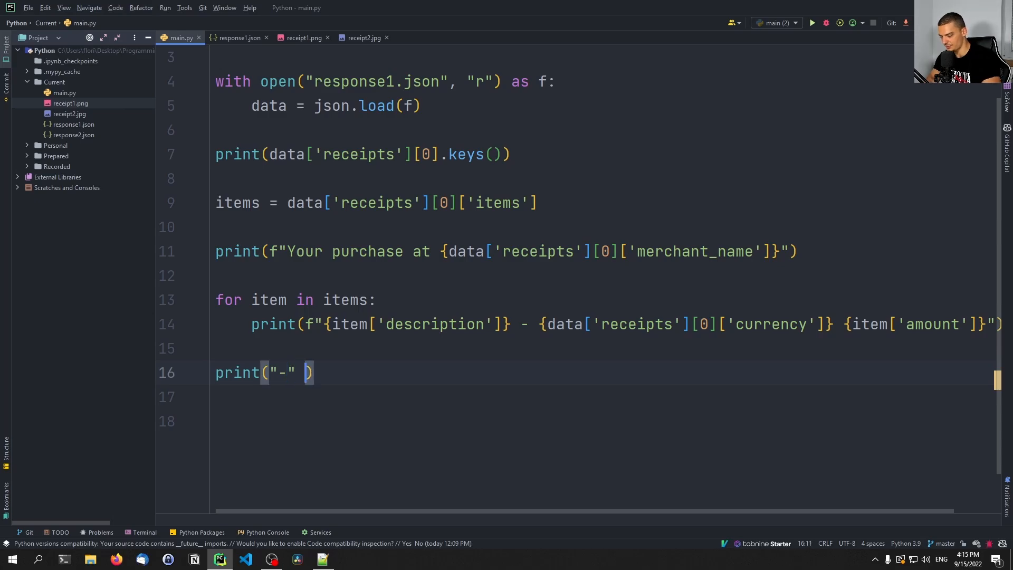
pyautogui.write('* 30')
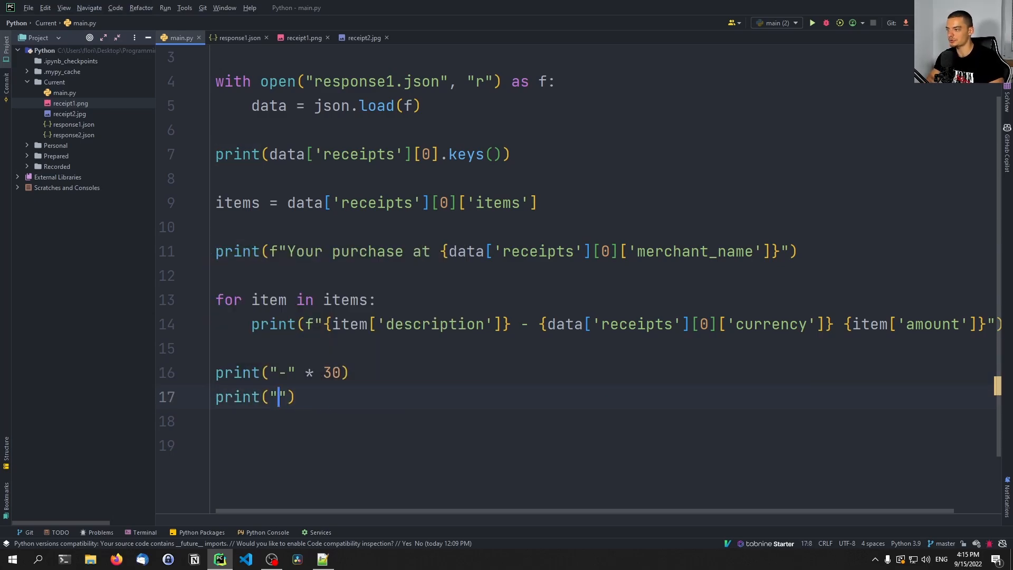
pyautogui.write('f"Subtotal:')
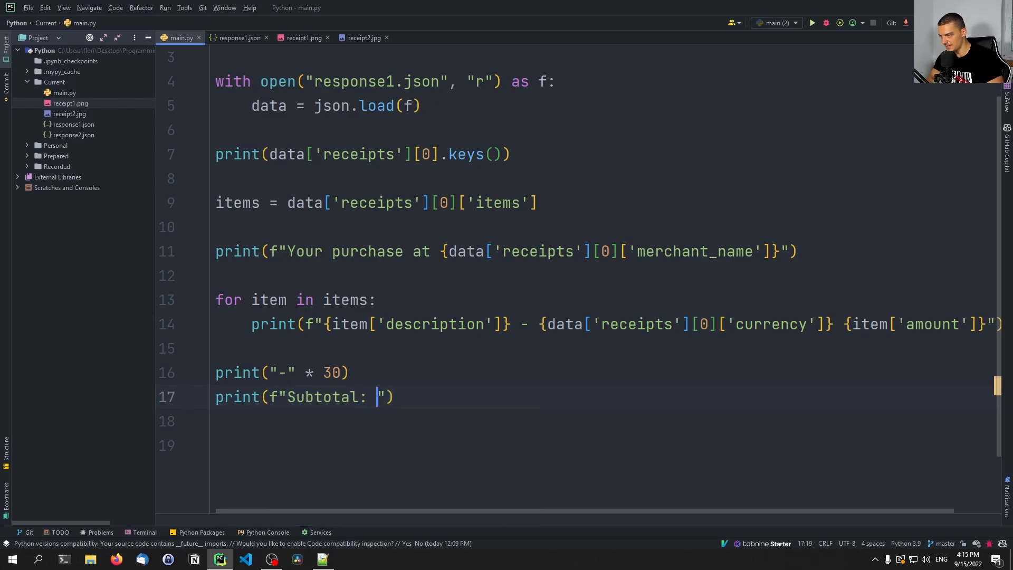
pyautogui.write('{}')
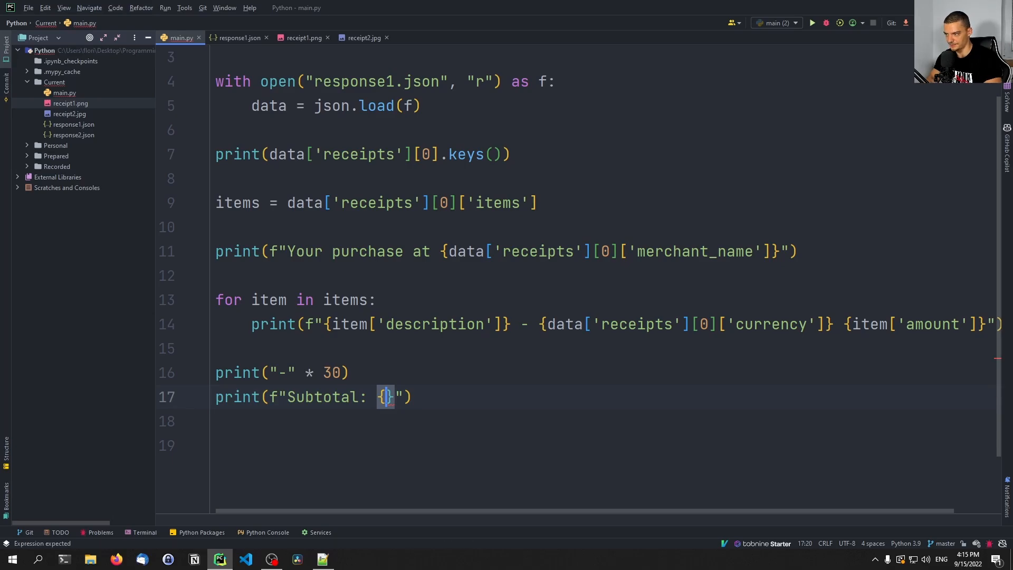
pyautogui.write('i')
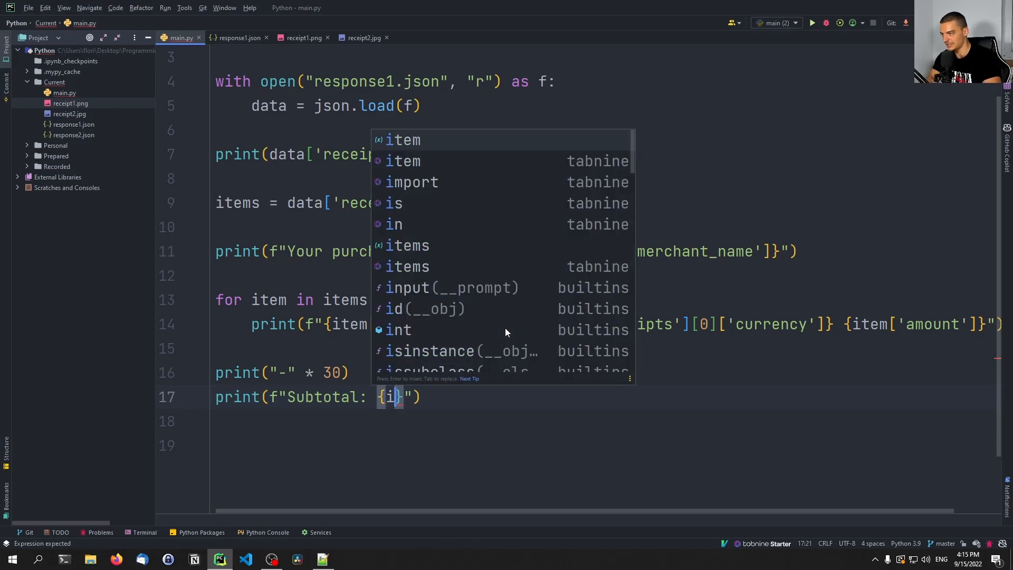
pyautogui.write('data{')
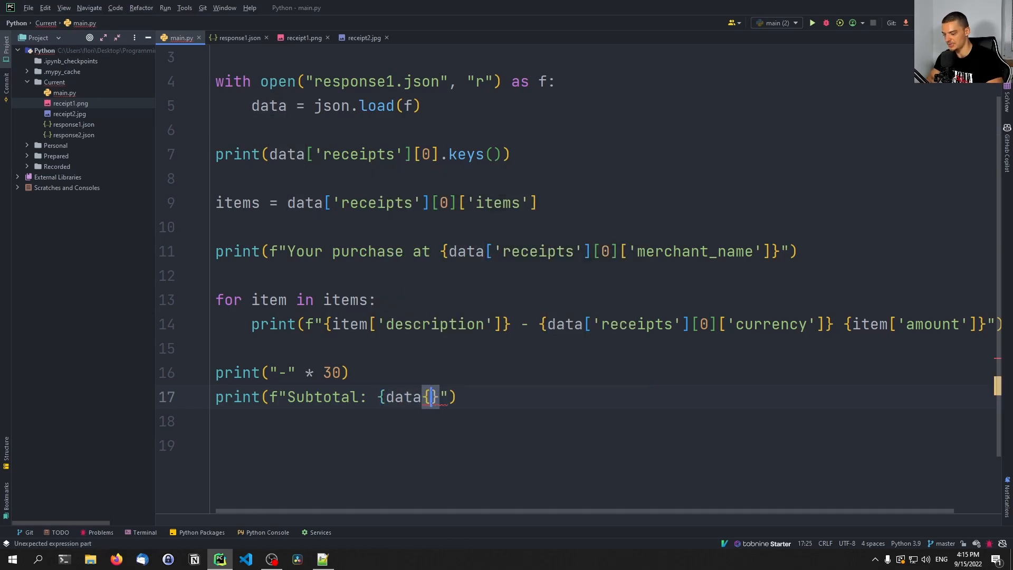
pyautogui.write("['receipts'][0]['")
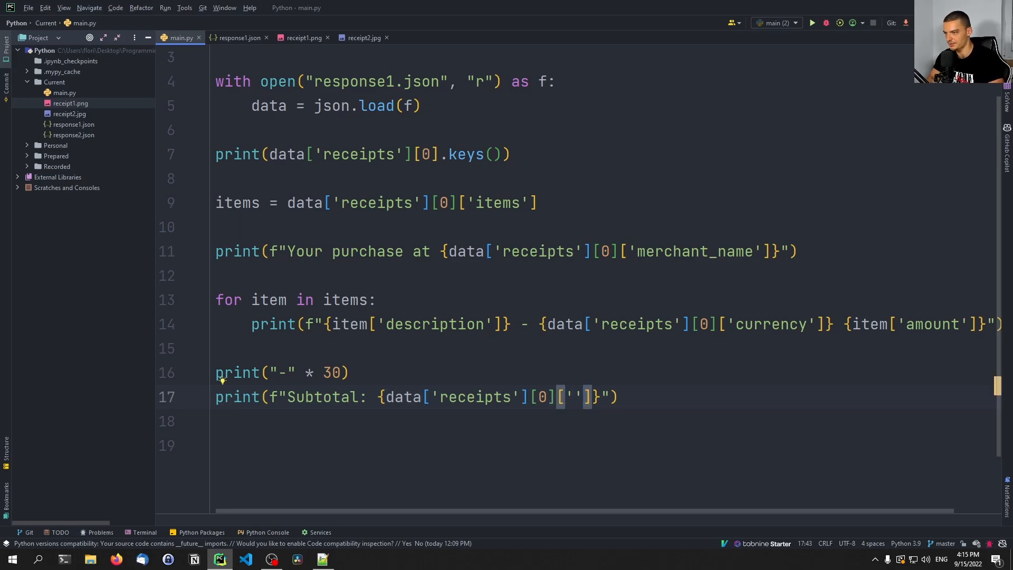
pyautogui.write('subtoit')
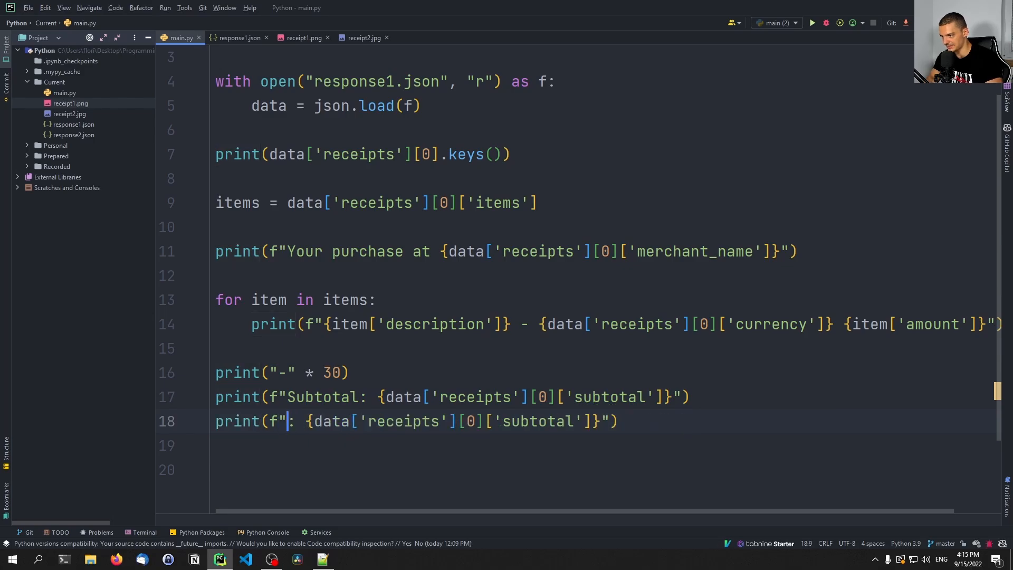
# Step: Add Tax, a second divider and Total lines from the first receipt's tax and total
pyautogui.write('Tax')
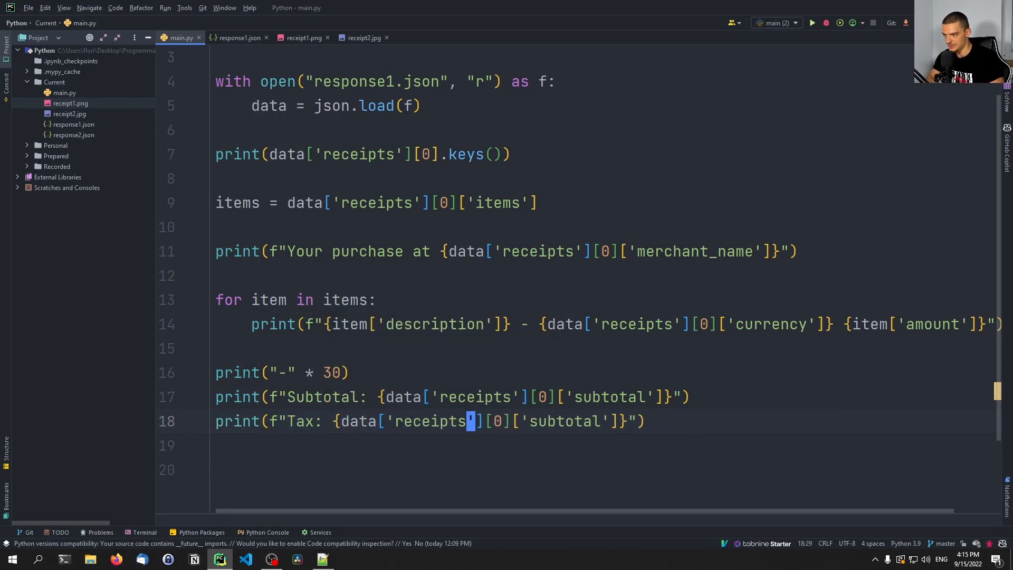
pyautogui.write('ty')
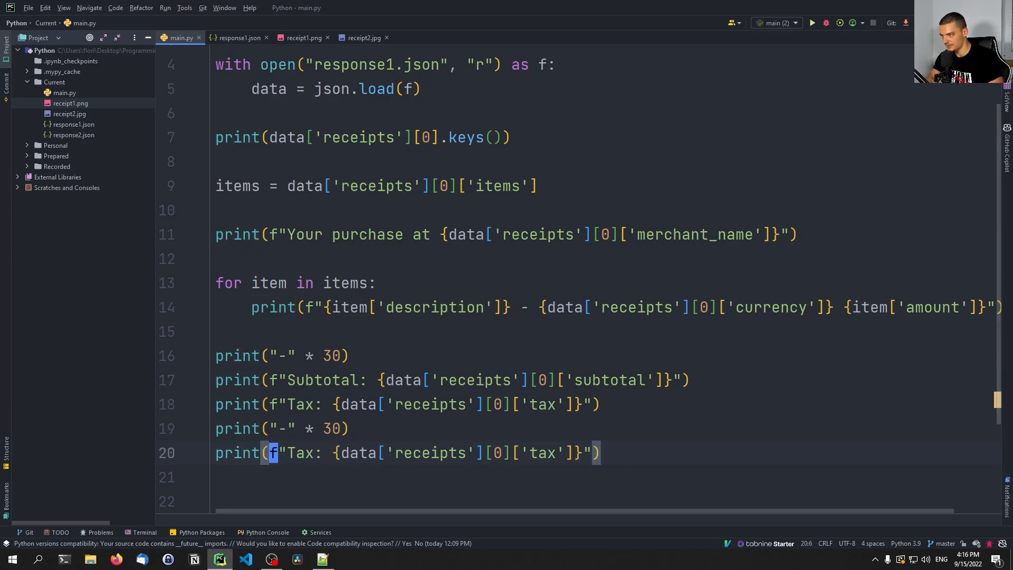
pyautogui.write('Total')
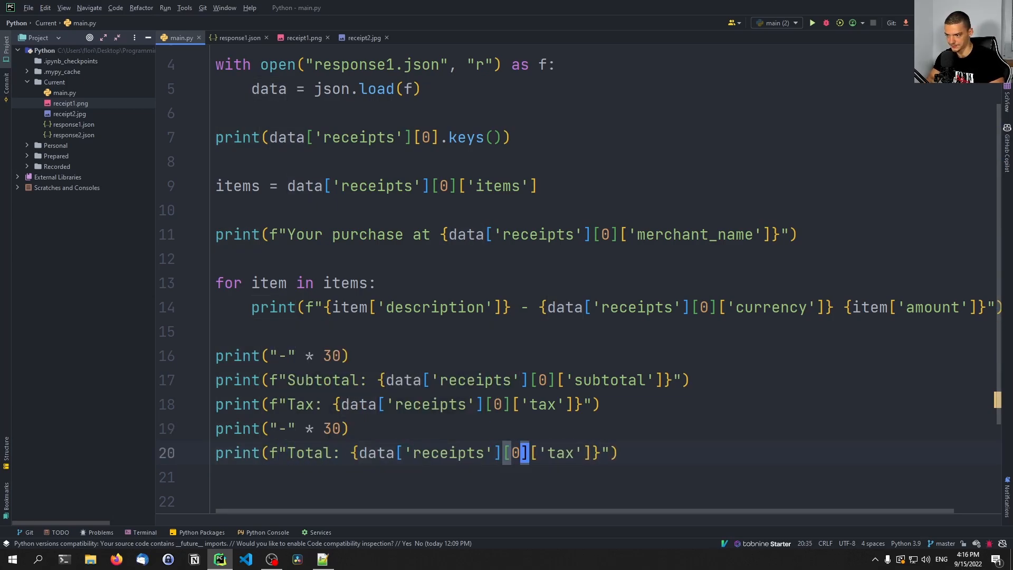
pyautogui.write('total')
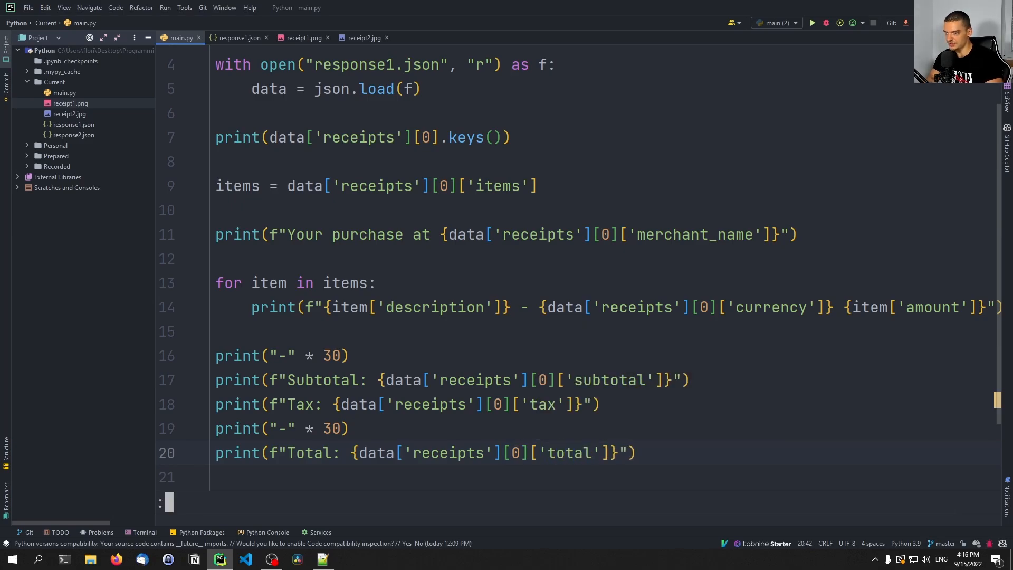
# Step: Prefix the subtotal, tax and total lines with {data['receipts'][0]['currency']} and rerun the script
pyautogui.click(812, 23)
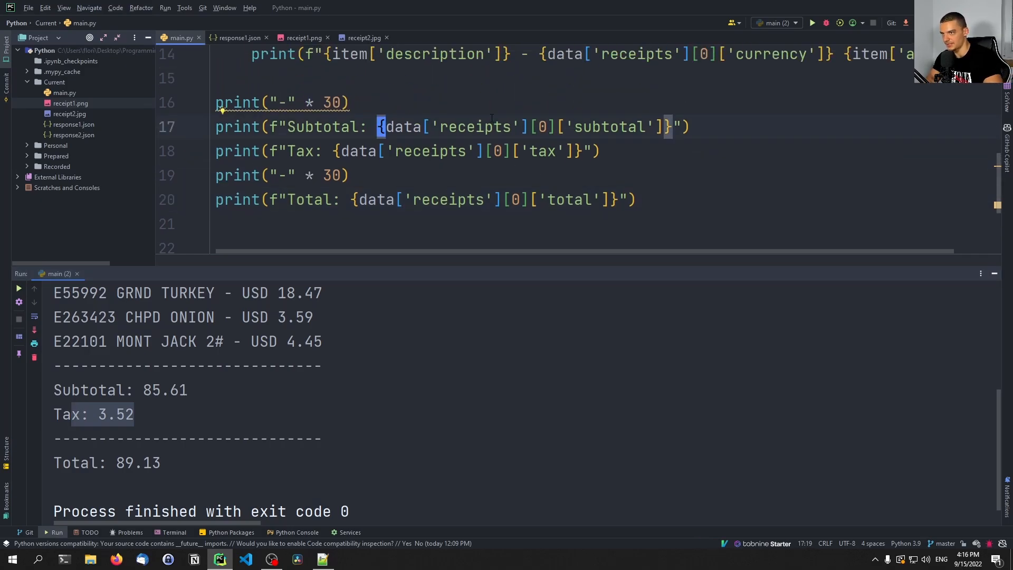
pyautogui.moveTo(528, 33)
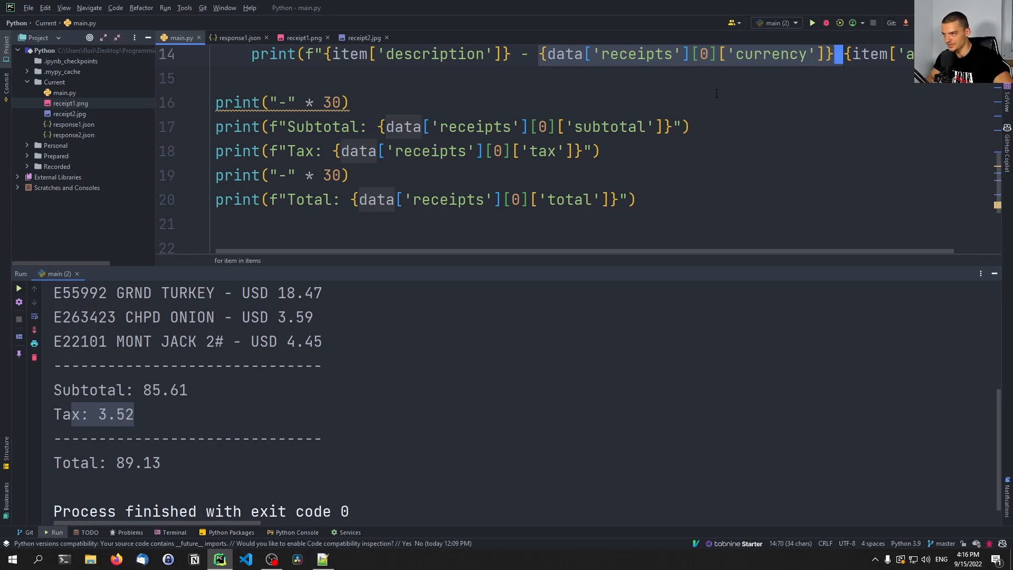
pyautogui.write("{data['receipts'][0]['currency']} {data['receipts'][0]['")
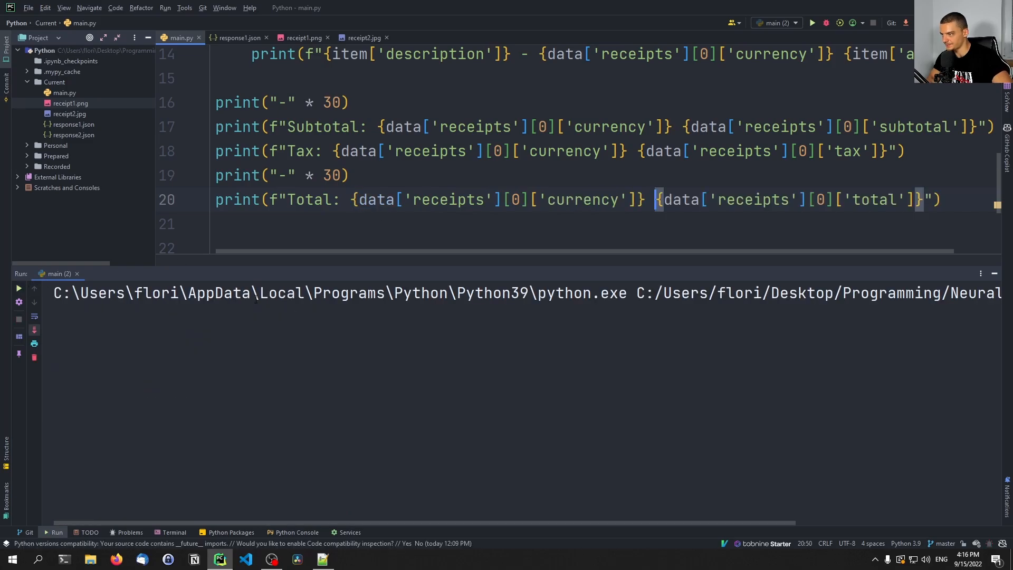
pyautogui.click(813, 22)
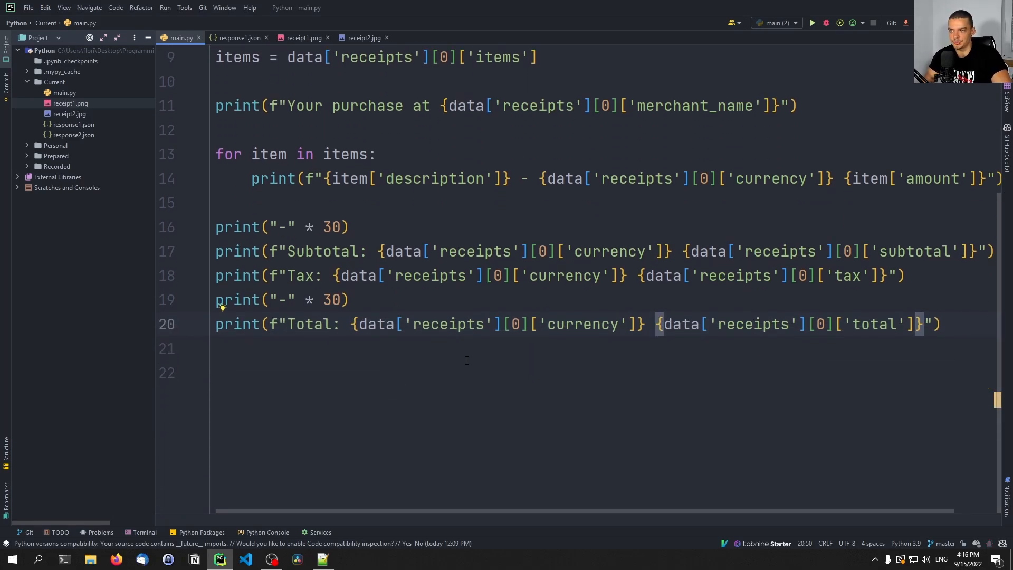
pyautogui.moveTo(470, 355)
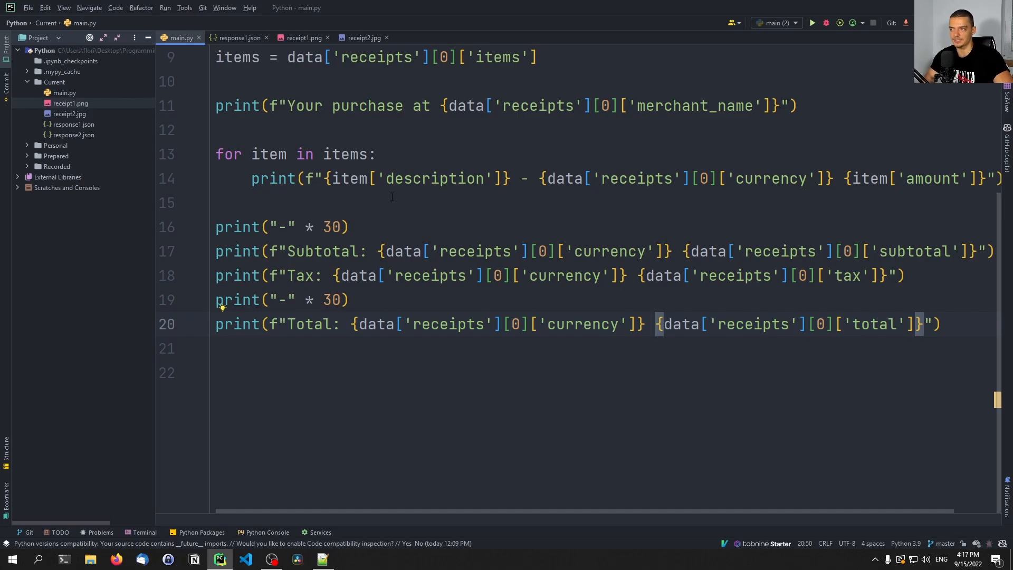
pyautogui.moveTo(433, 191)
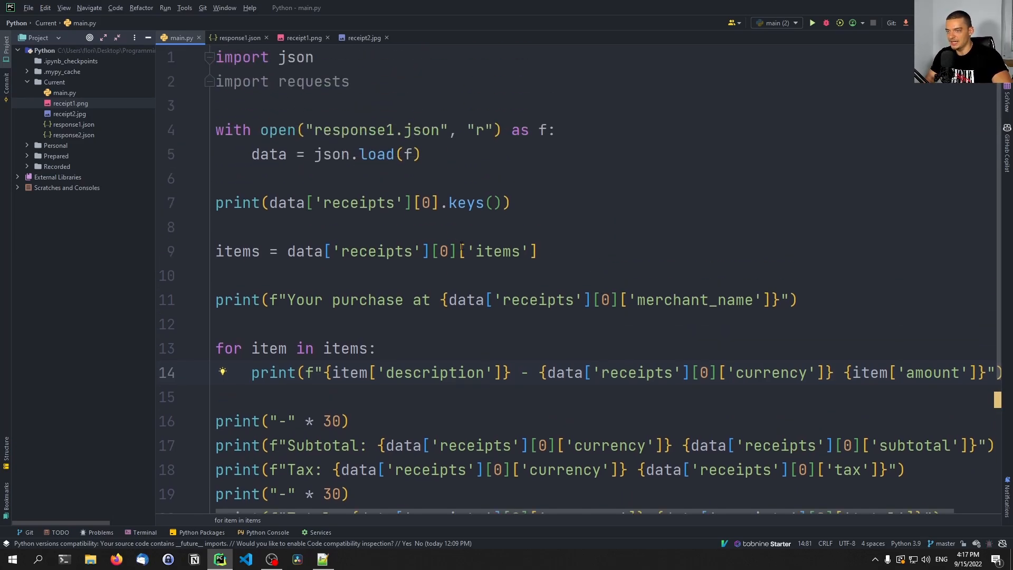
pyautogui.scroll(-3)
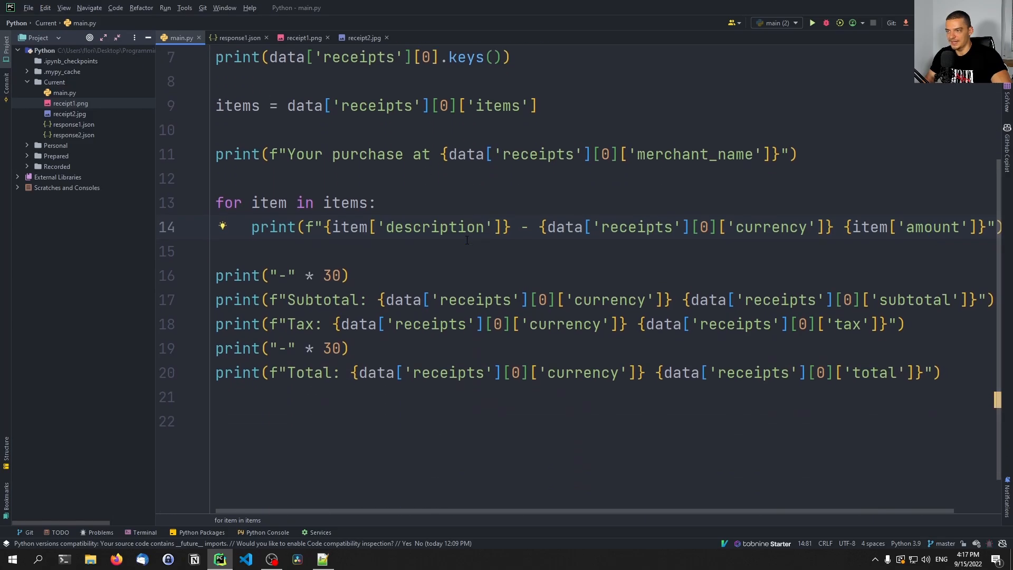